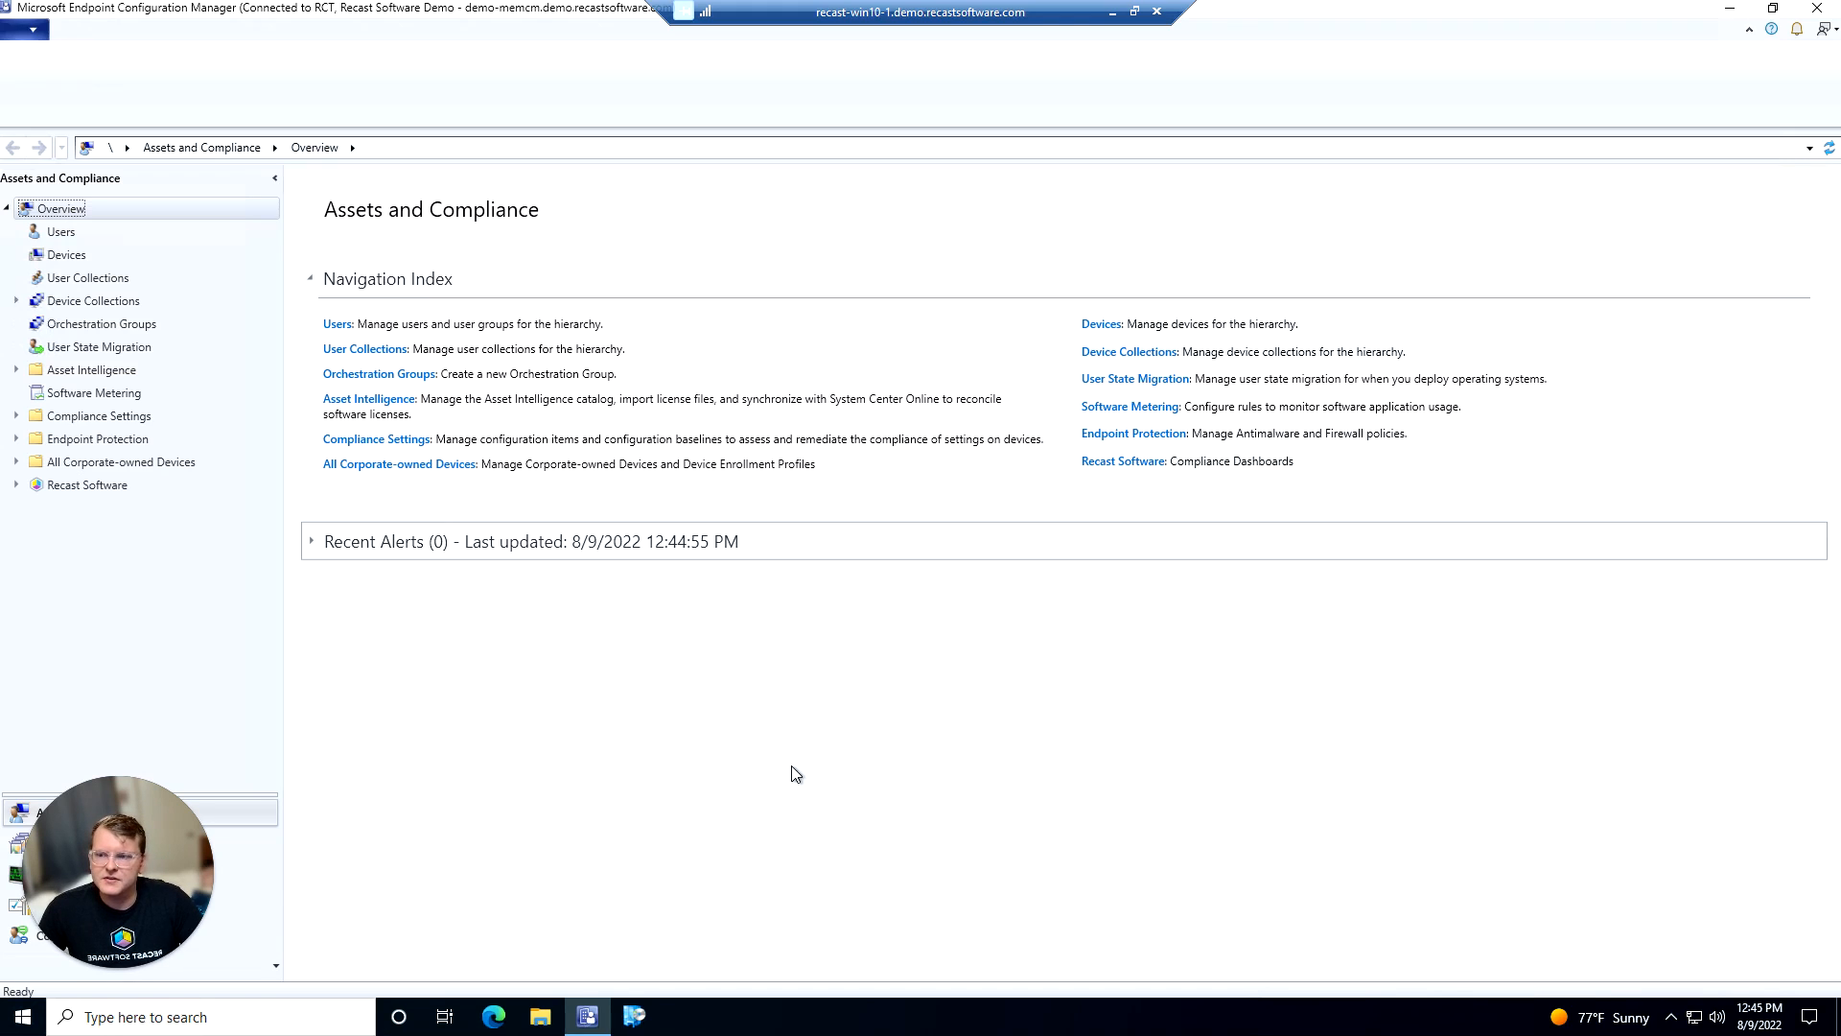
mouse_move(174, 566)
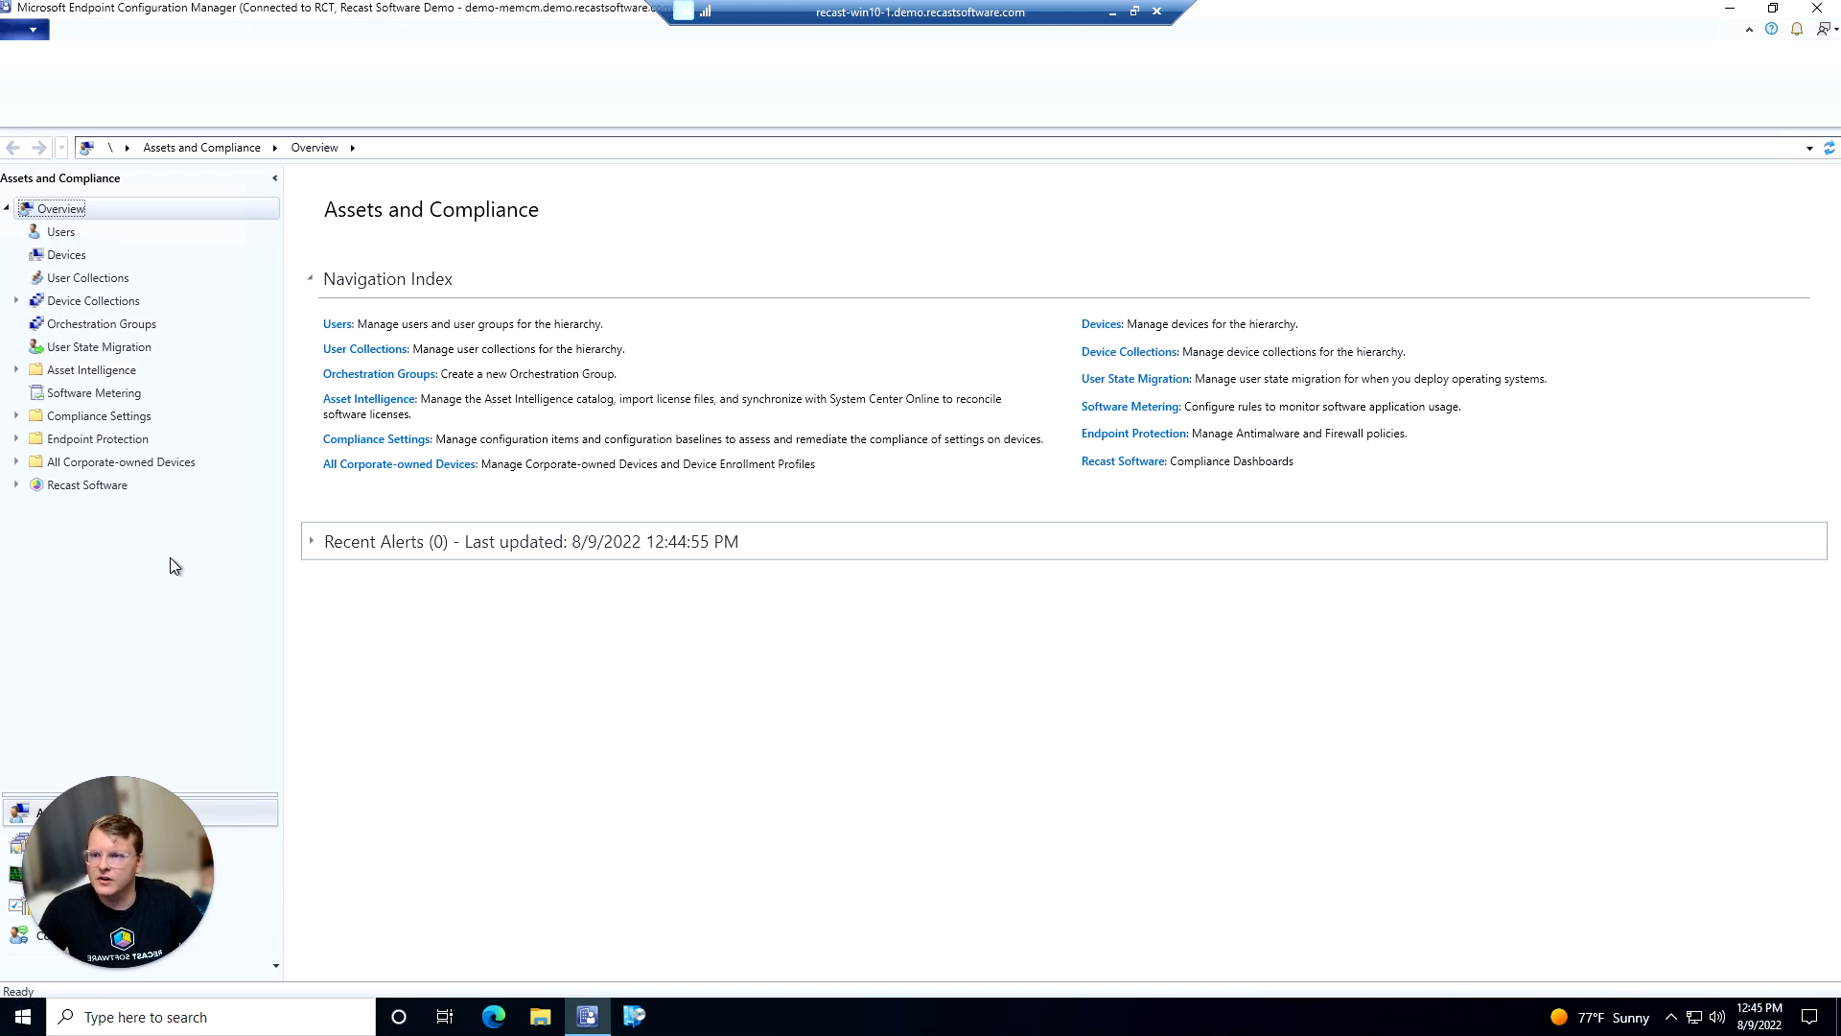
mouse_move(45, 517)
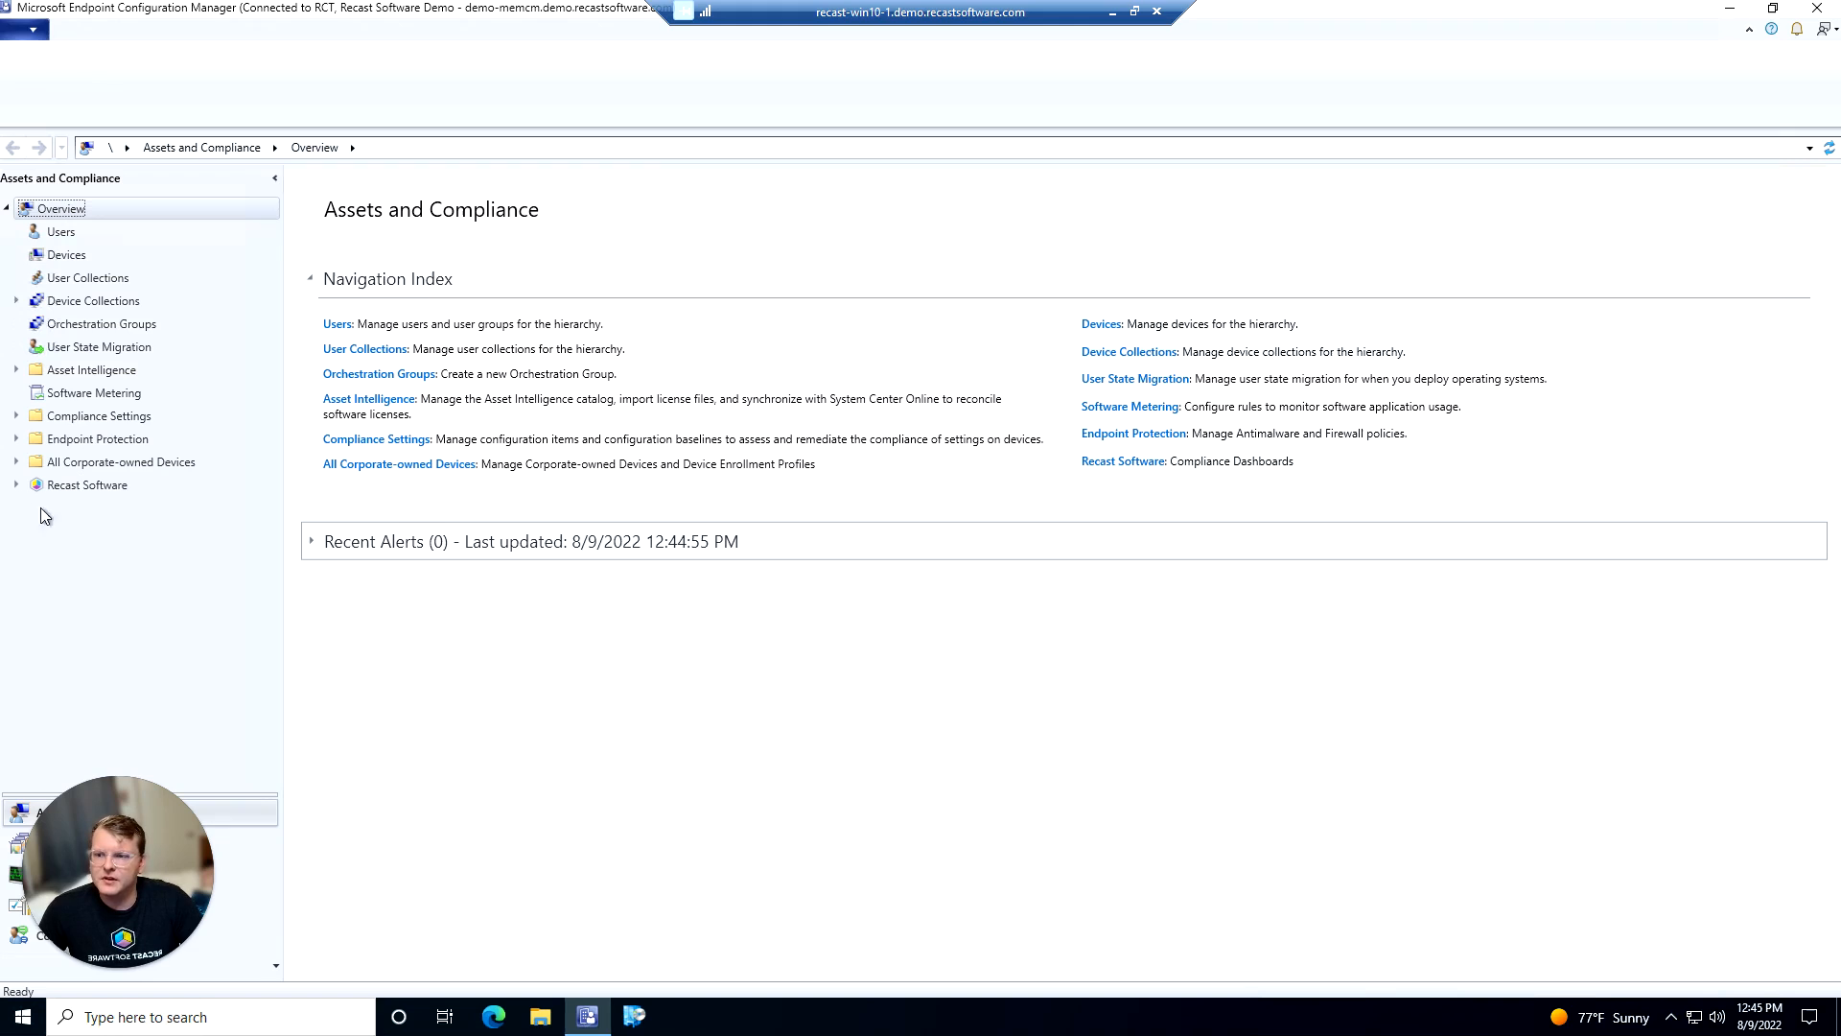
mouse_move(17, 490)
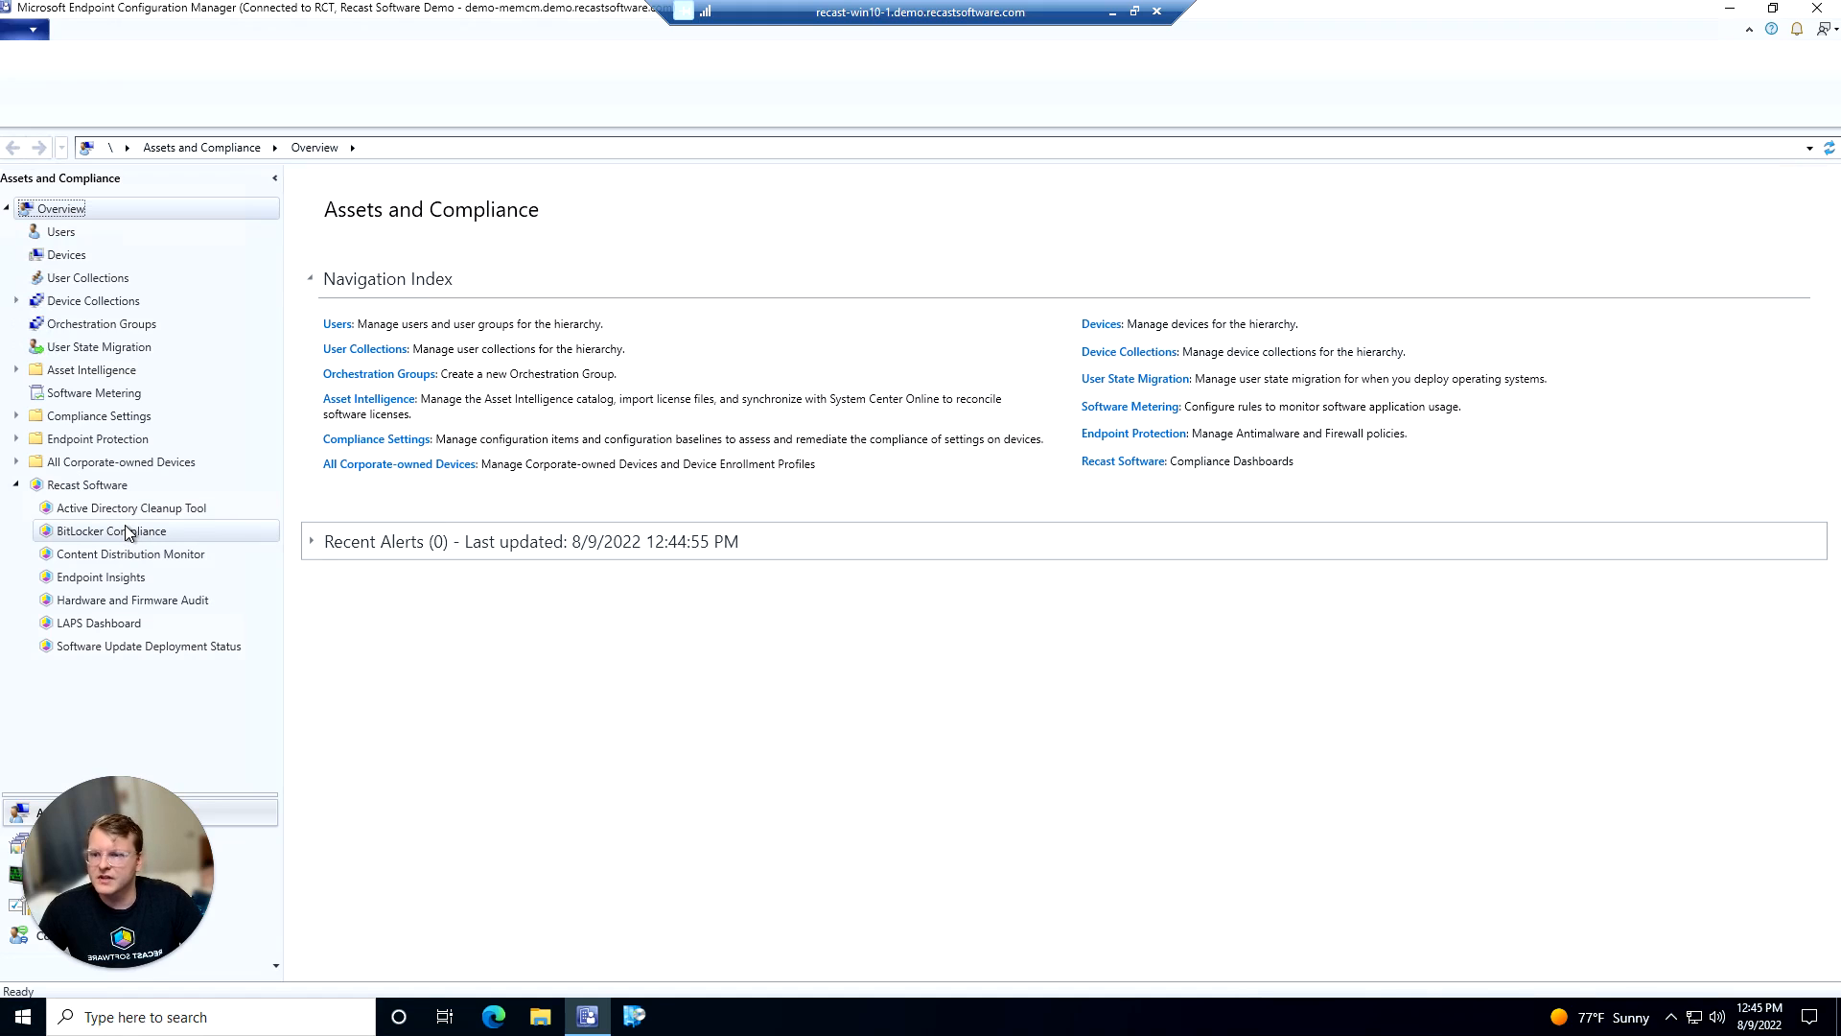
Open the BitLocker Compliance Tool searching by collection, with RCT: Bitlocker Management selected
click(113, 530)
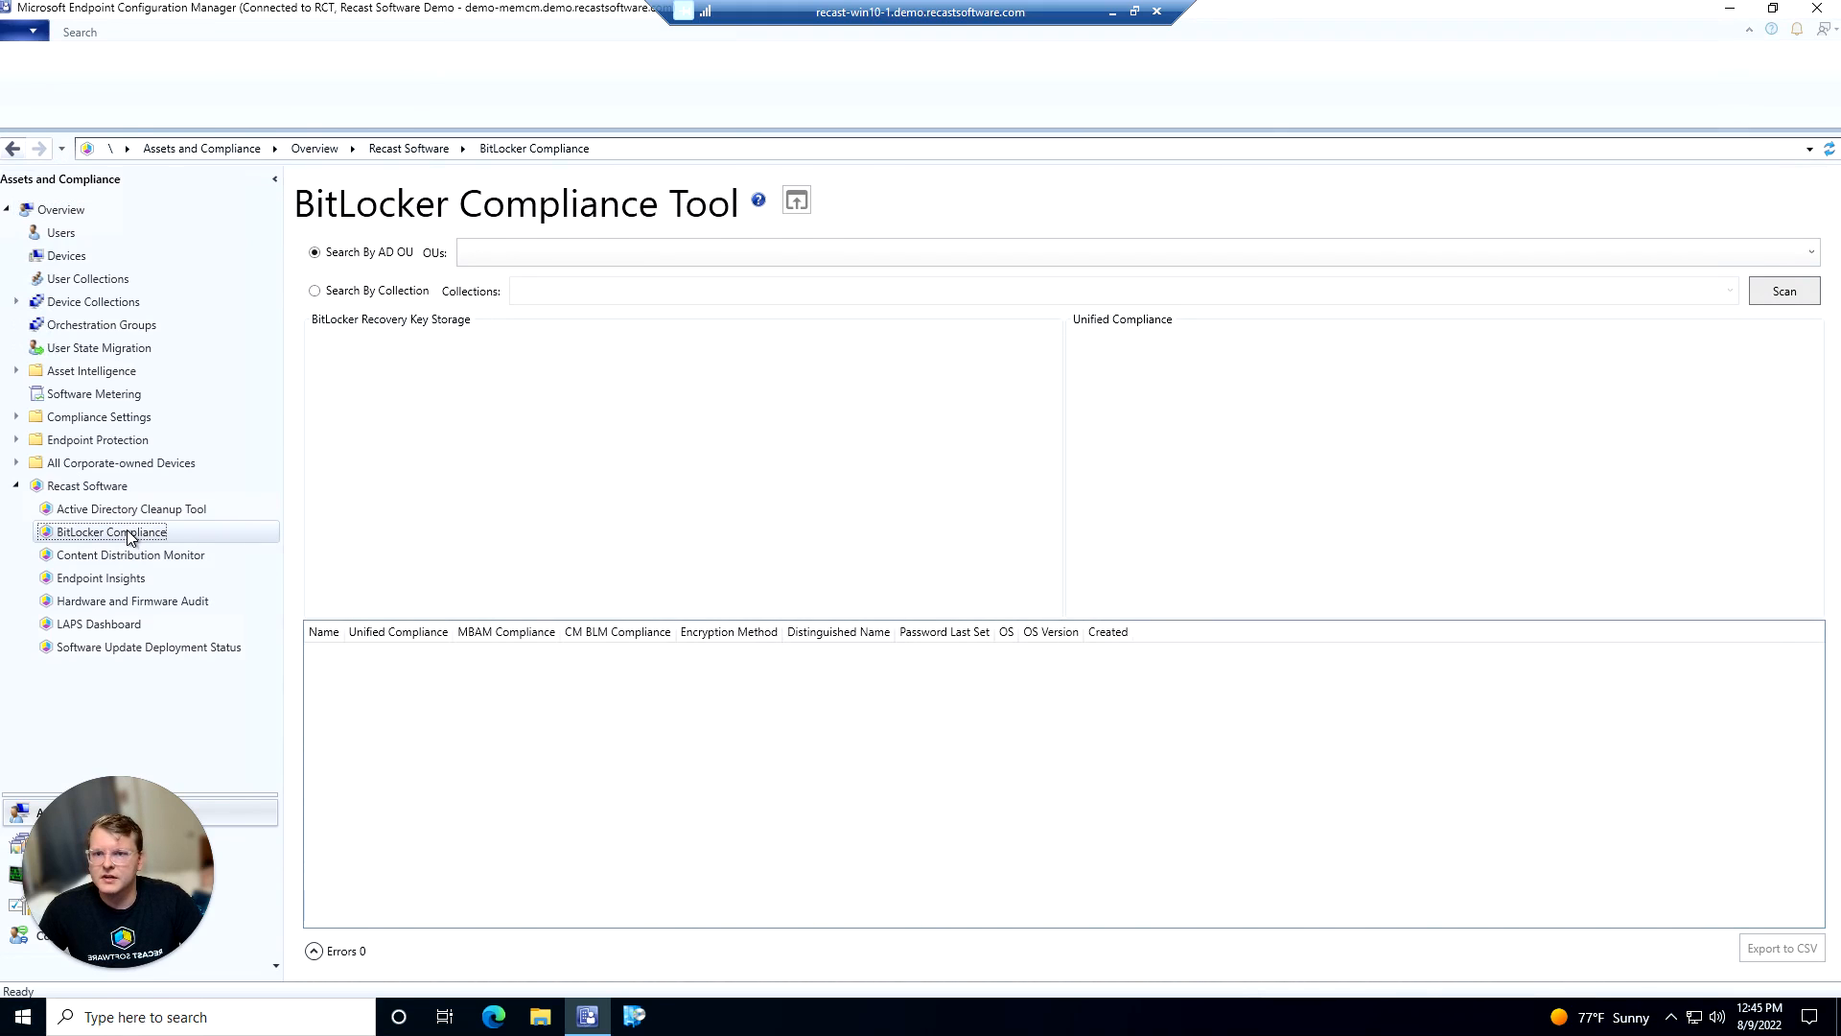
click(78, 31)
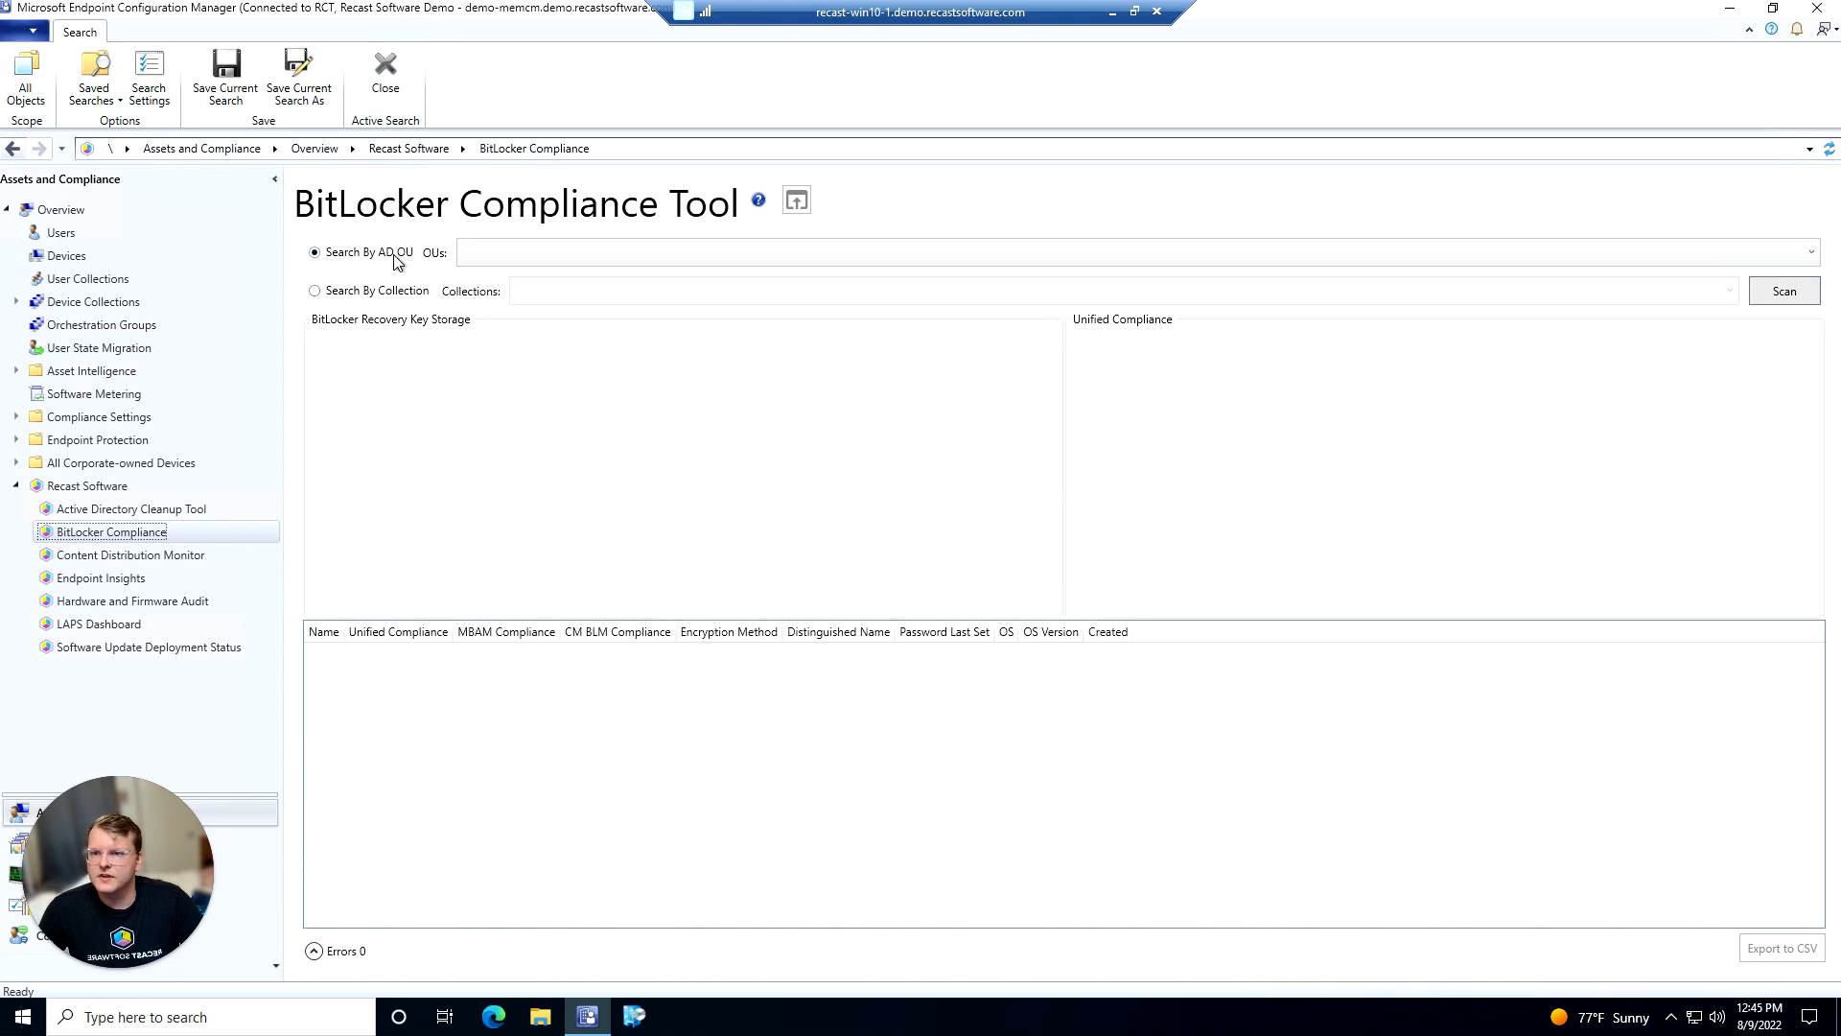
mouse_move(419, 303)
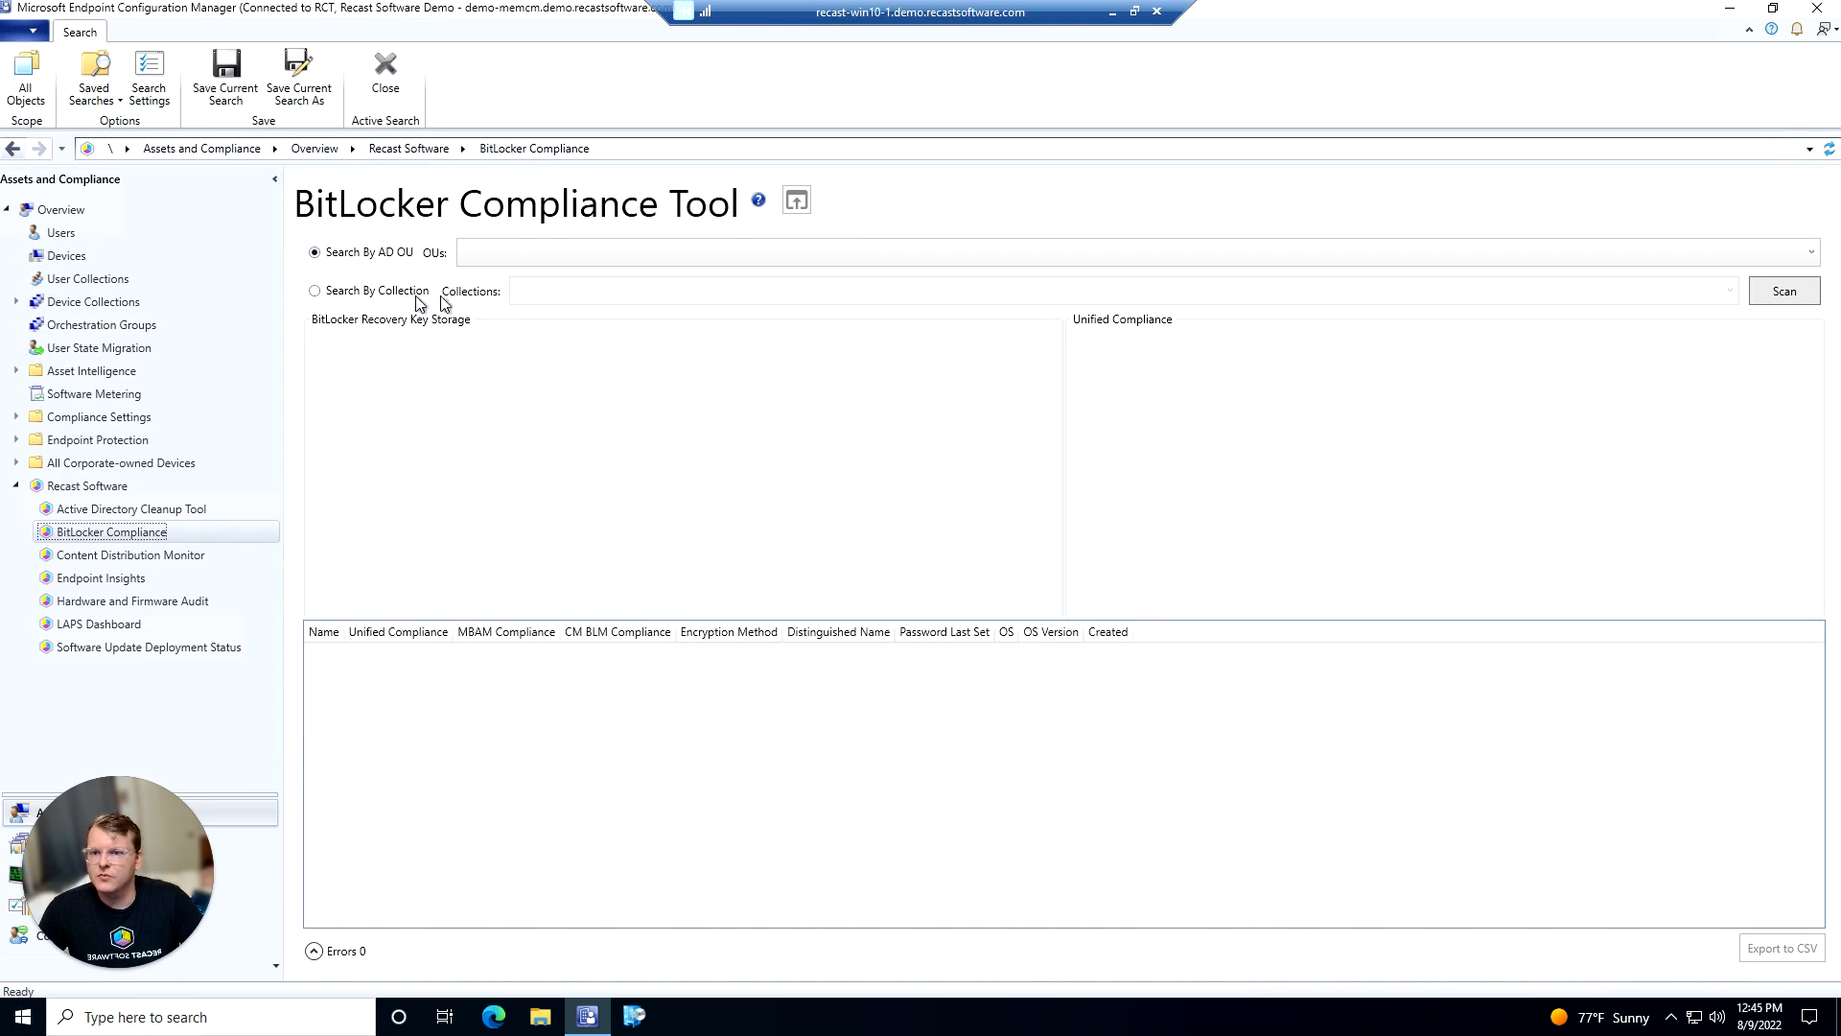
click(314, 289)
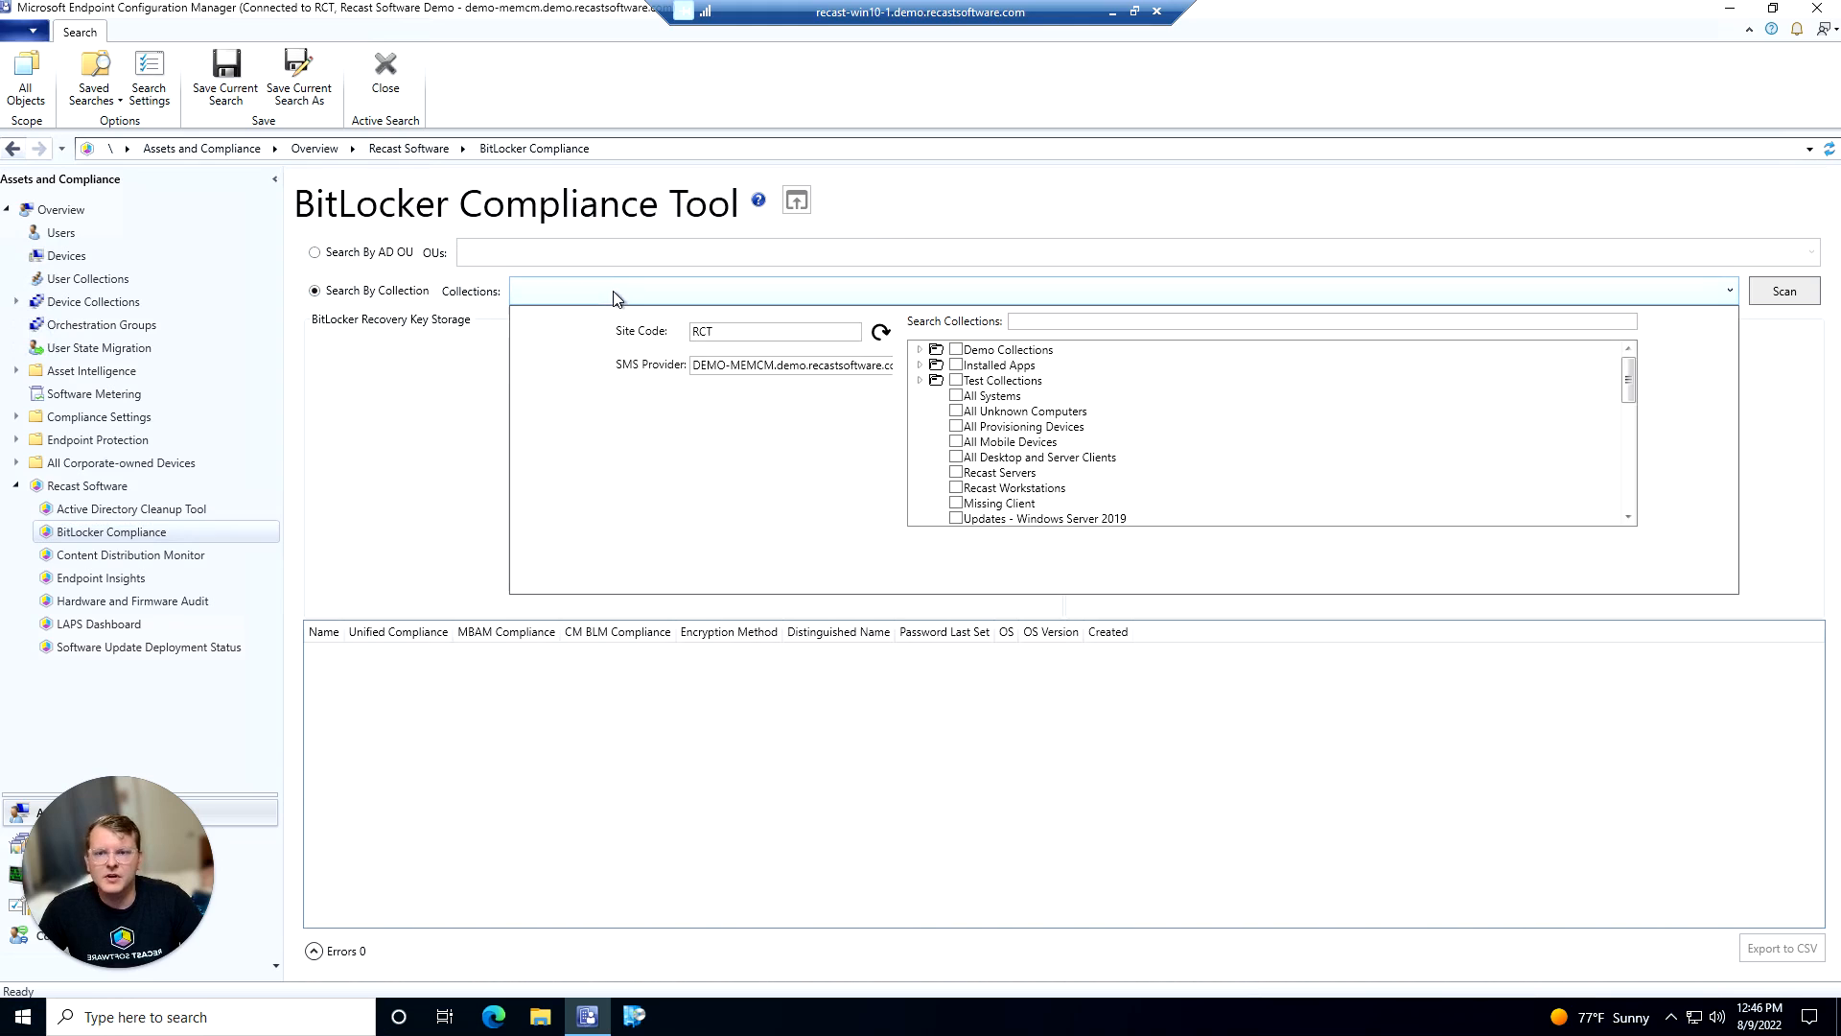
click(920, 350)
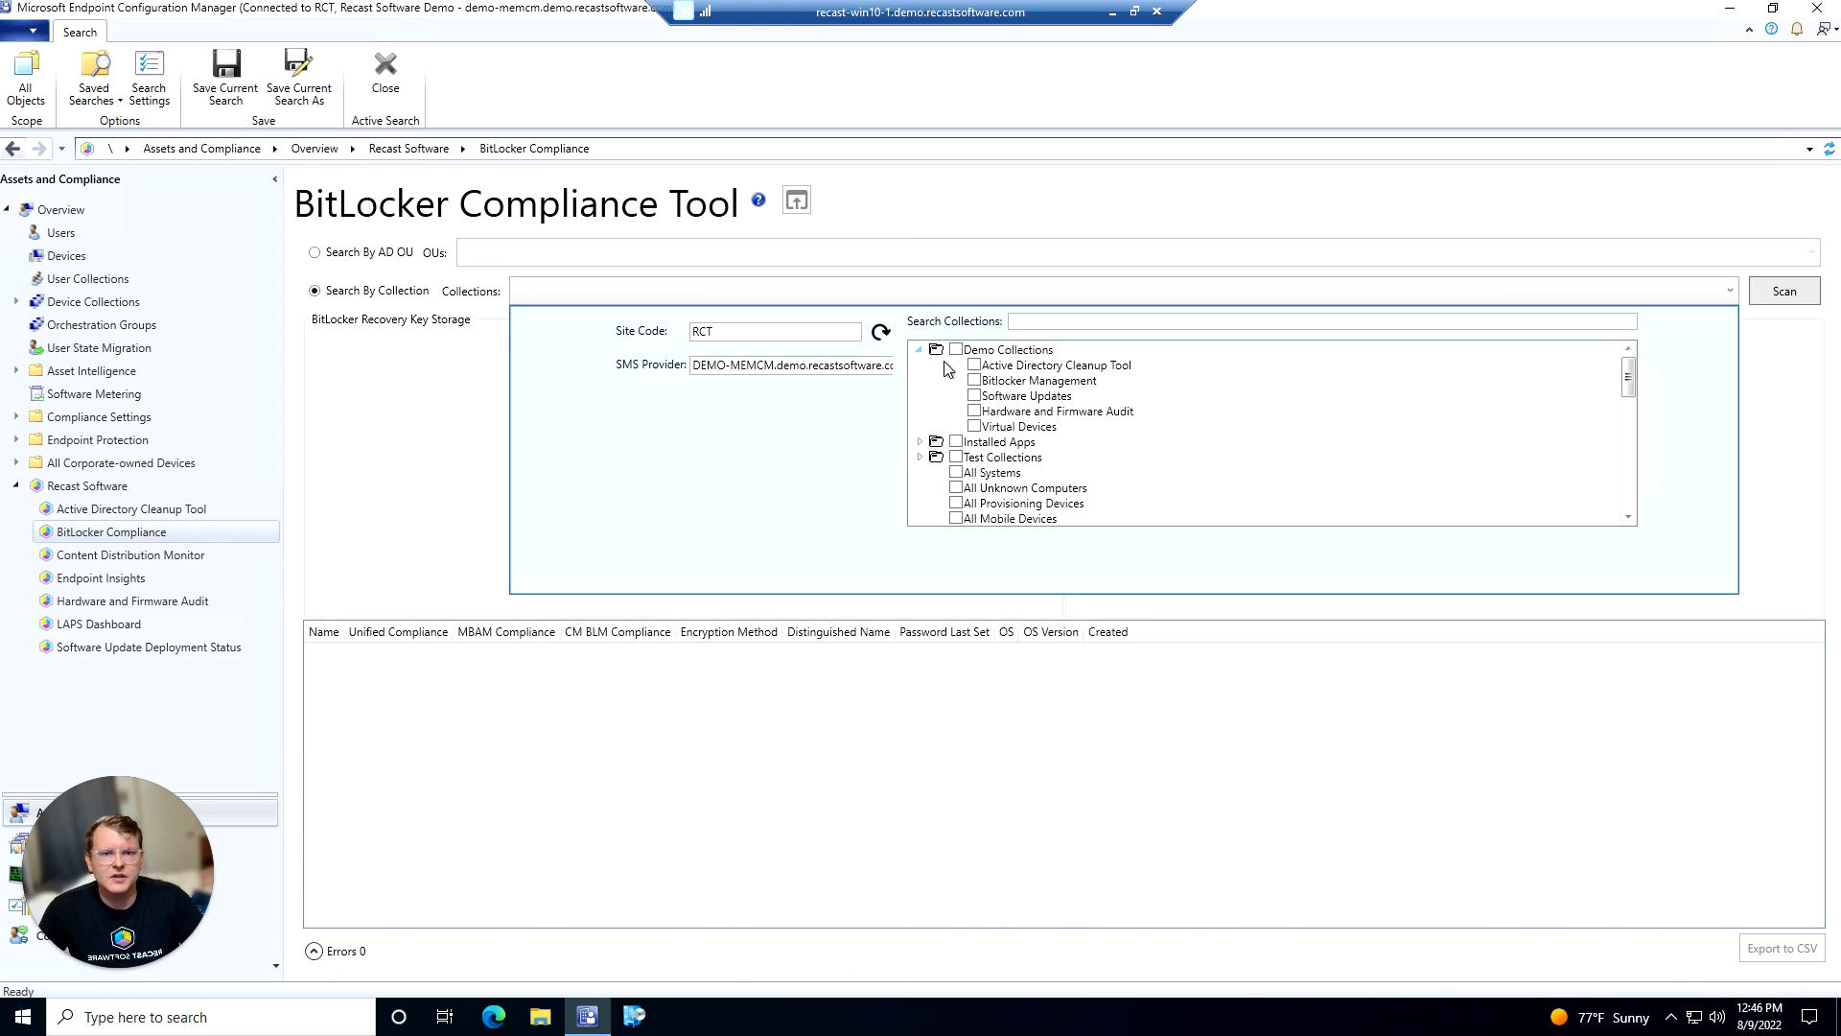
click(973, 380)
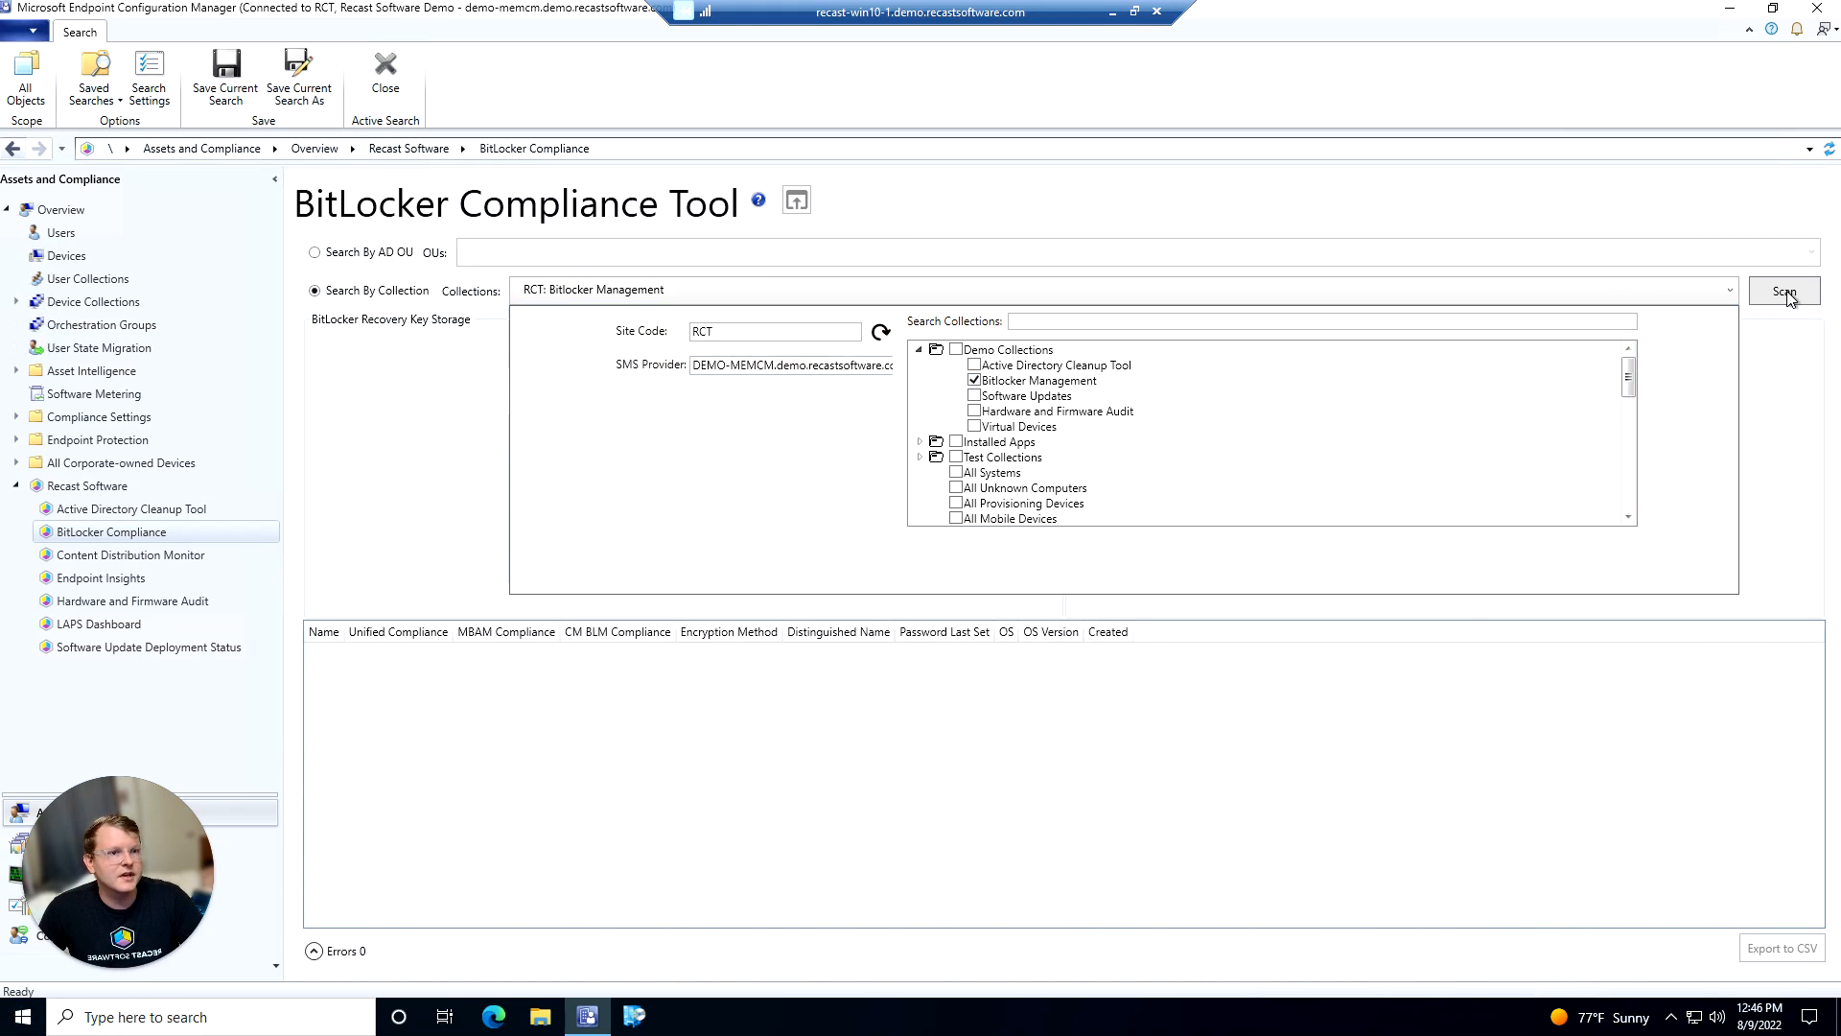
click(1784, 292)
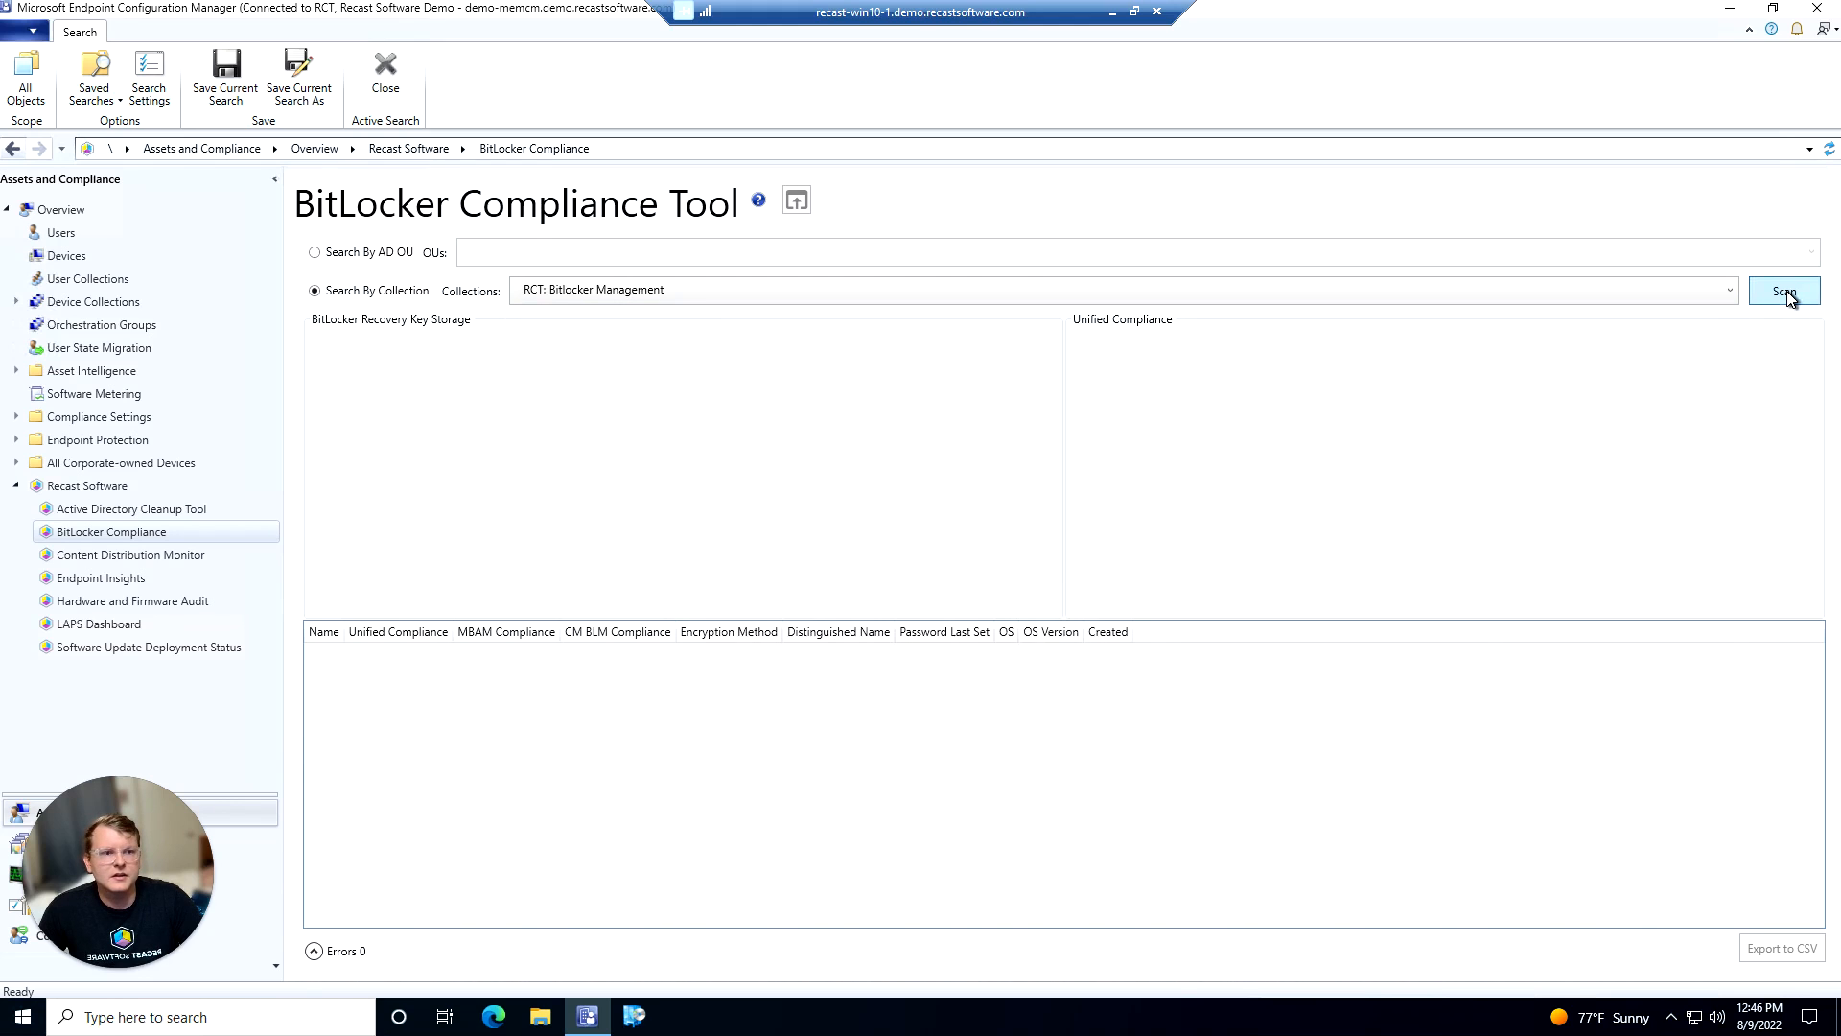
Scan RCT: Bitlocker Management to produce recovery key storage and unified compliance pie charts
click(1782, 290)
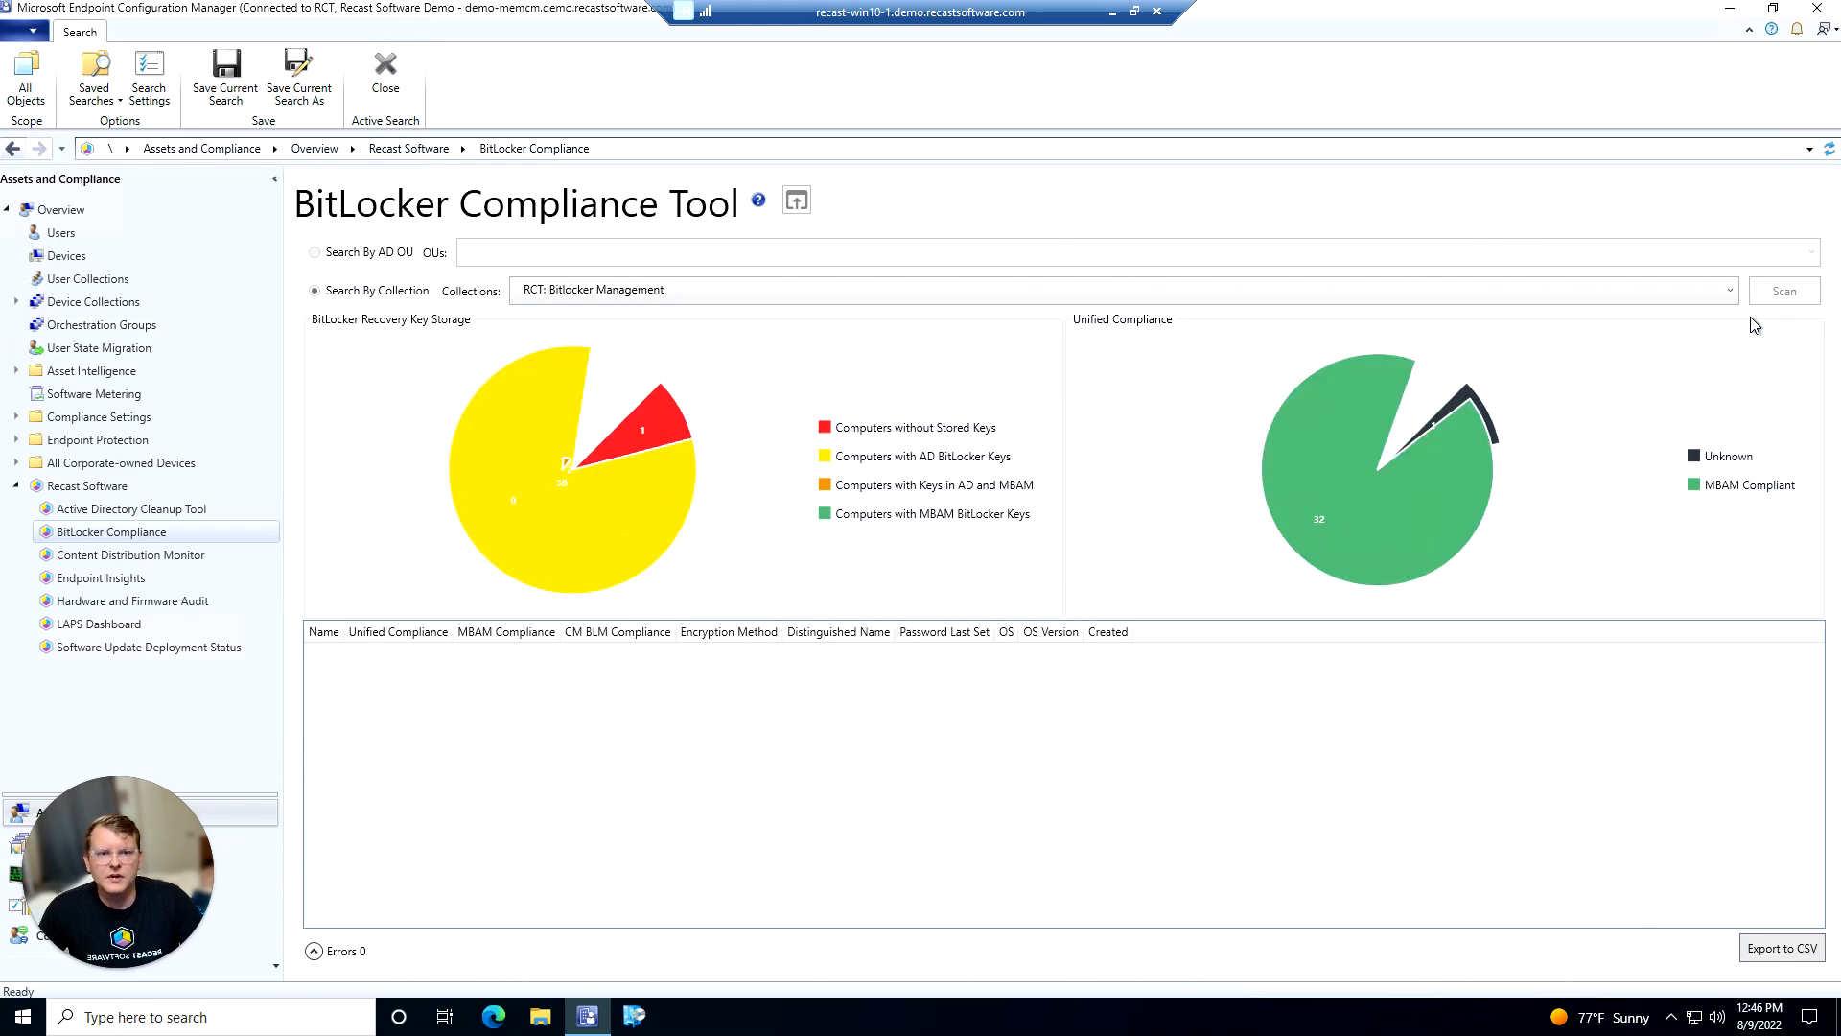
click(1782, 289)
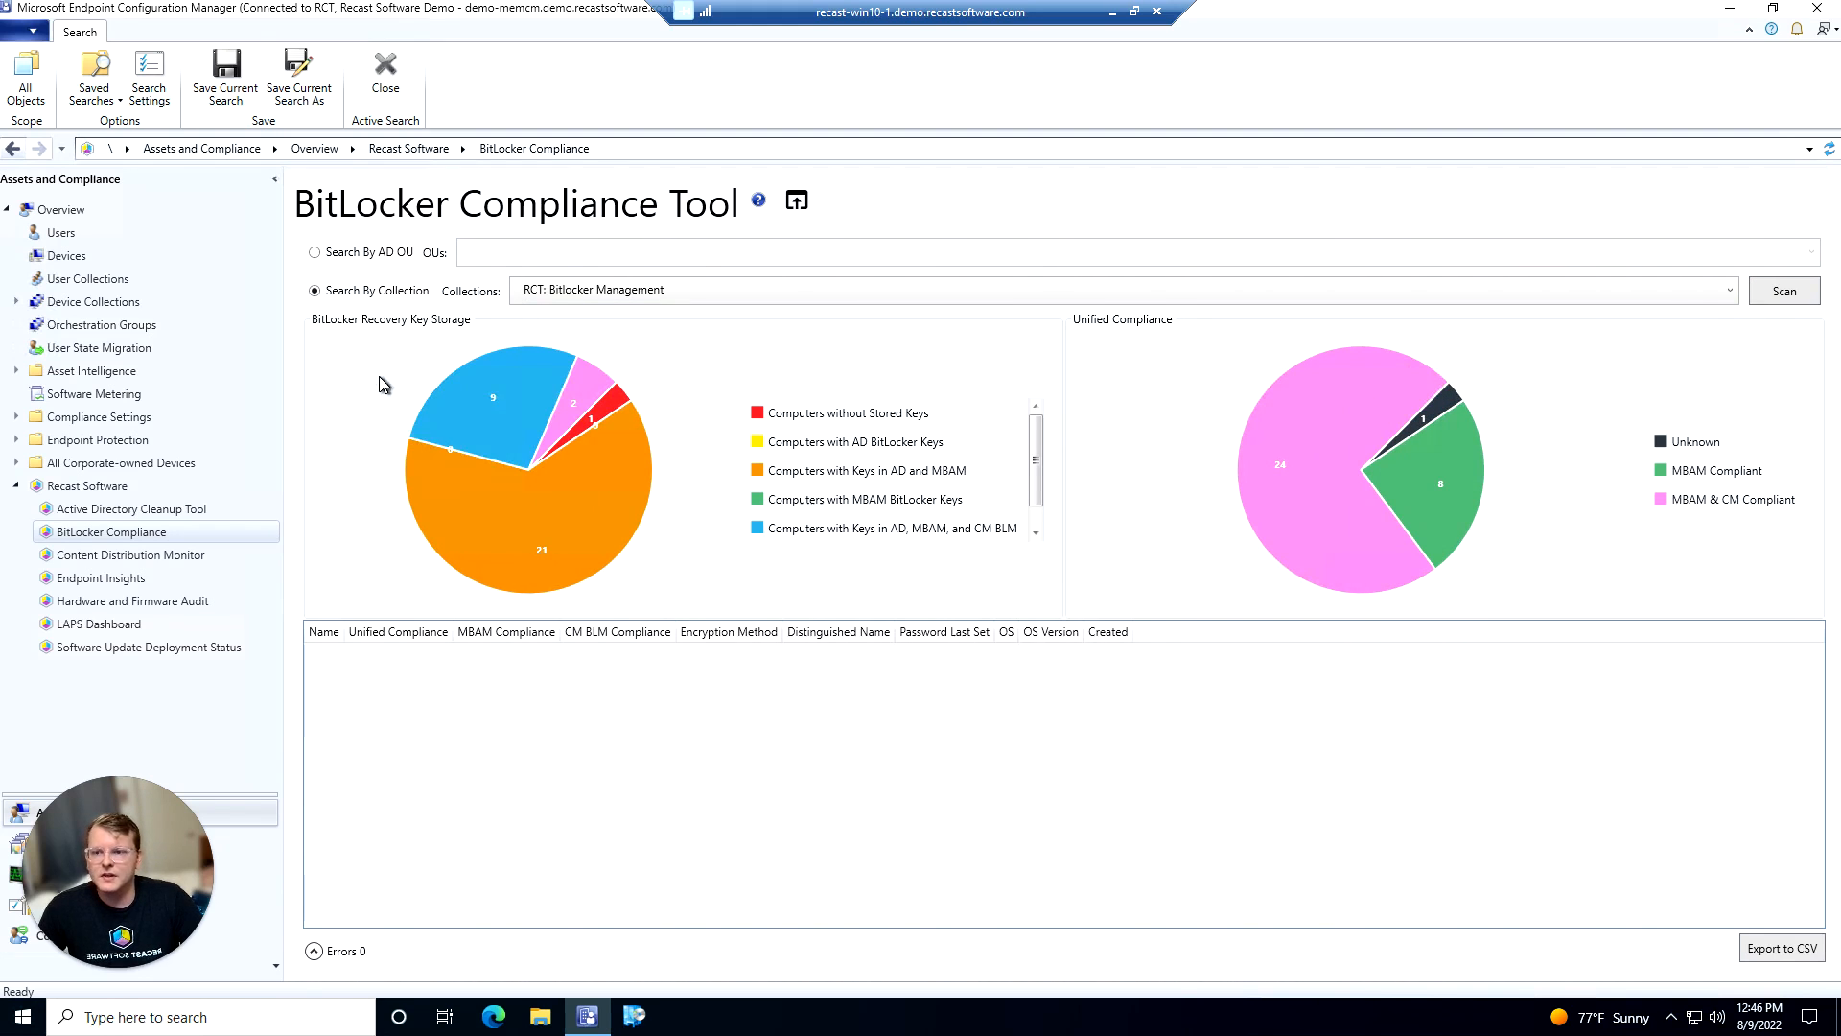
mouse_move(377, 338)
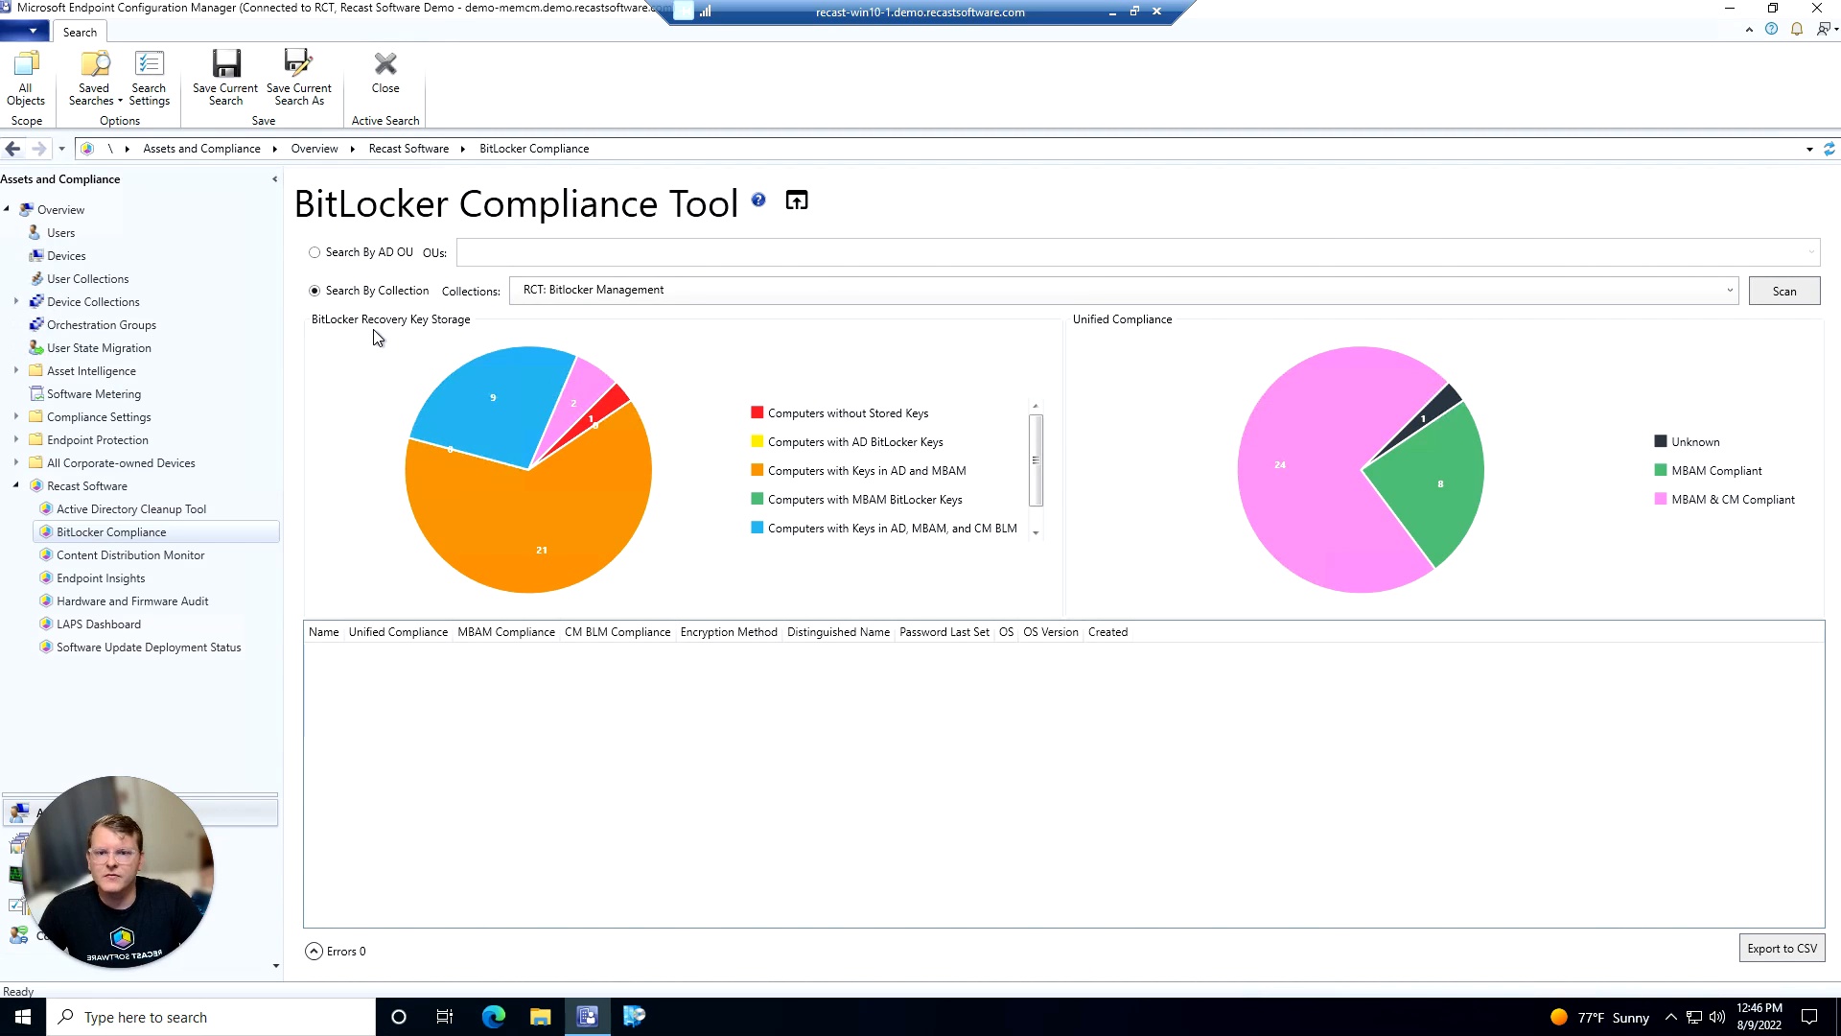
mouse_move(391, 341)
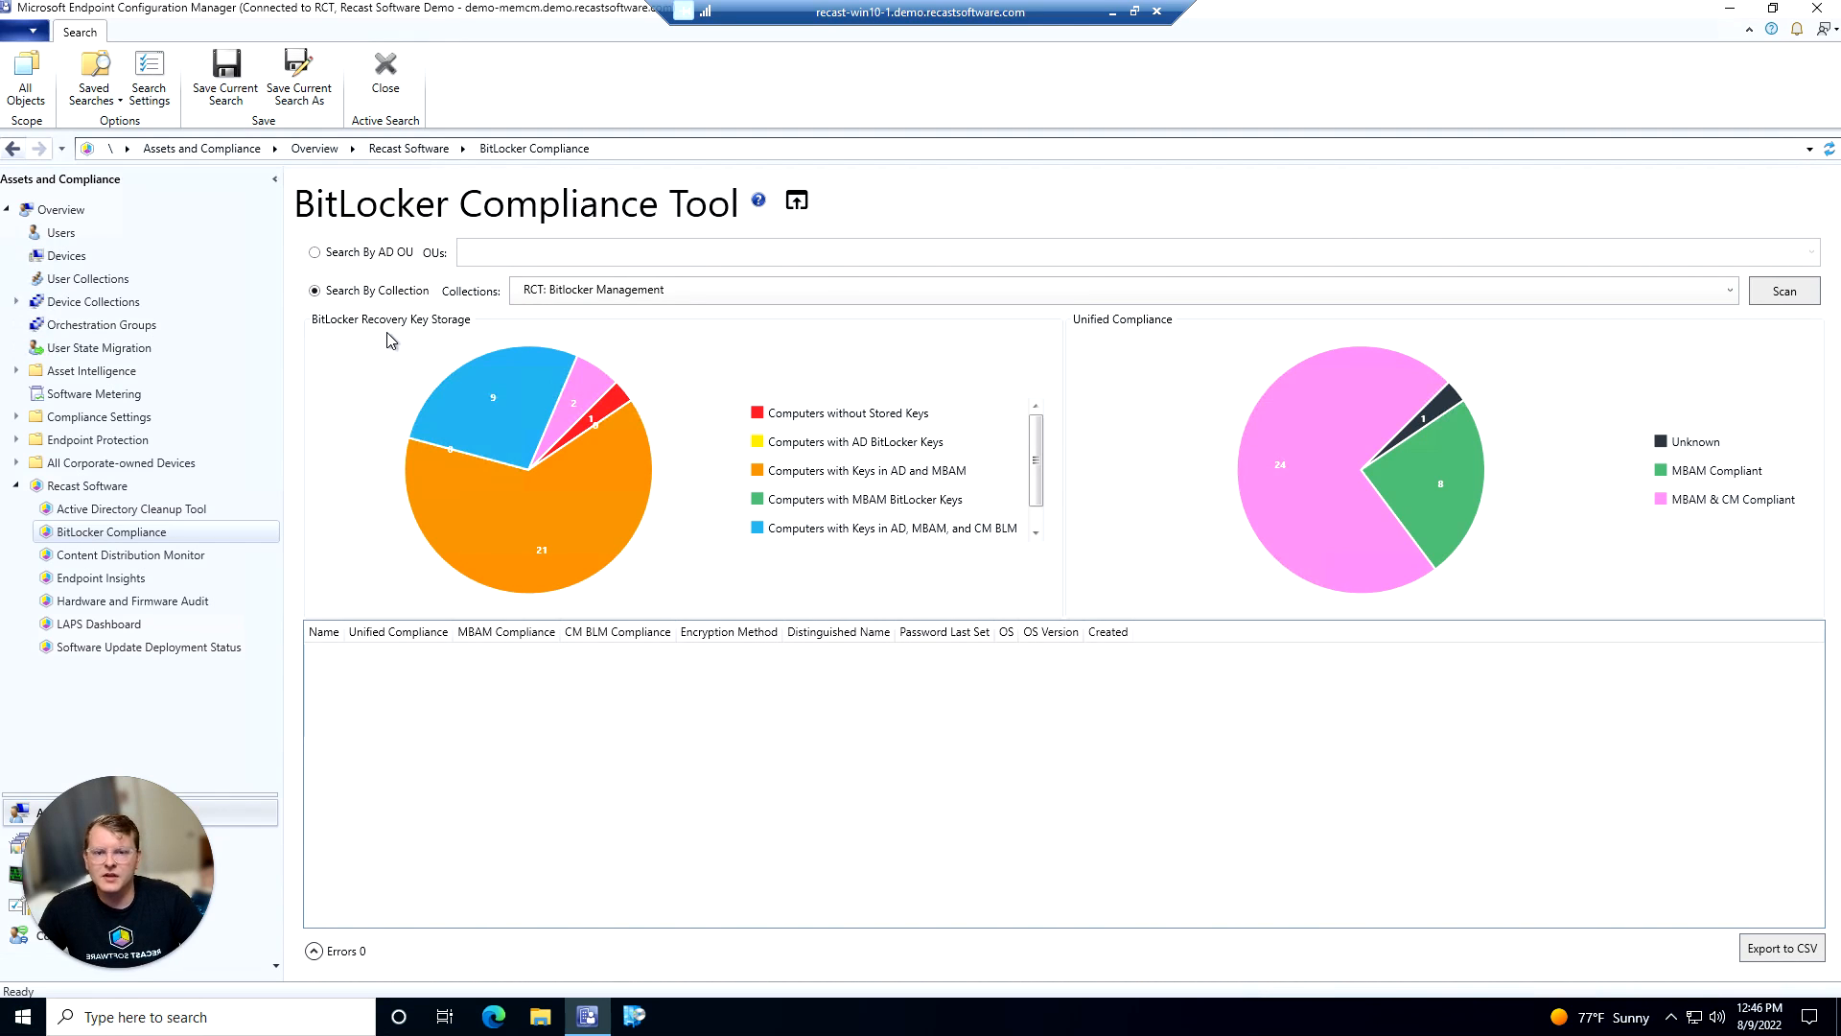
mouse_move(444, 375)
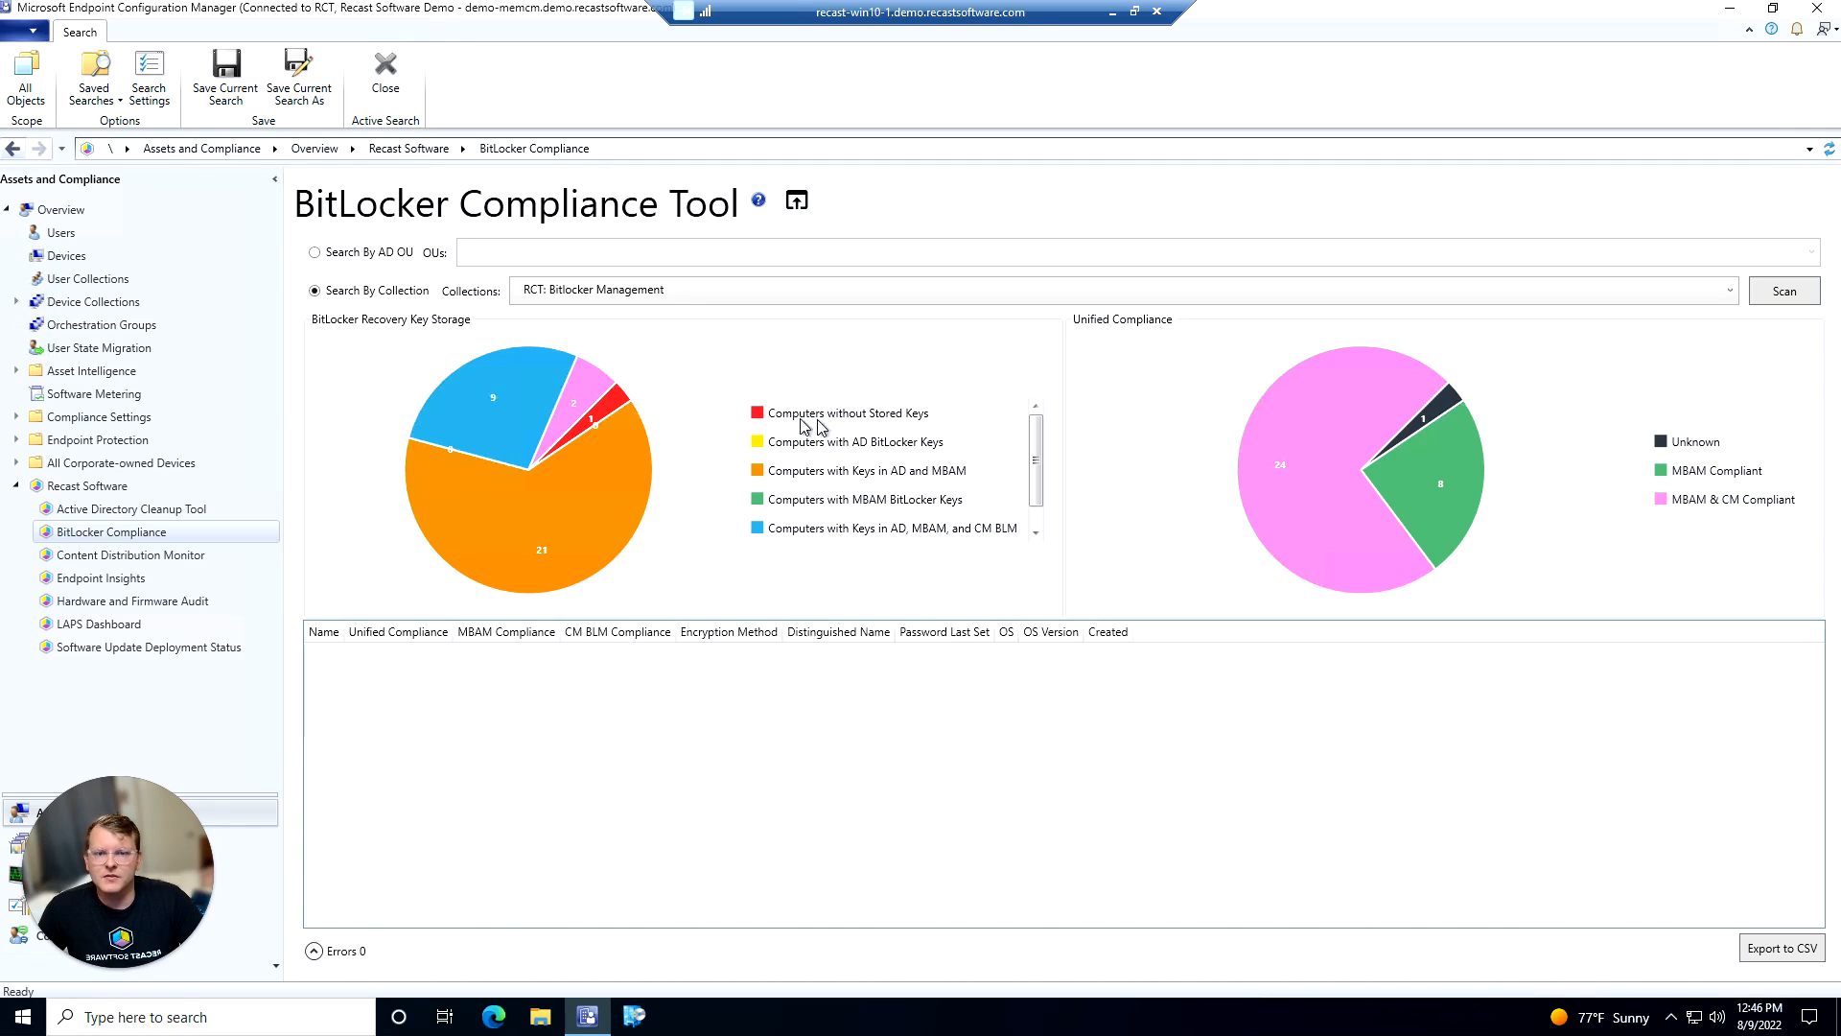
mouse_move(853, 459)
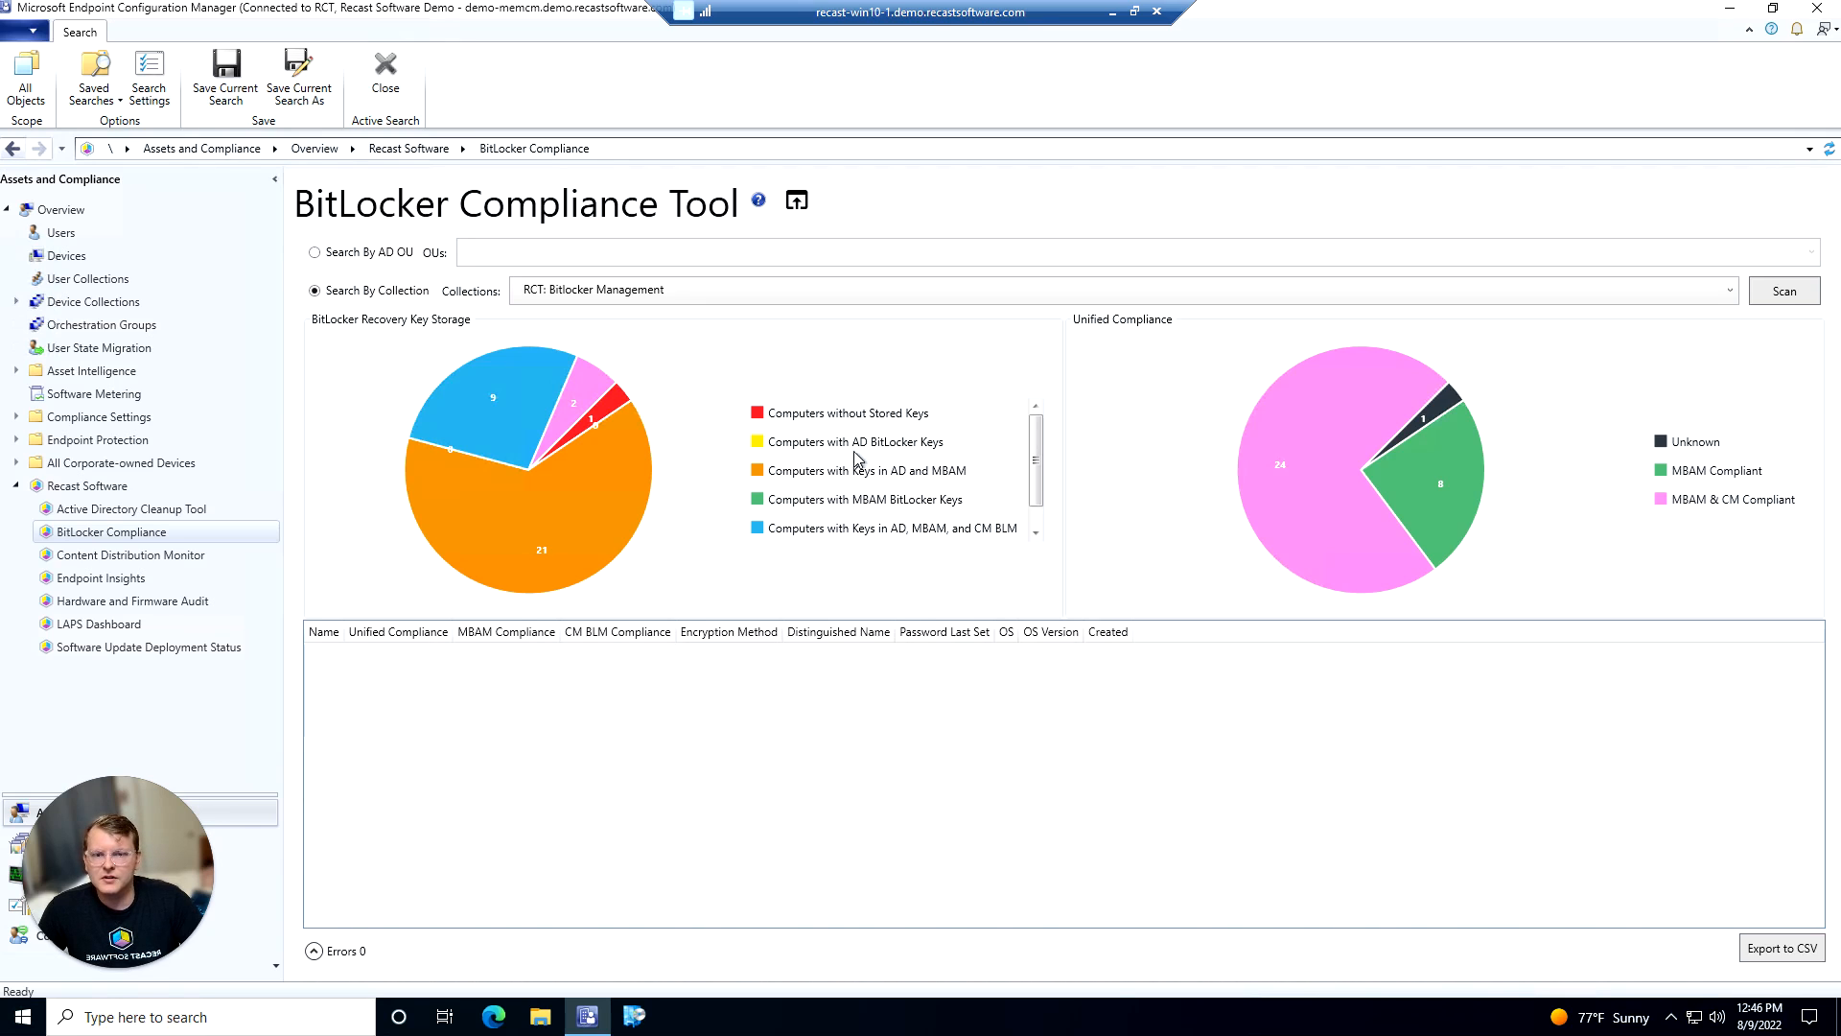
mouse_move(916, 493)
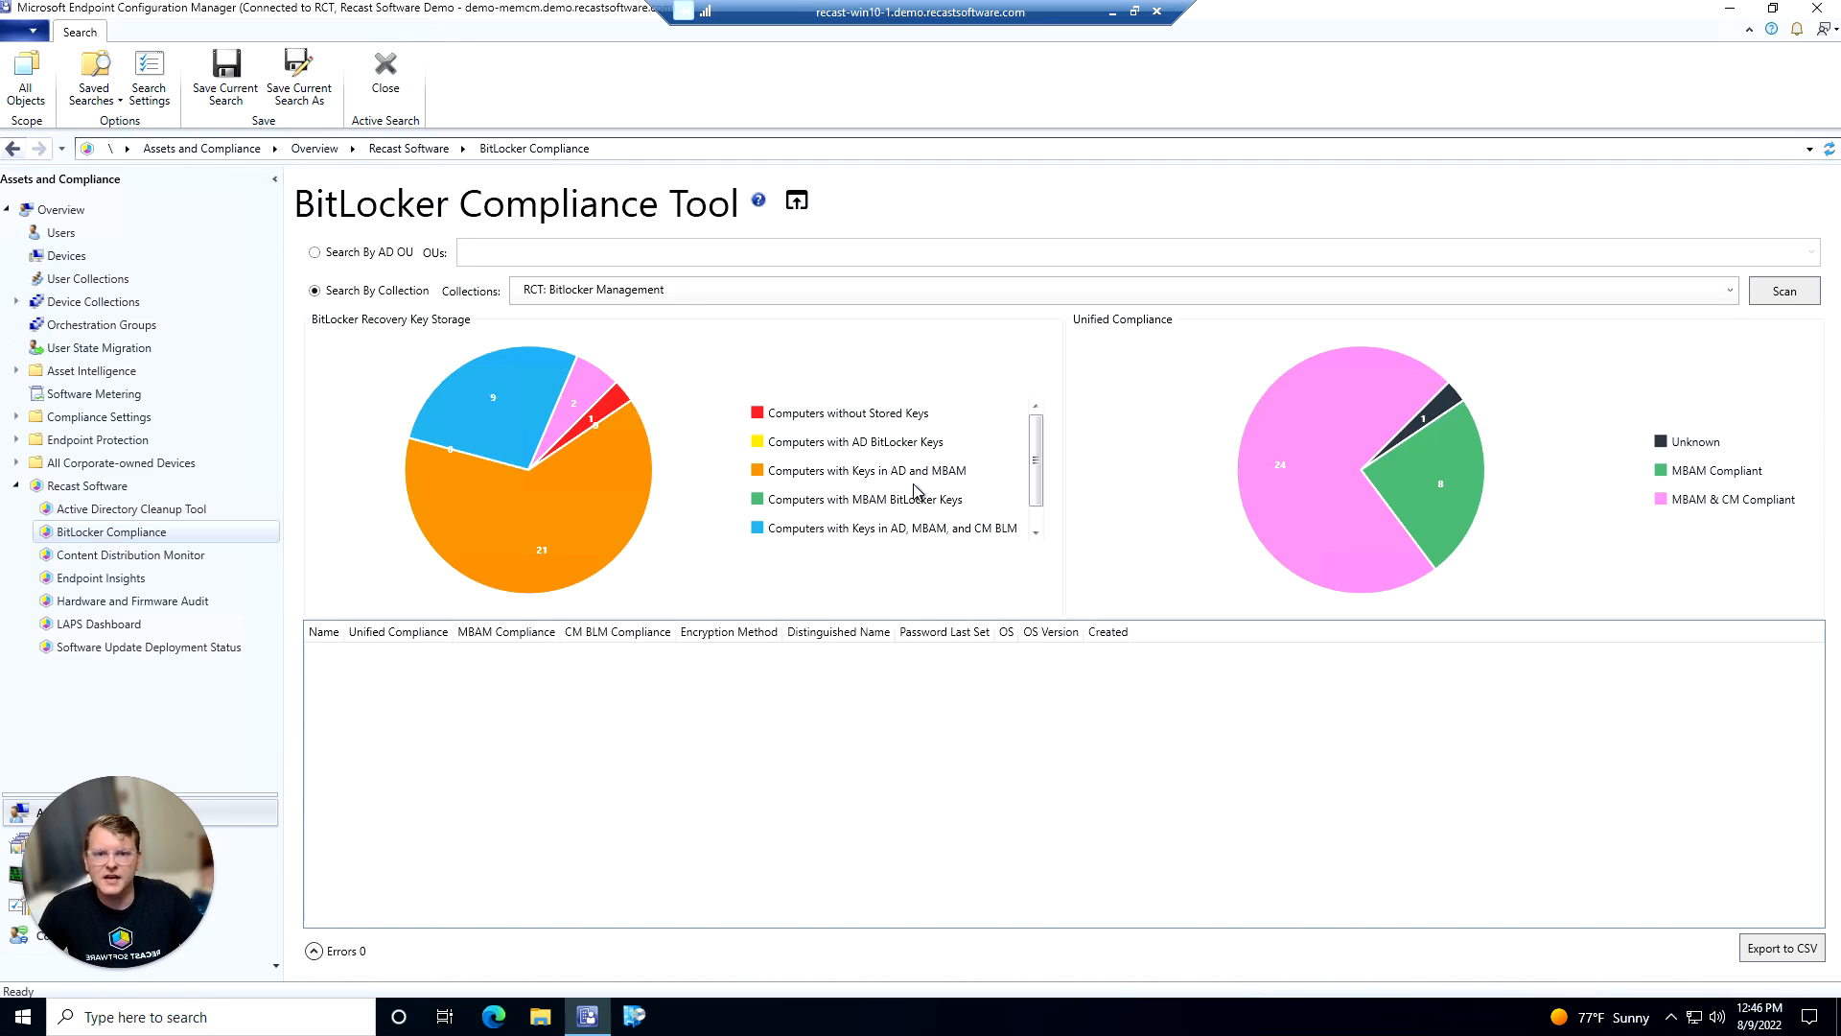
mouse_move(948, 479)
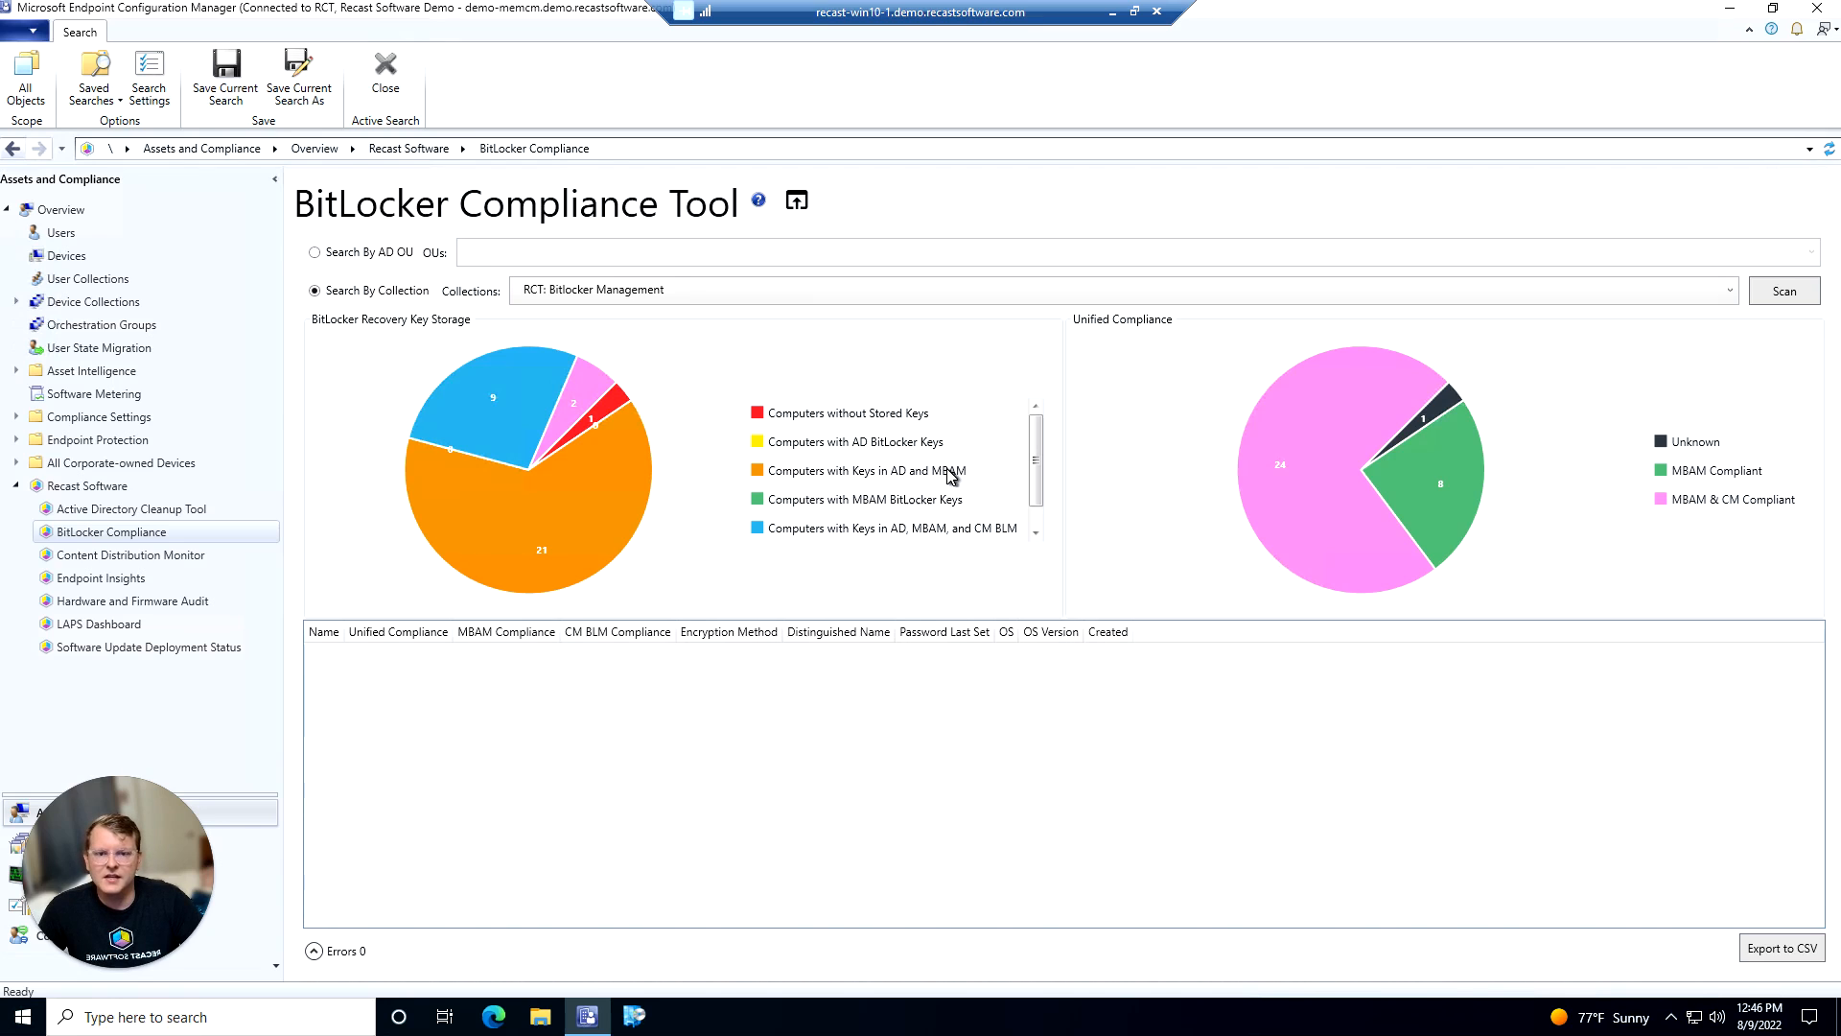
mouse_move(904, 499)
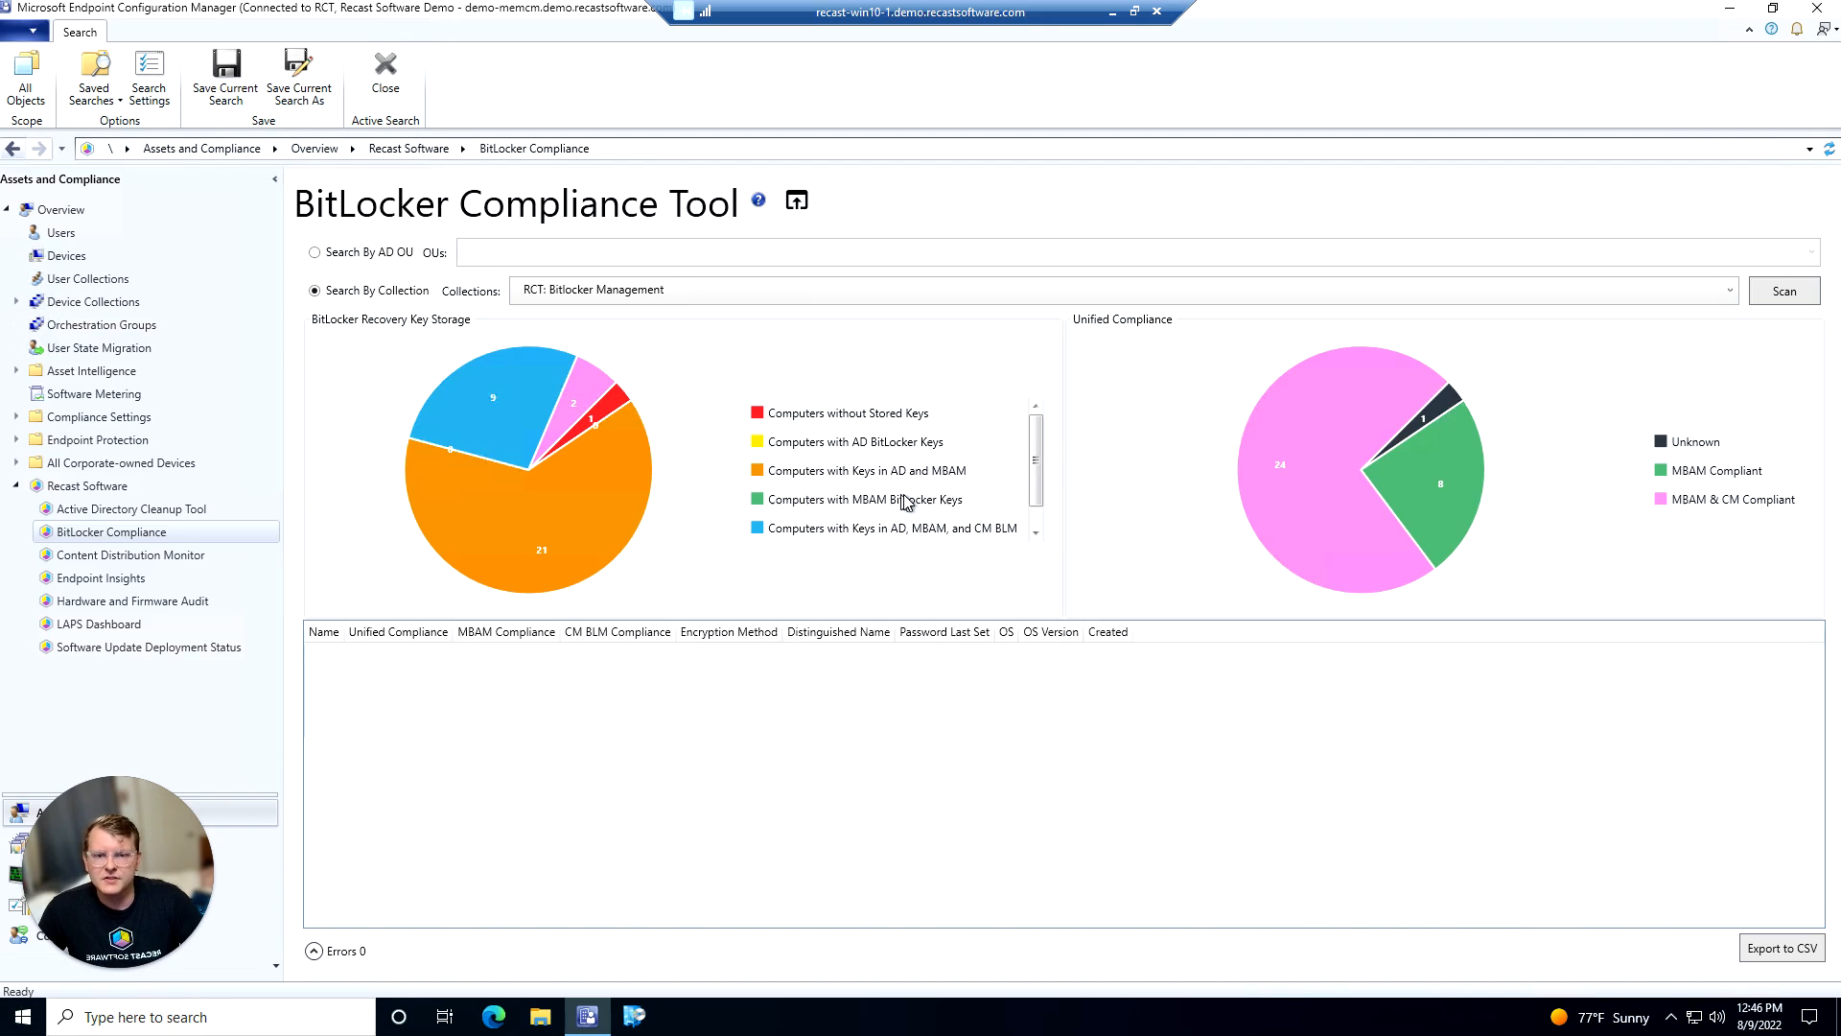
scroll(down, 3)
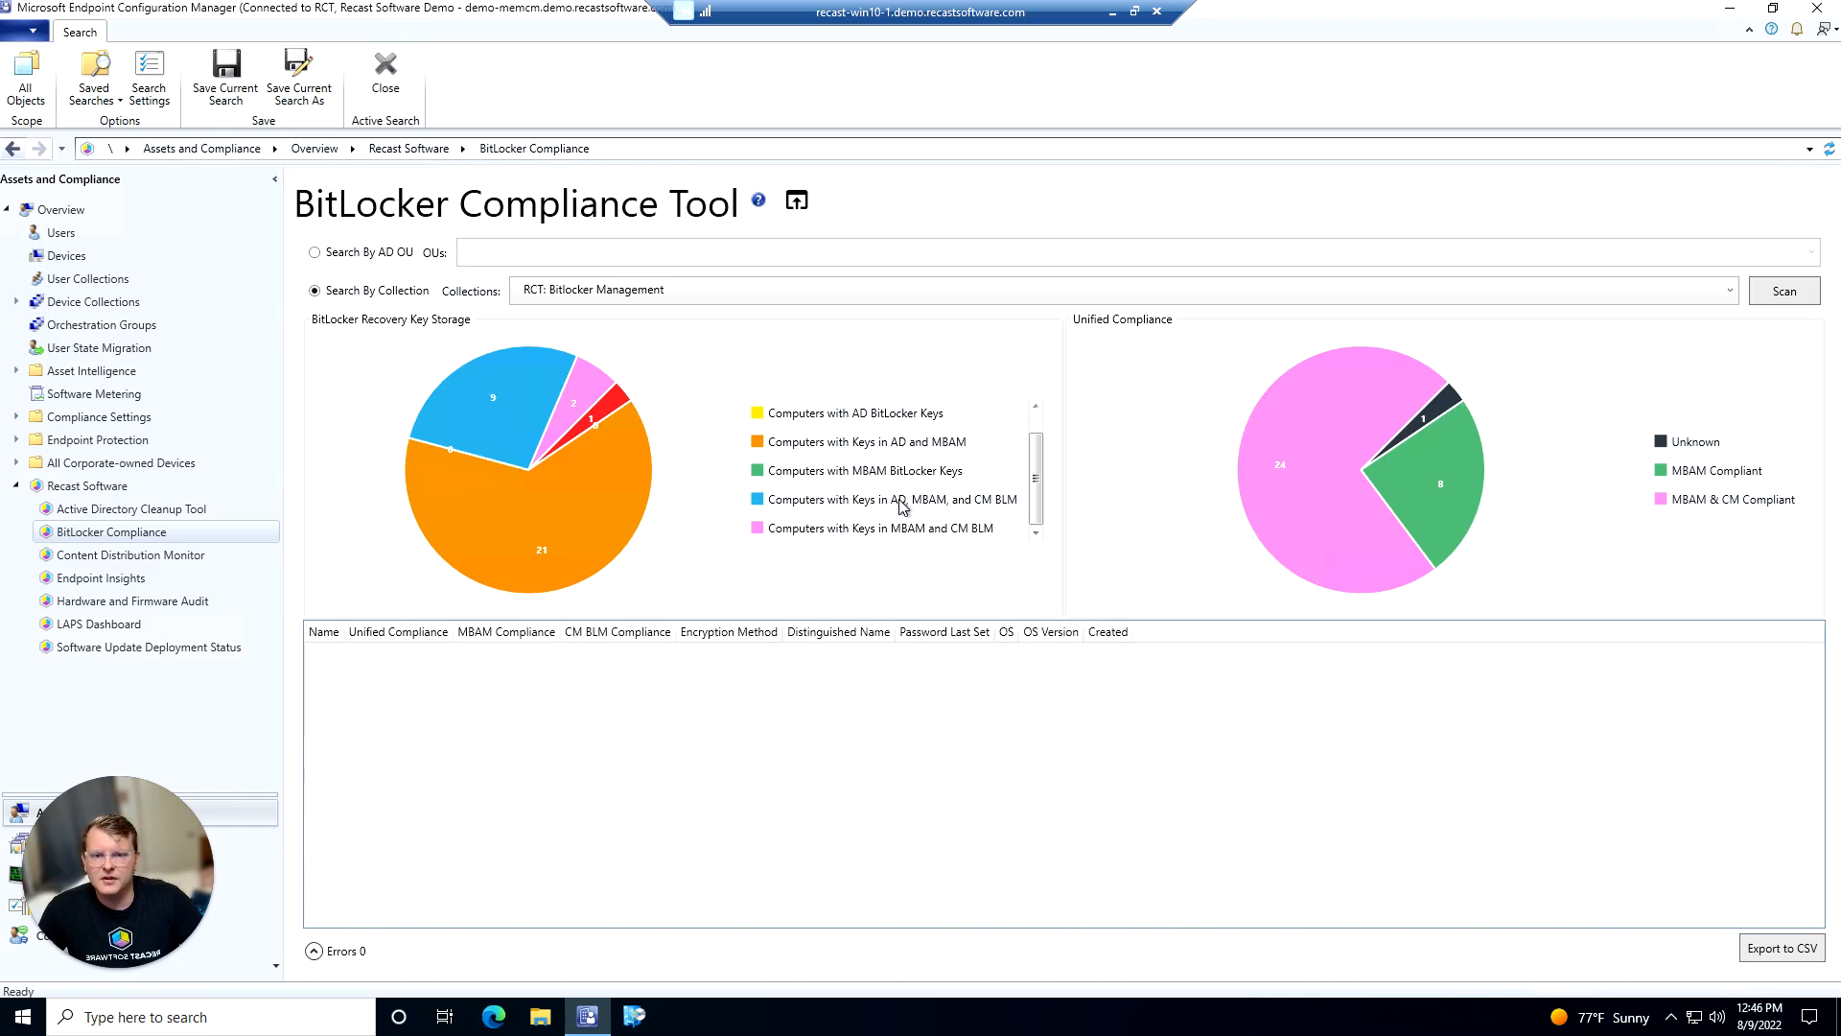
mouse_move(1001, 535)
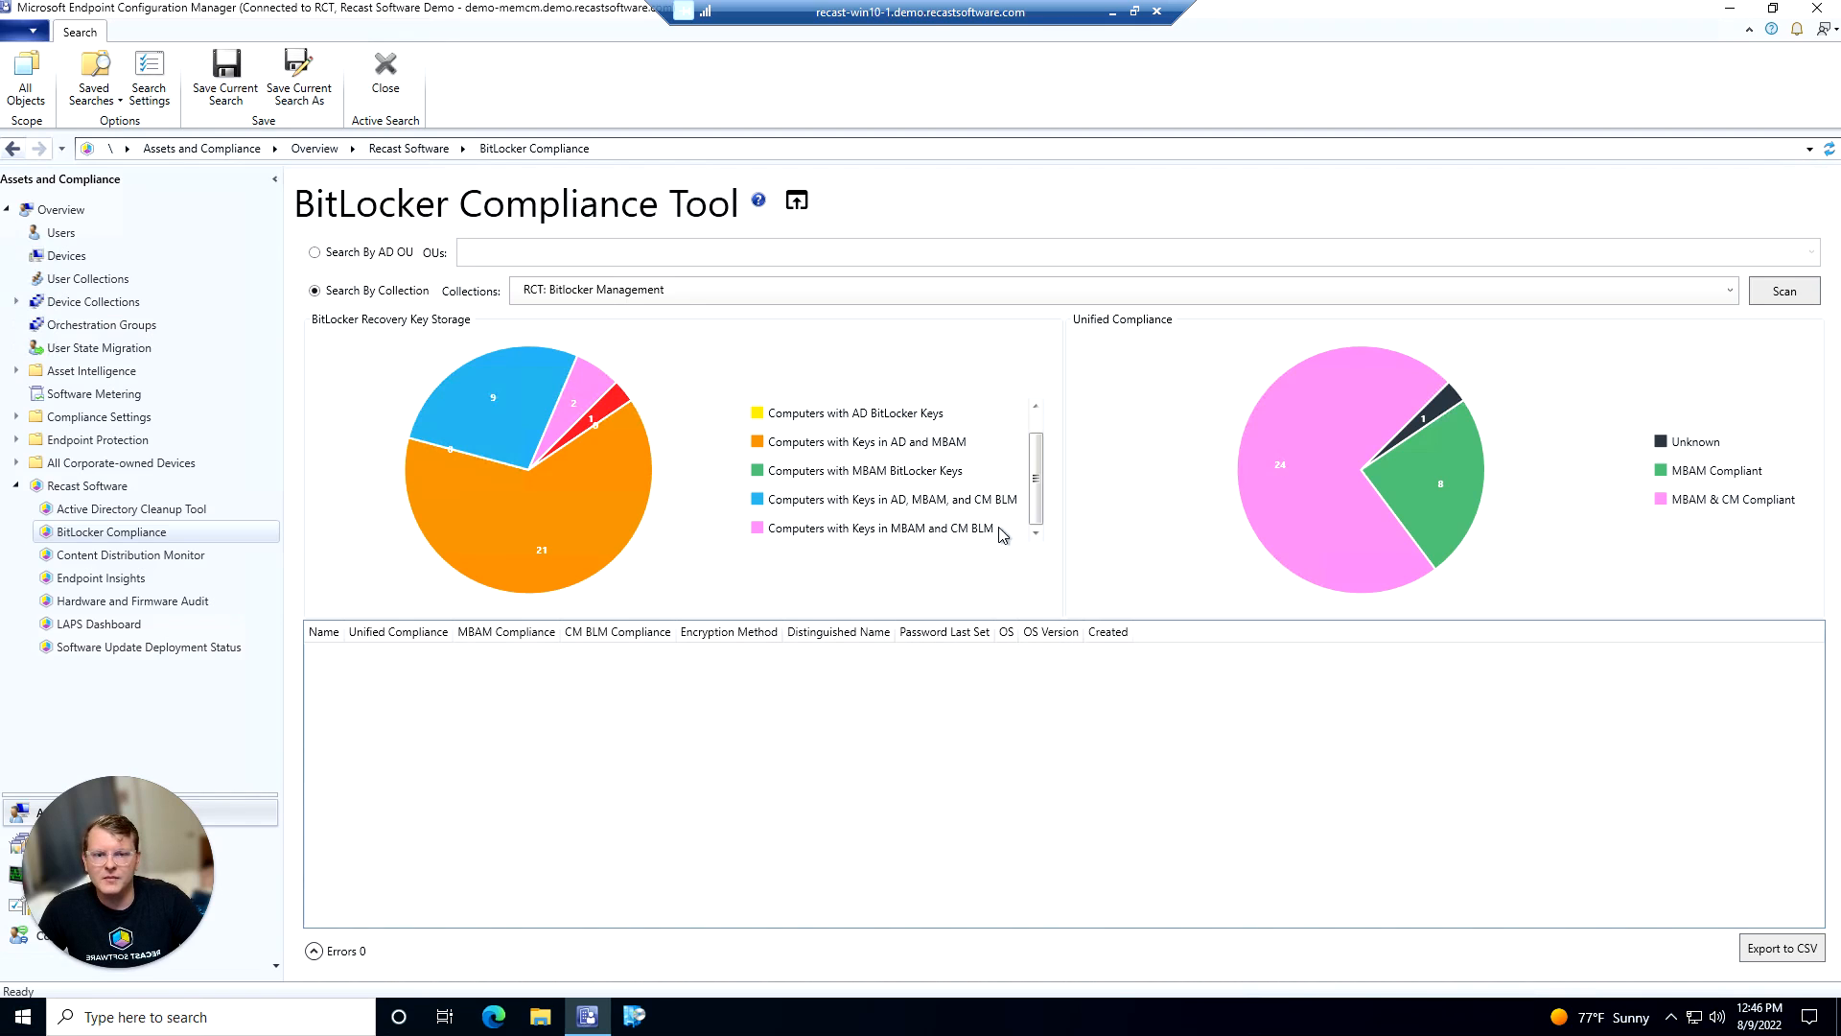
mouse_move(878, 532)
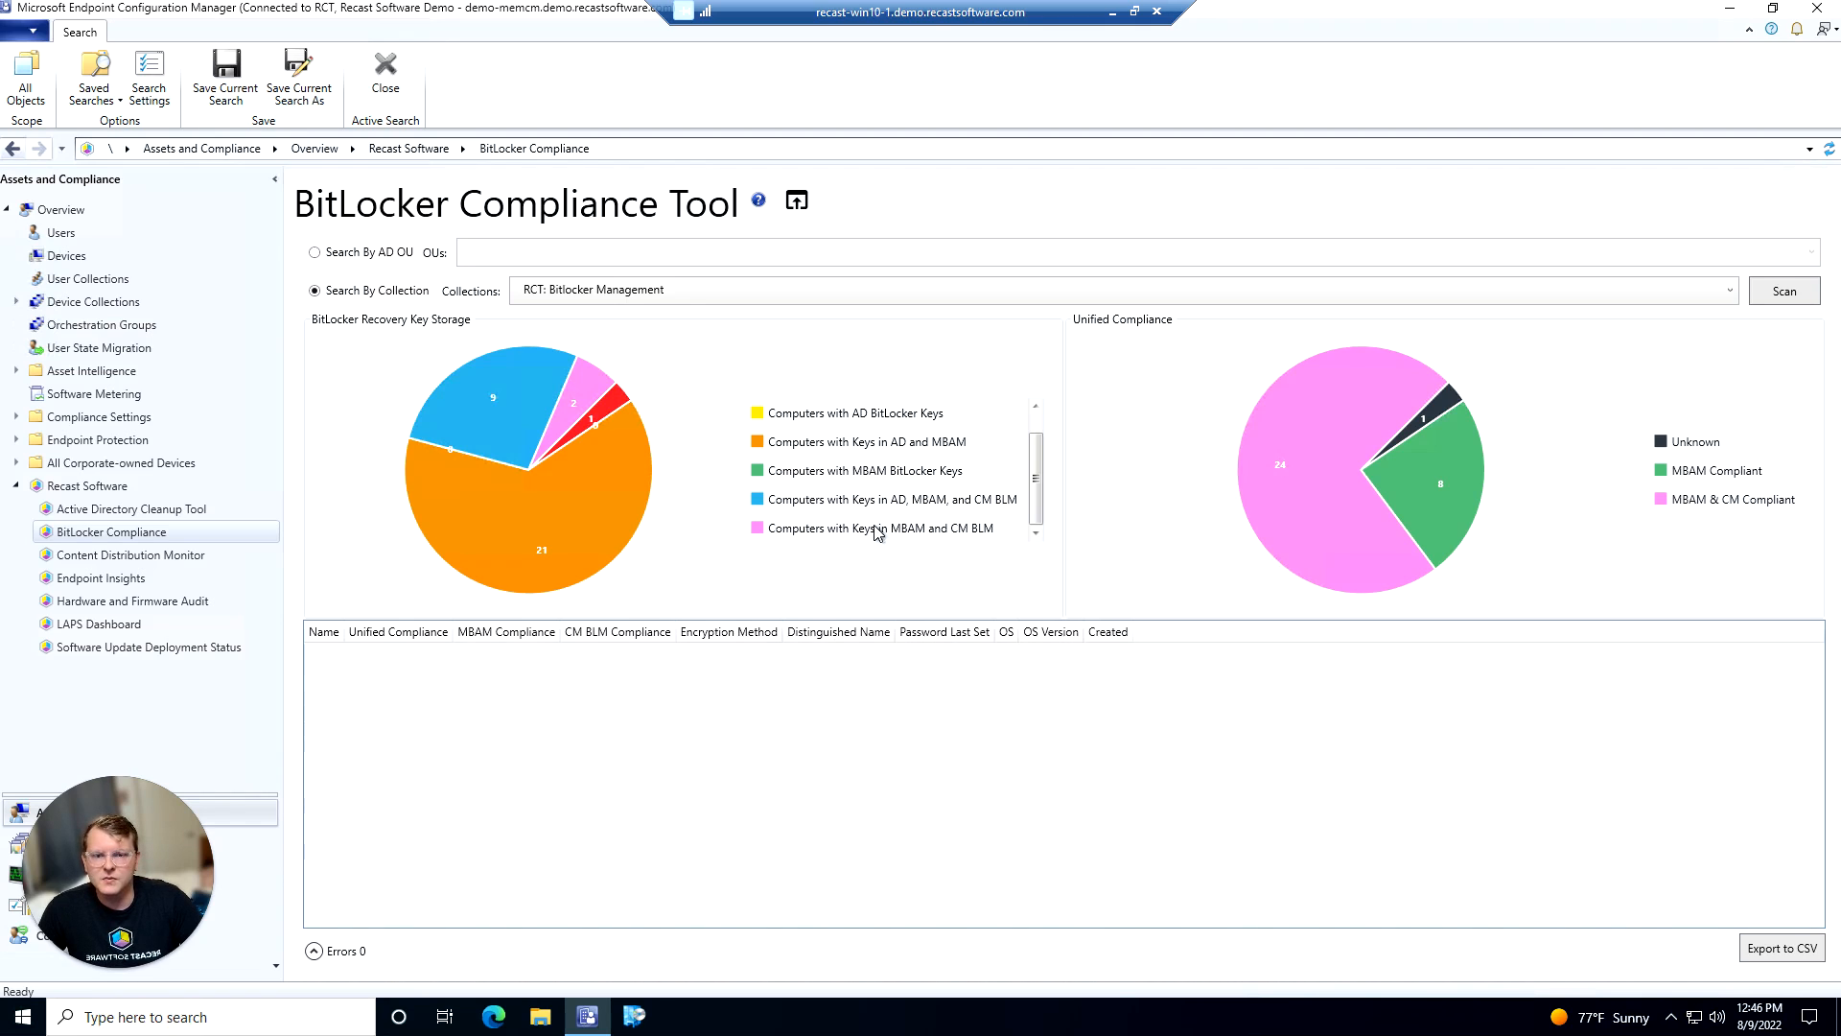
mouse_move(980, 530)
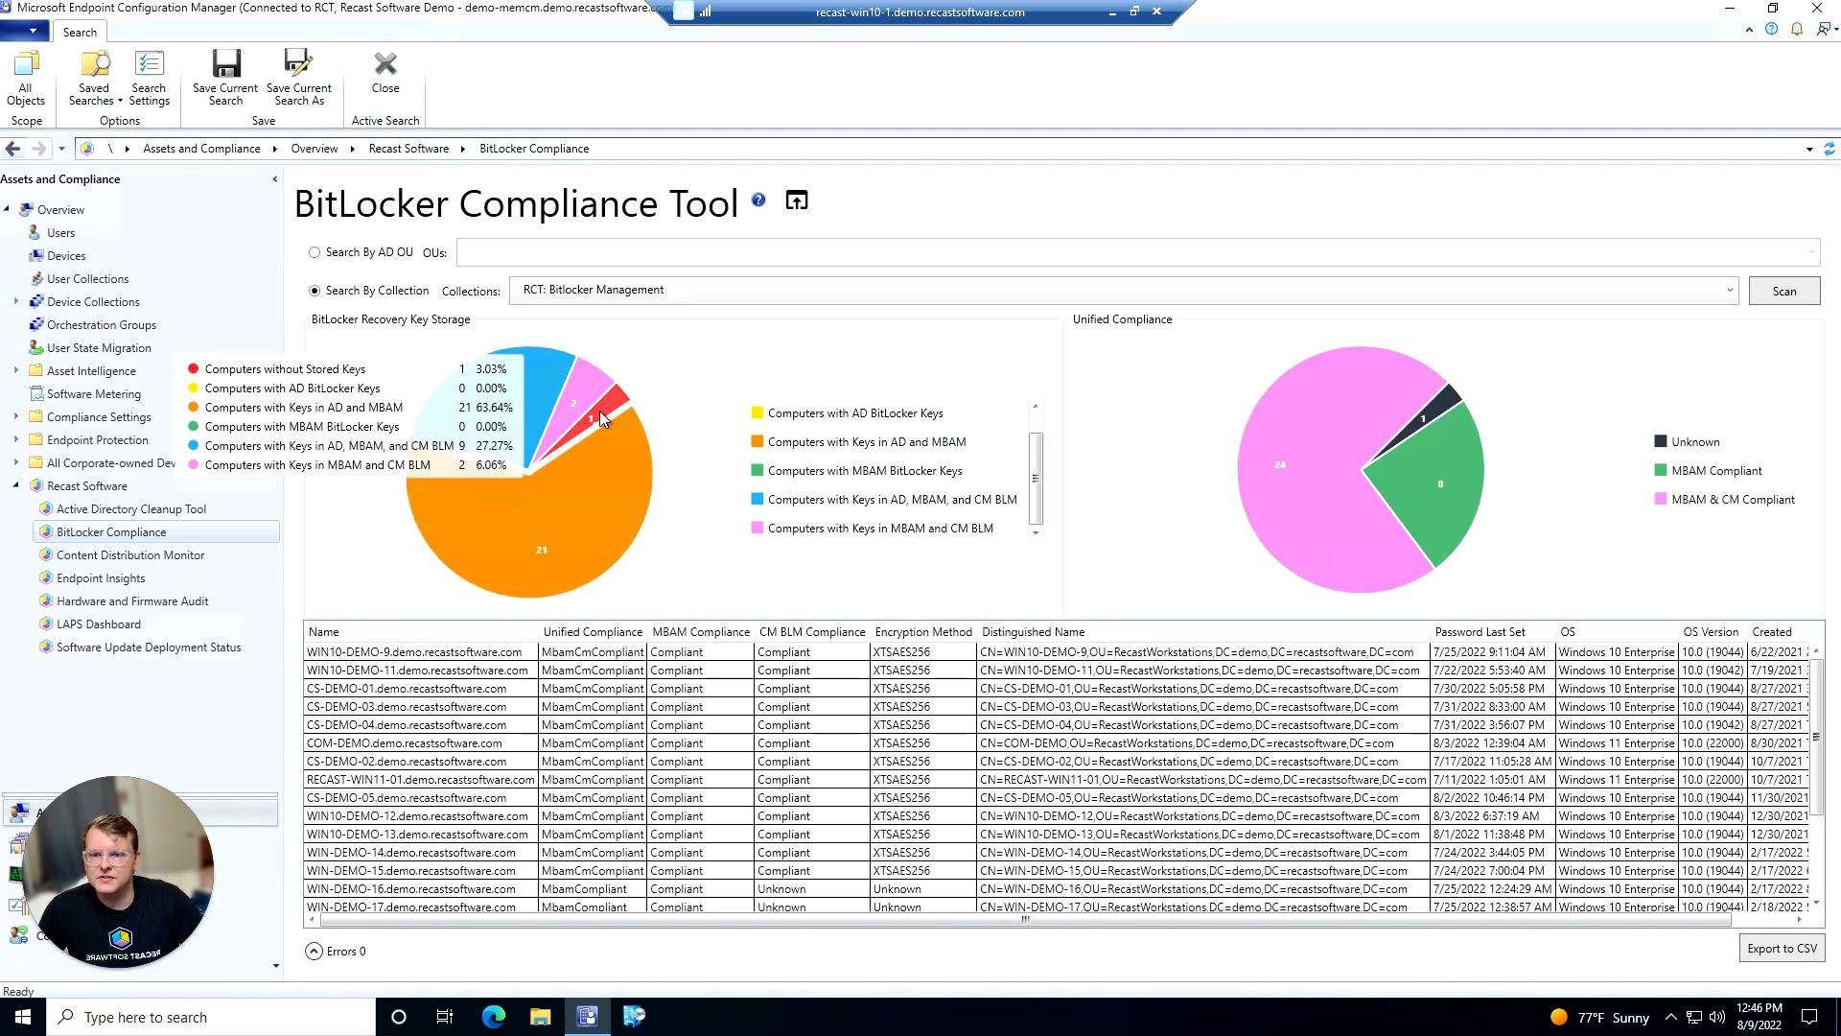
Filter results to the two computers with keys in MBAM and CM BLM, then bring up a computer's actions
click(576, 397)
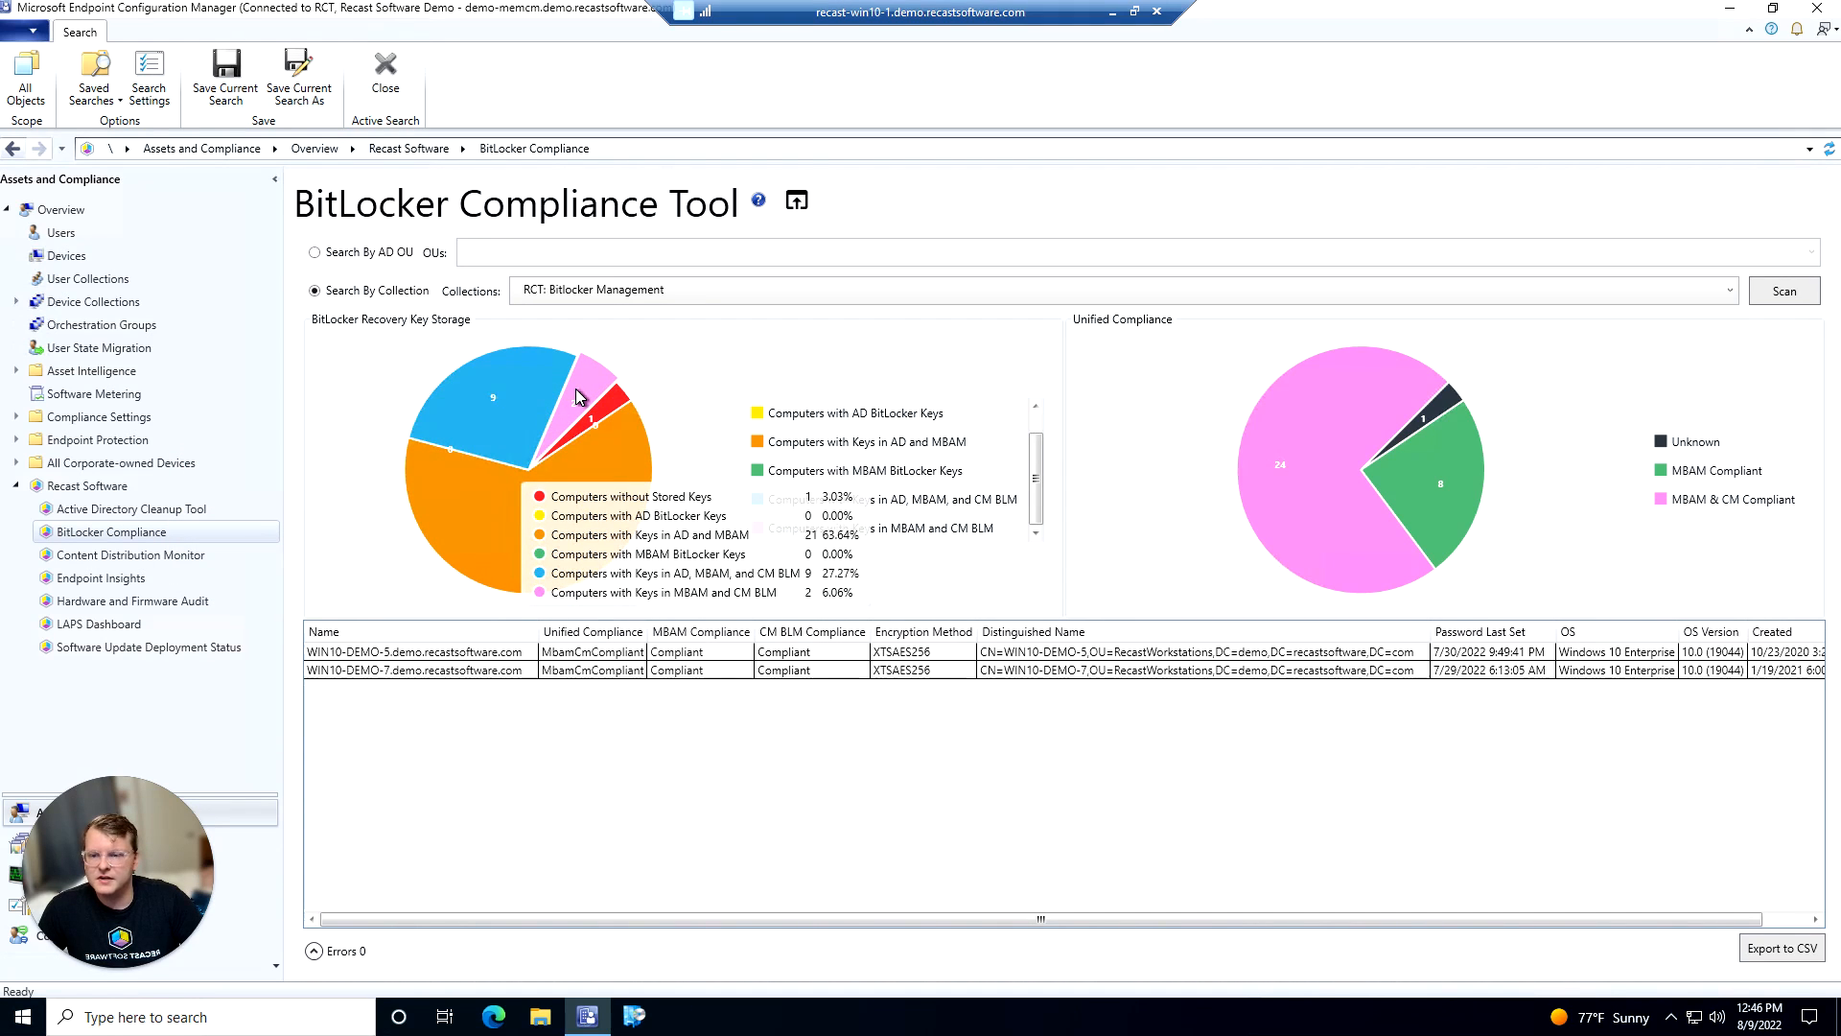
right_click(414, 652)
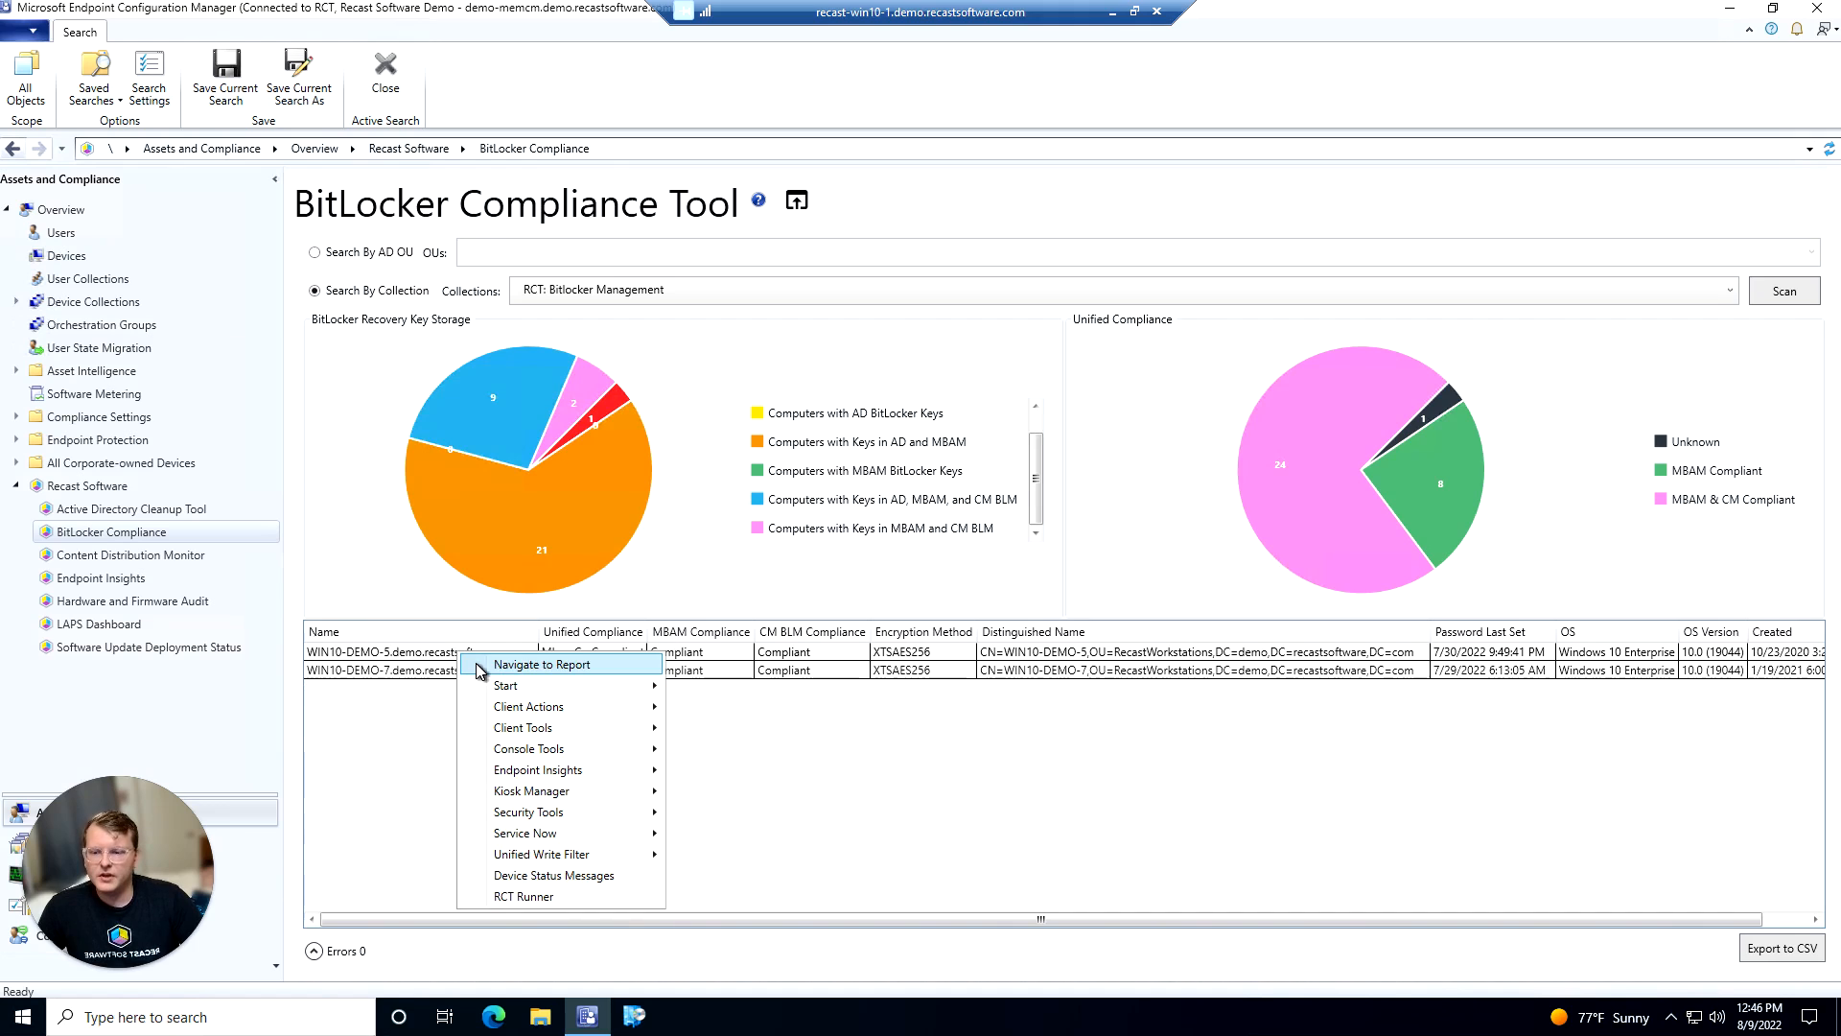
mouse_move(528, 811)
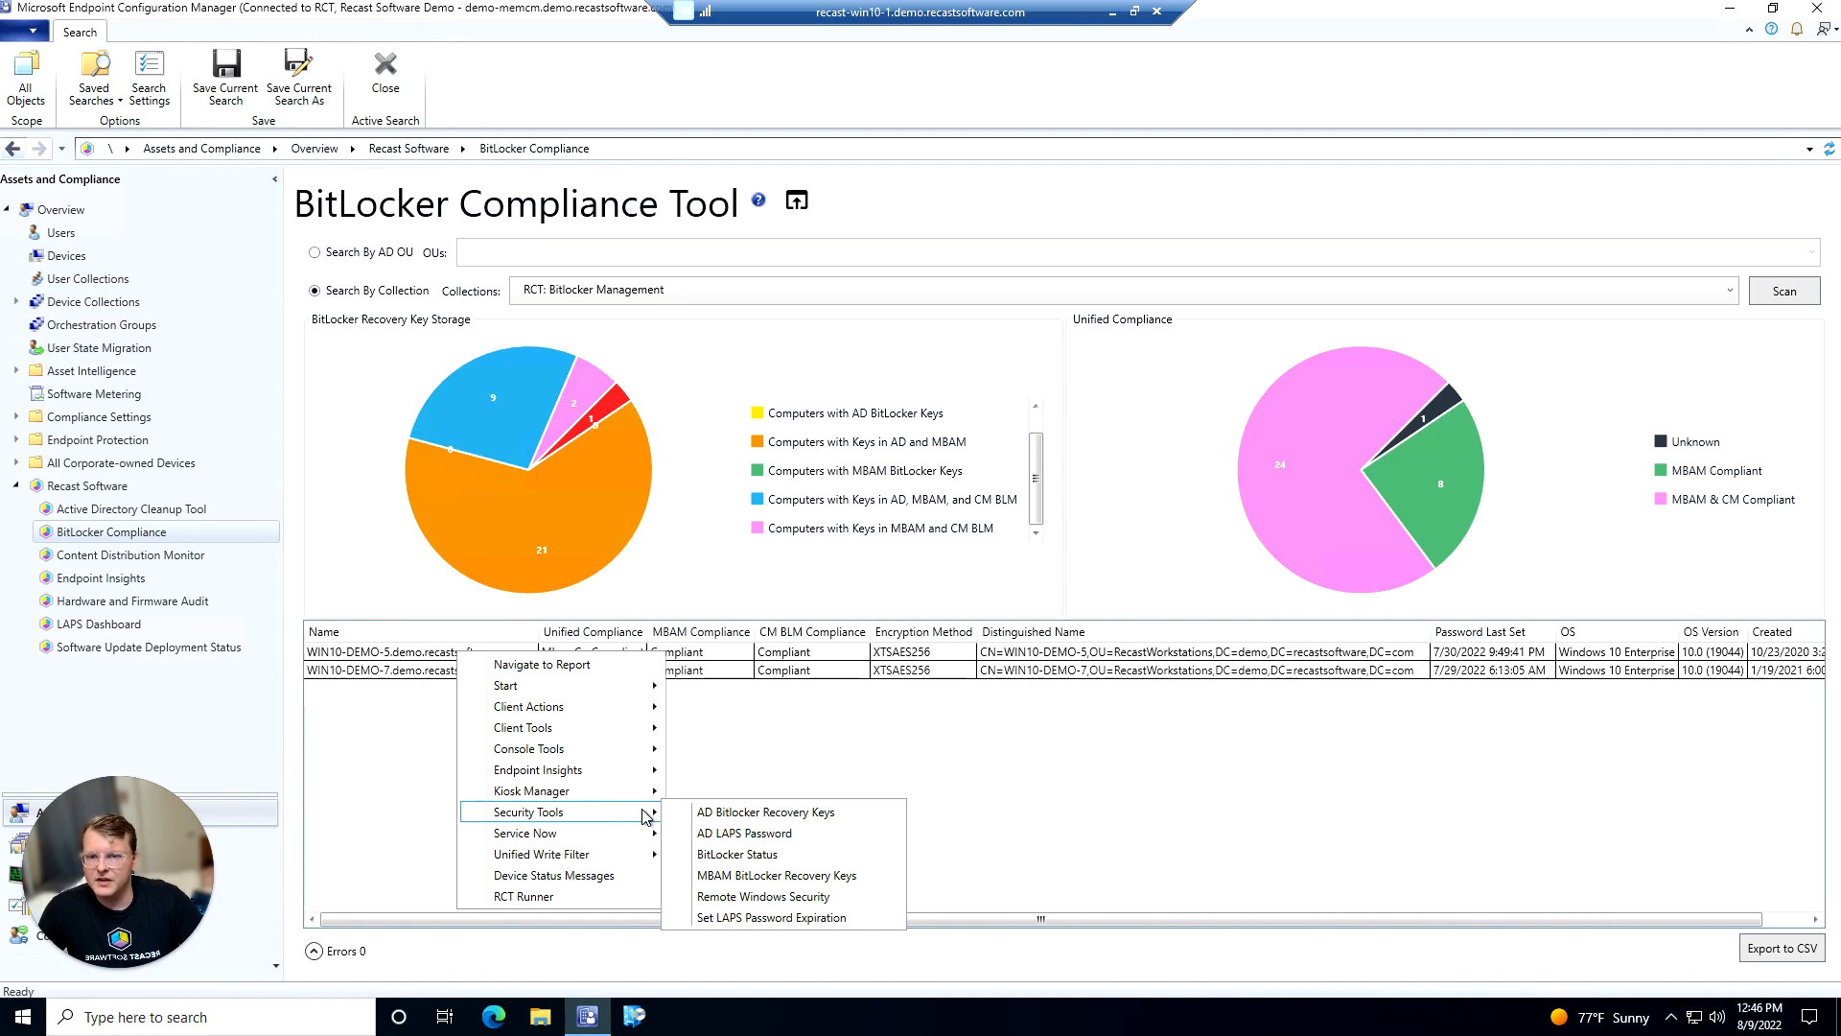
mouse_move(424, 659)
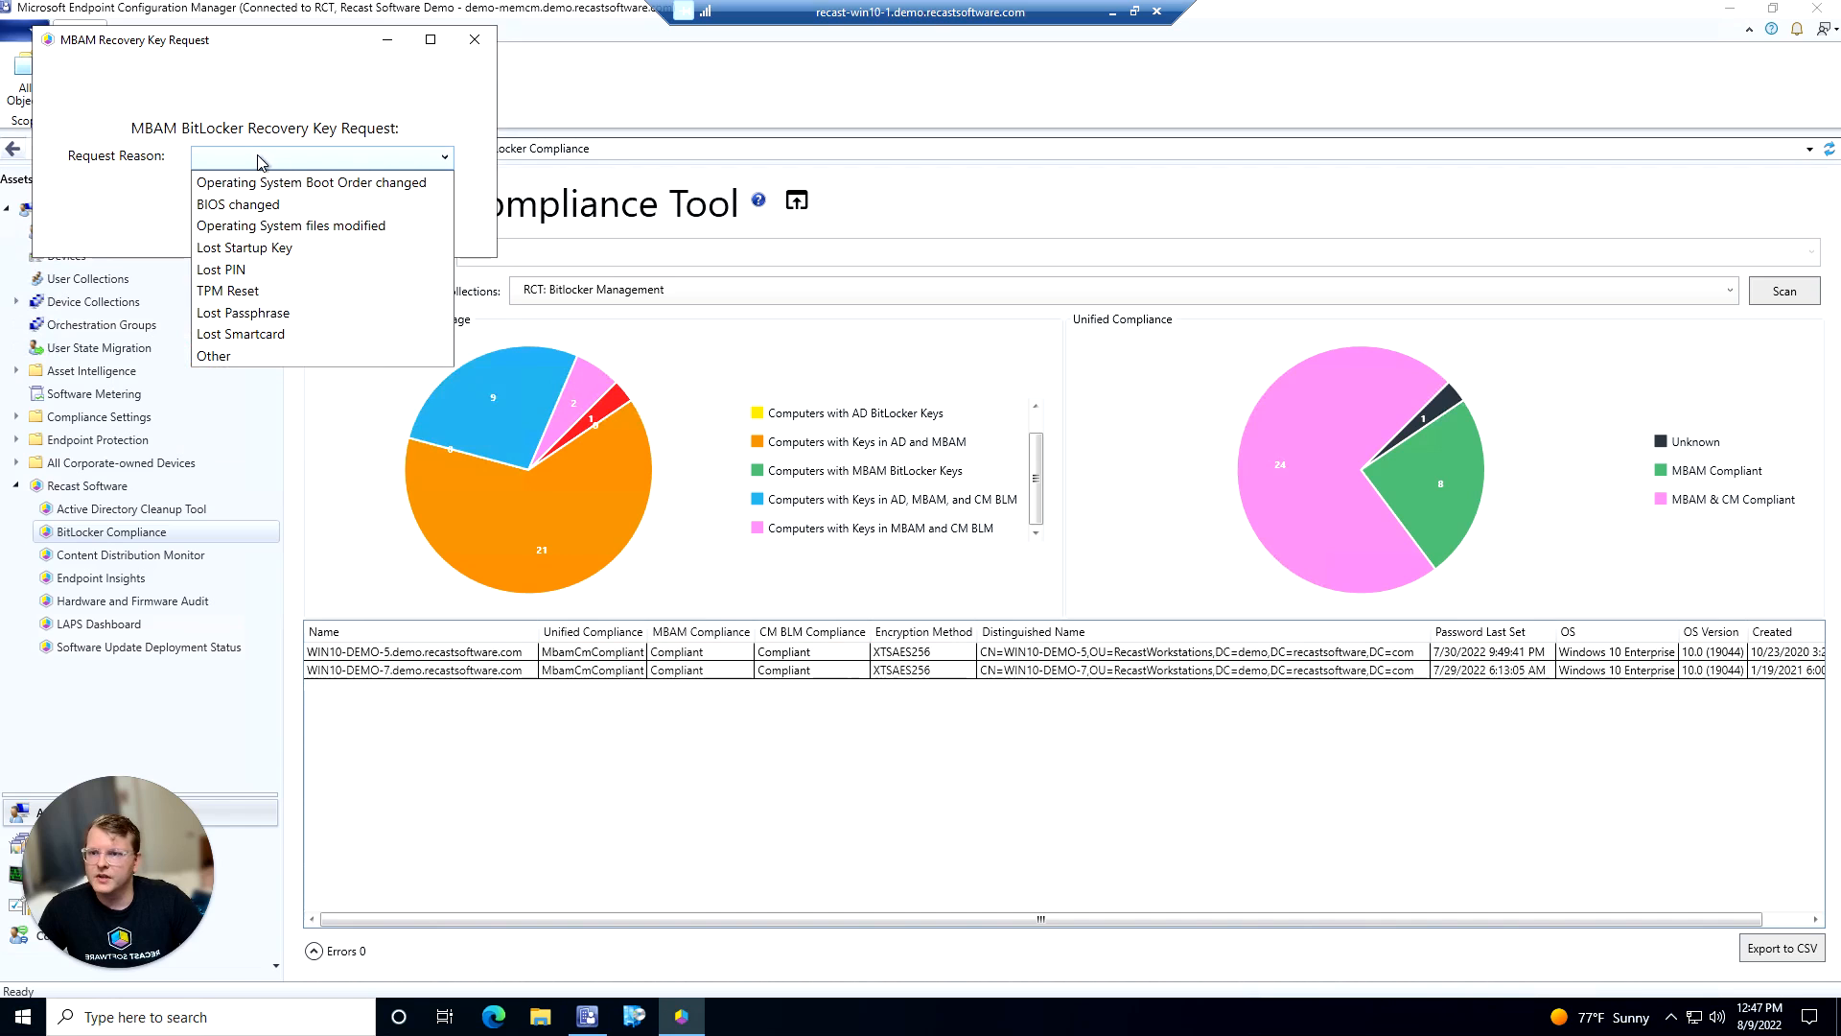
mouse_move(282, 311)
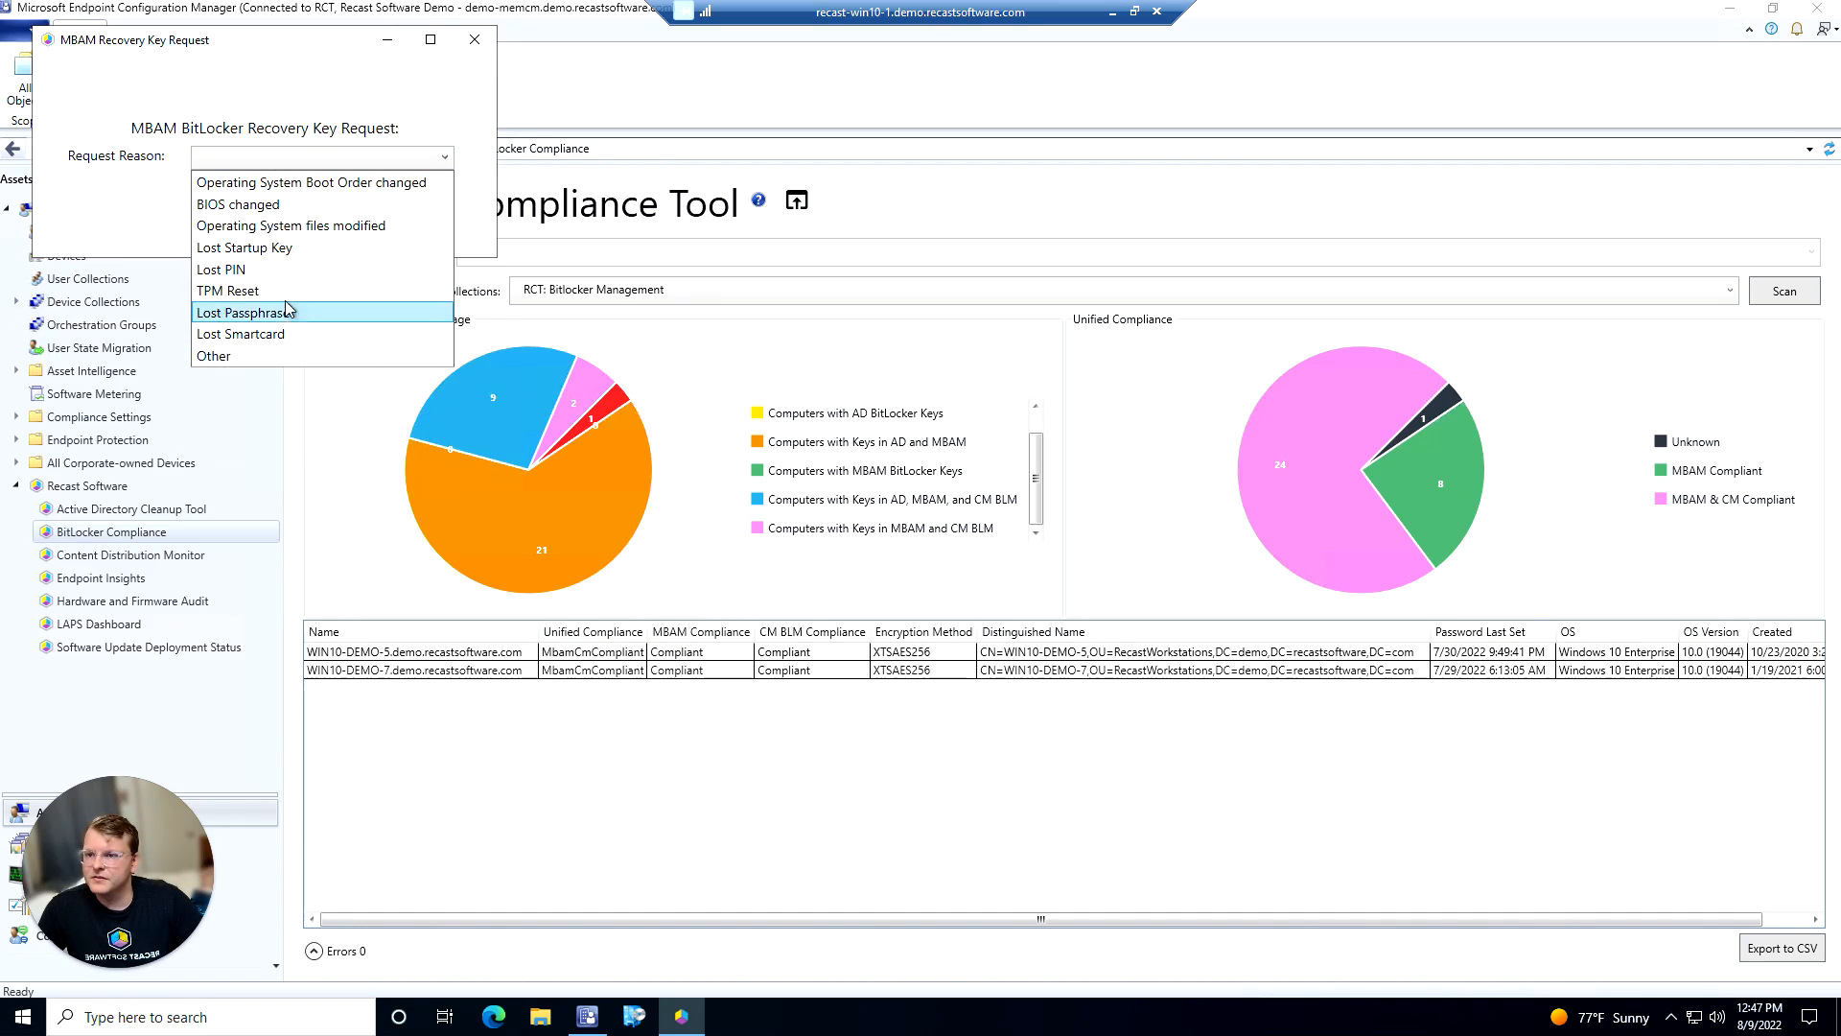
Request the computer's MBAM recovery keys with TPM Reset as the request reason
click(228, 290)
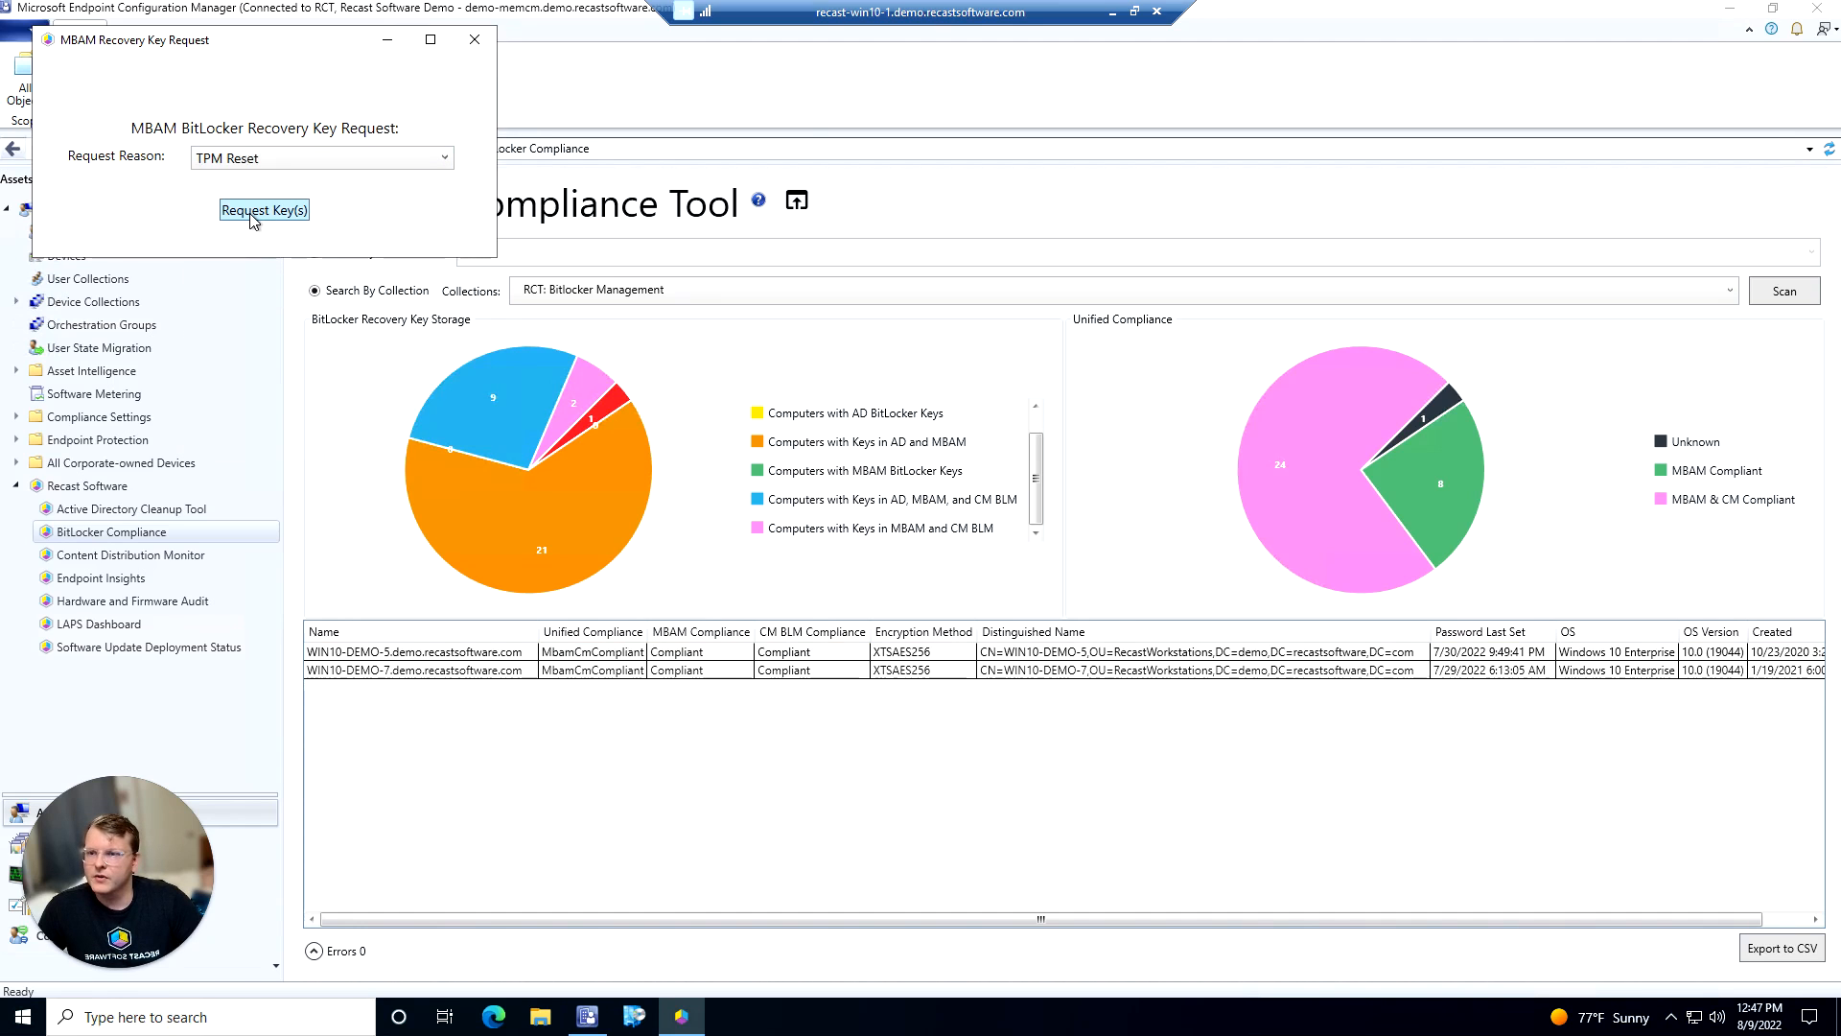
click(263, 209)
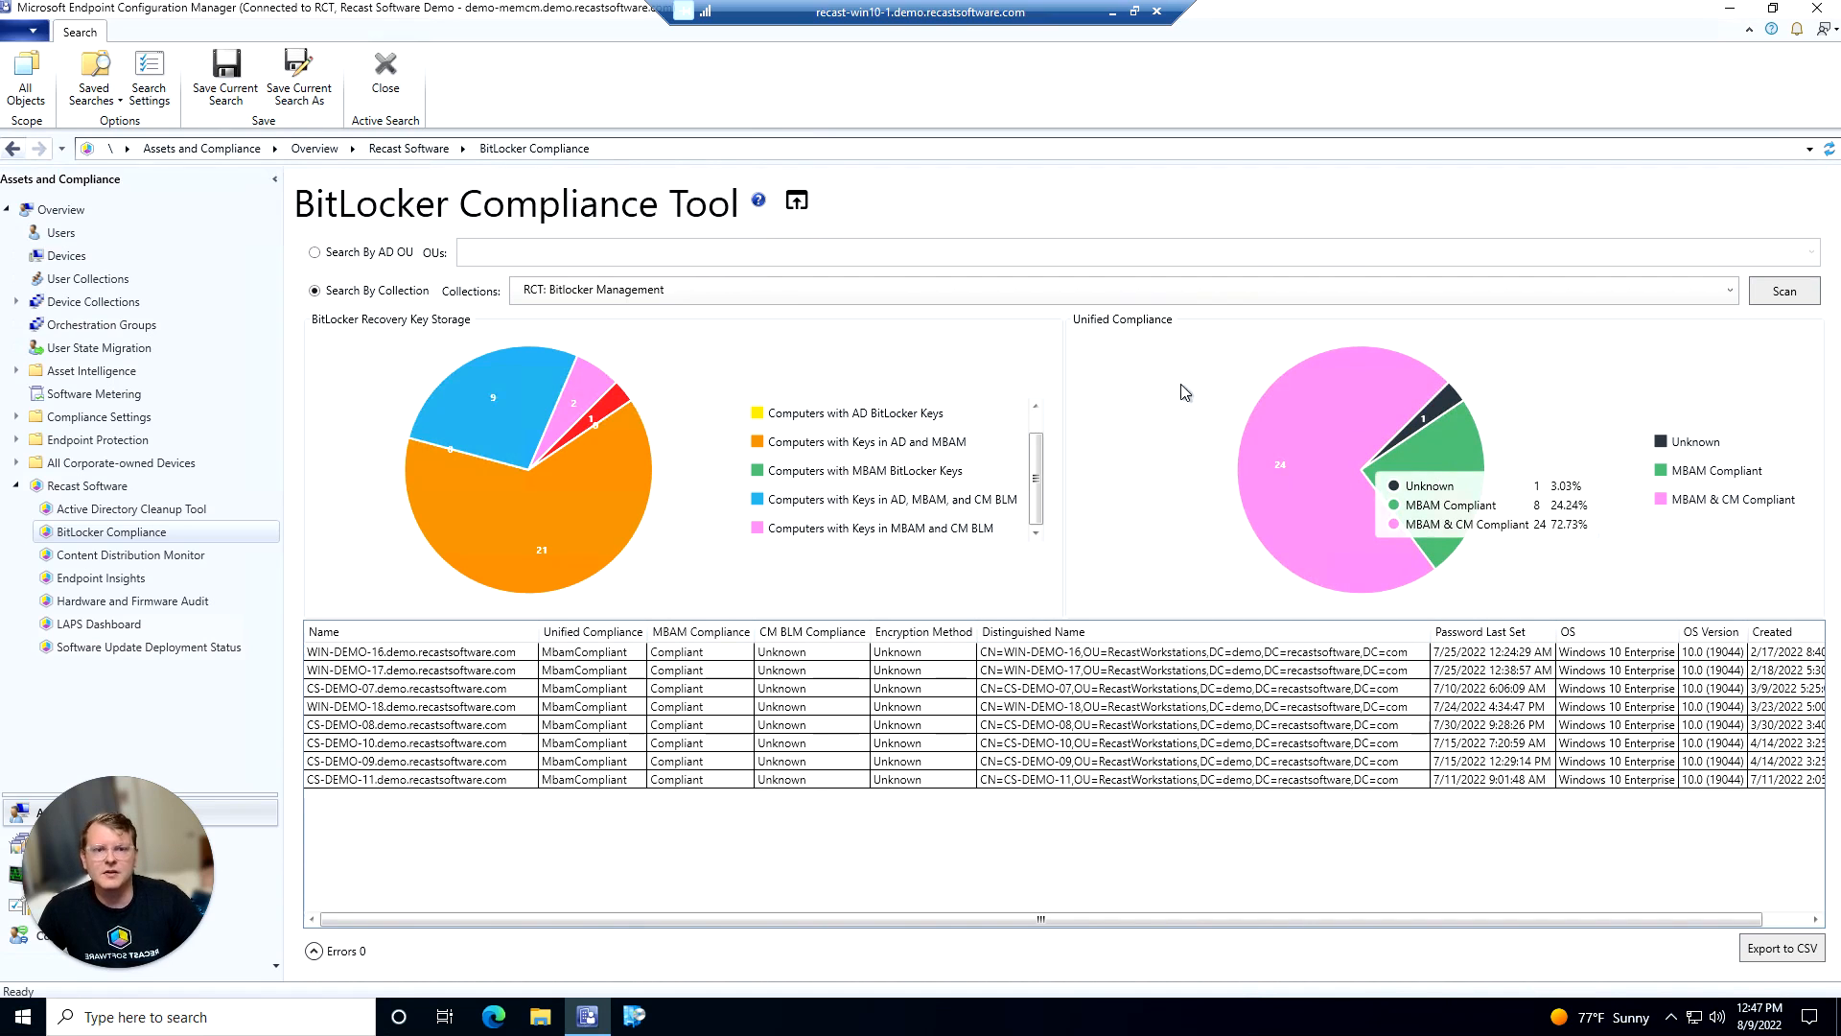
mouse_move(1506, 466)
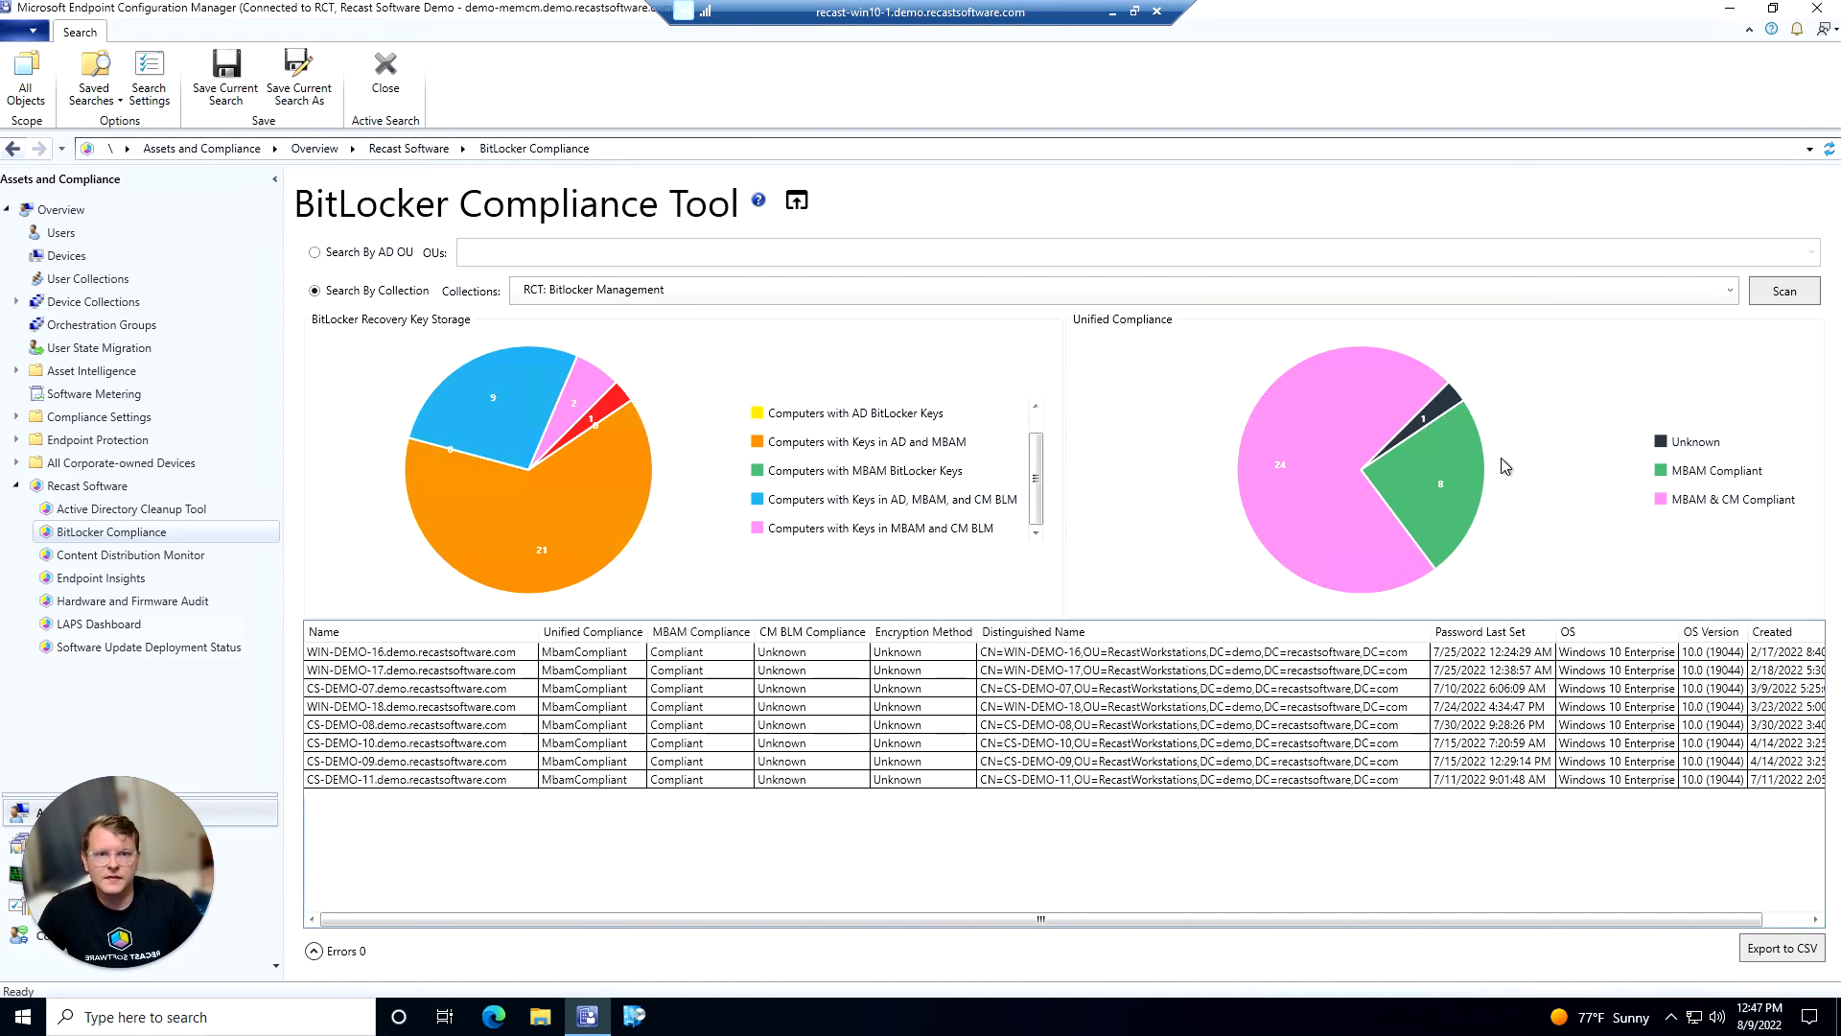
mouse_move(1513, 461)
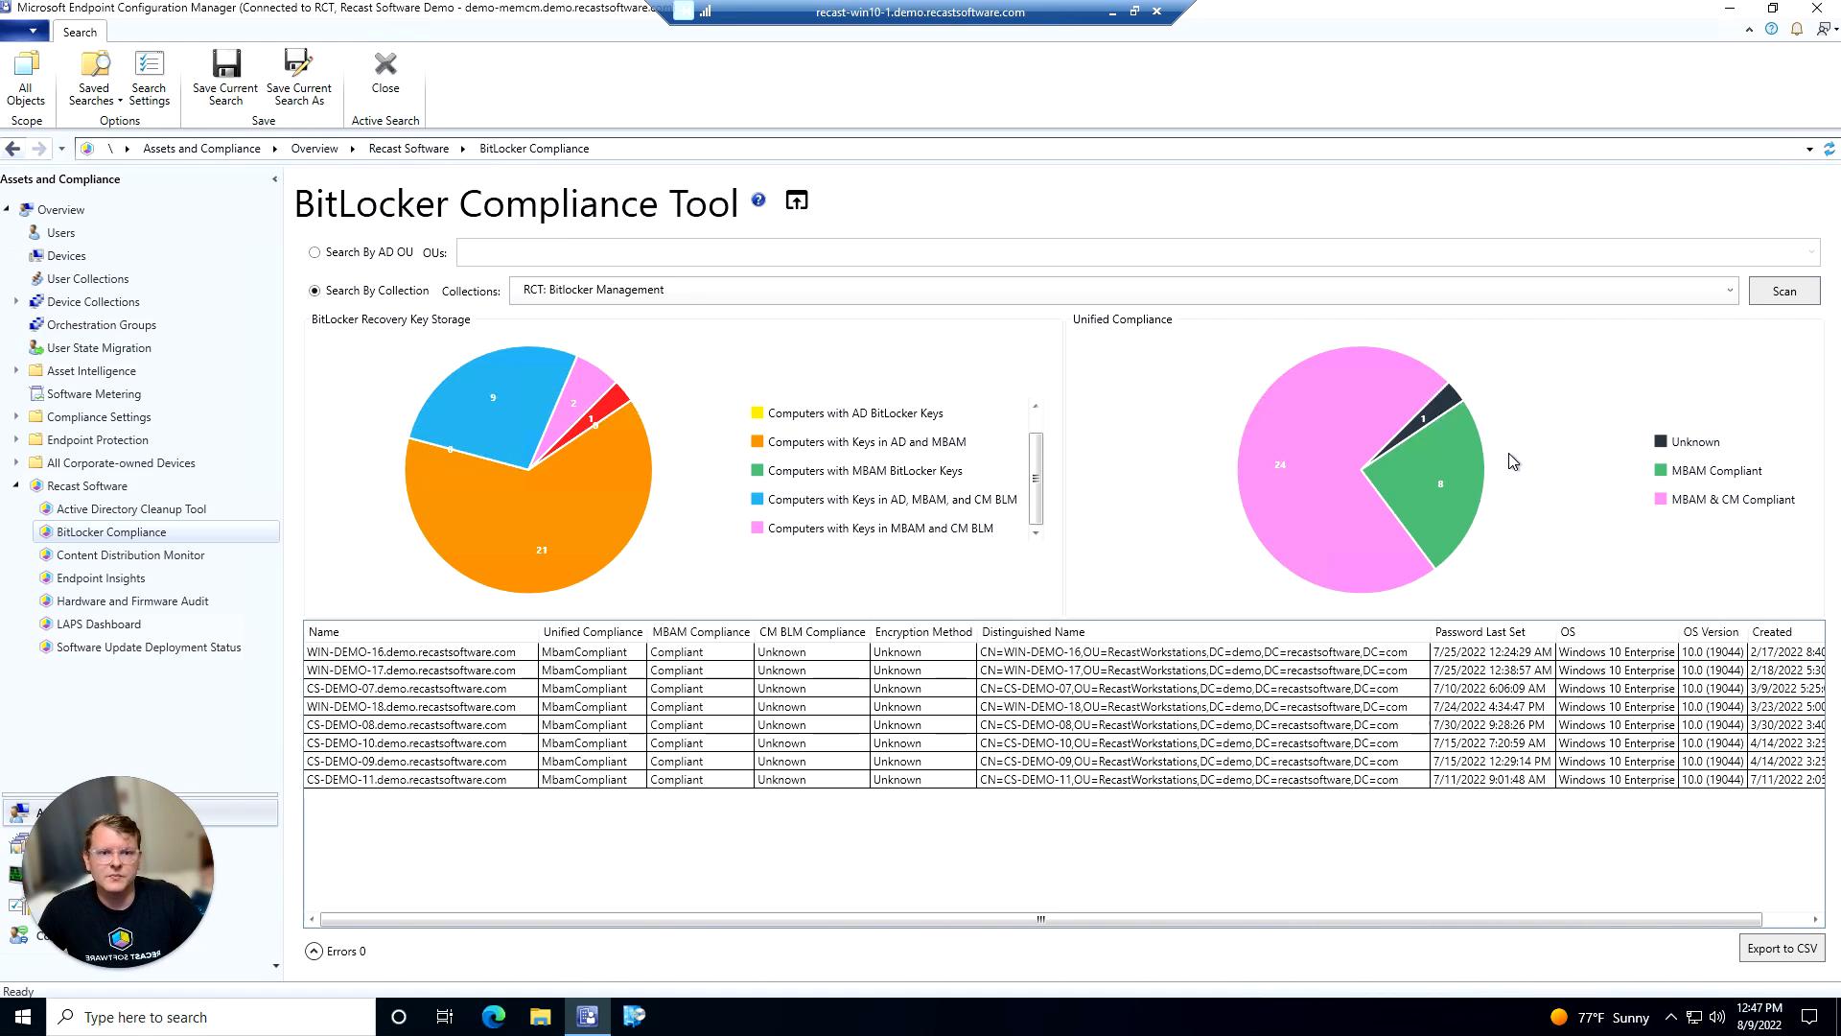
mouse_move(1566, 488)
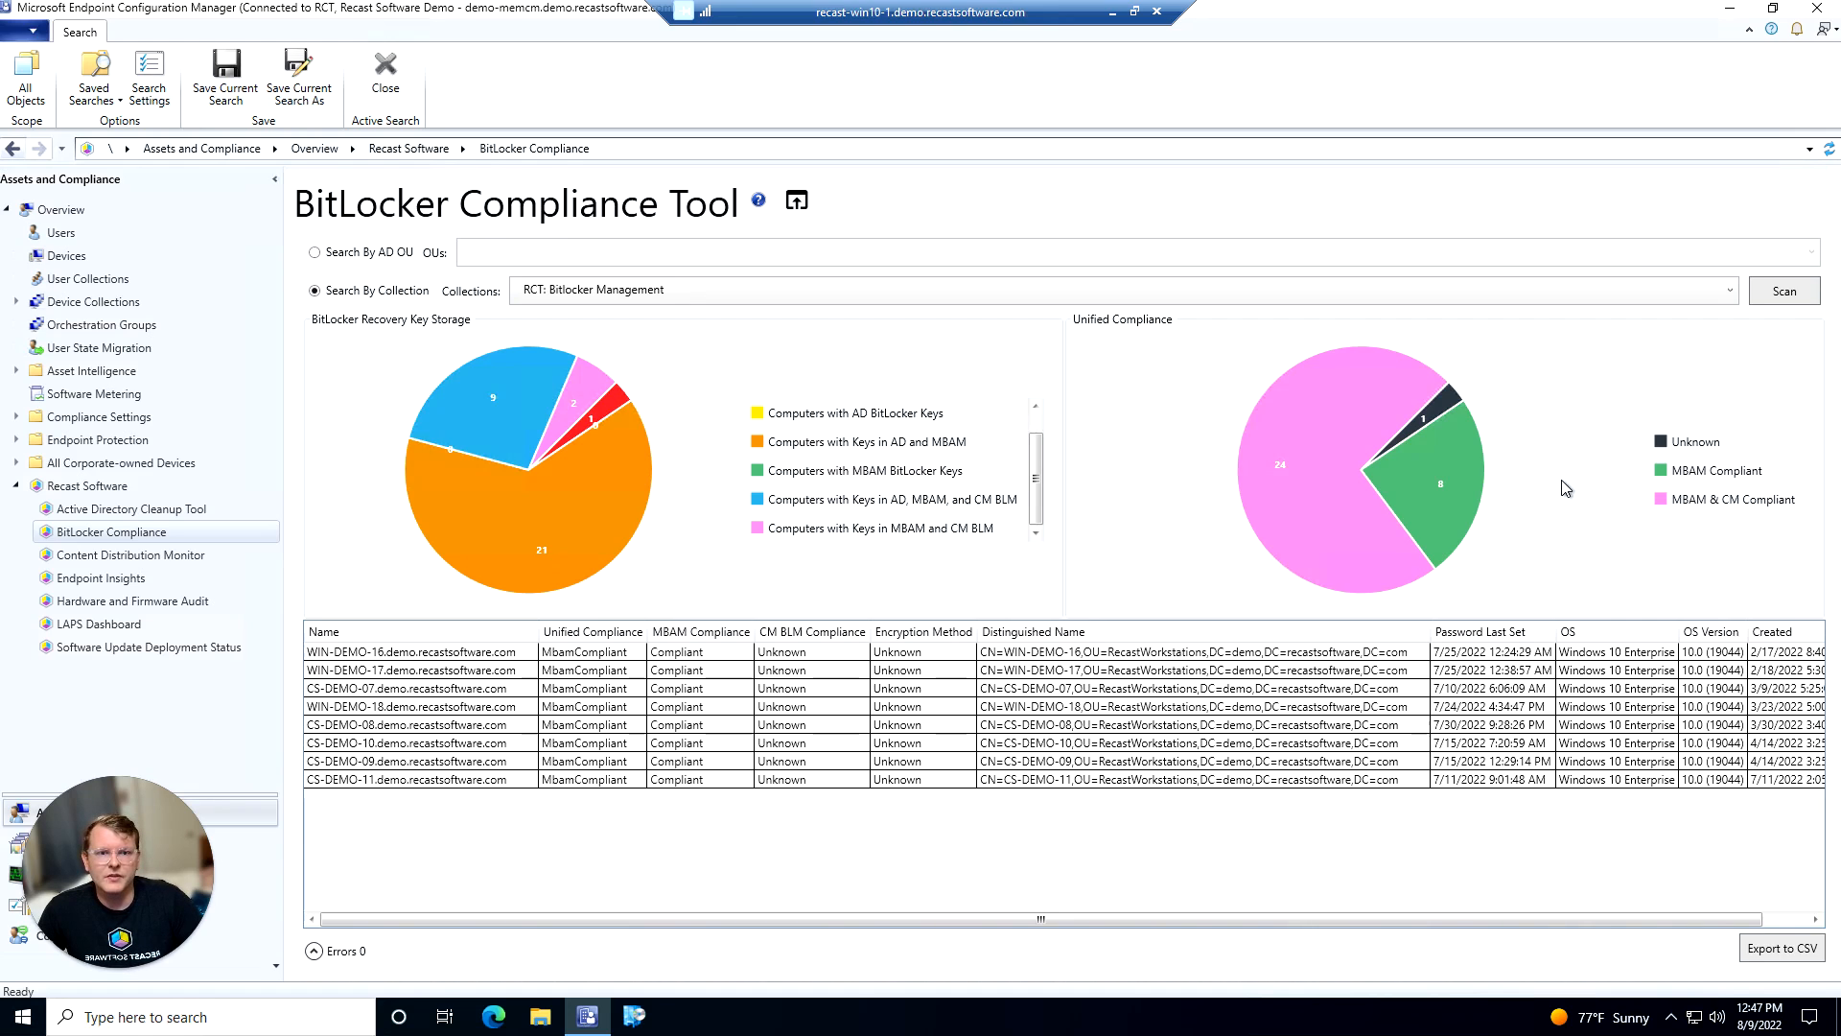
mouse_move(1571, 487)
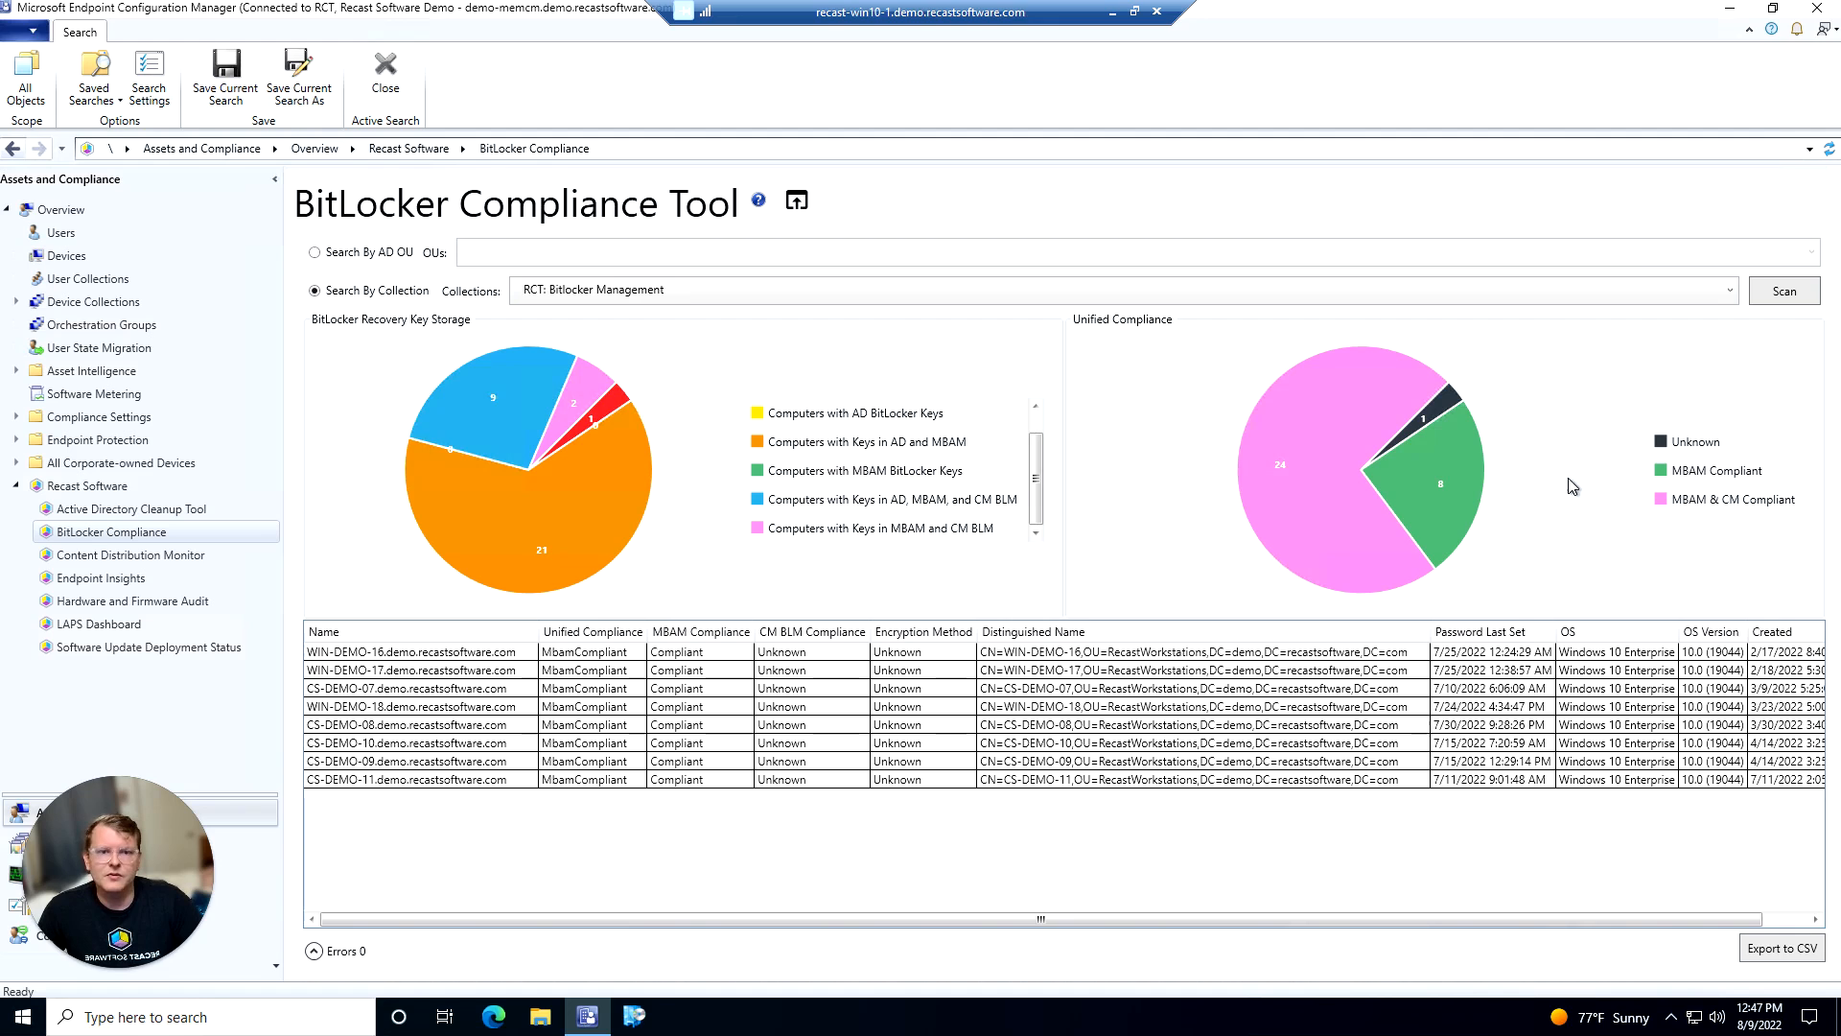
mouse_move(1465, 472)
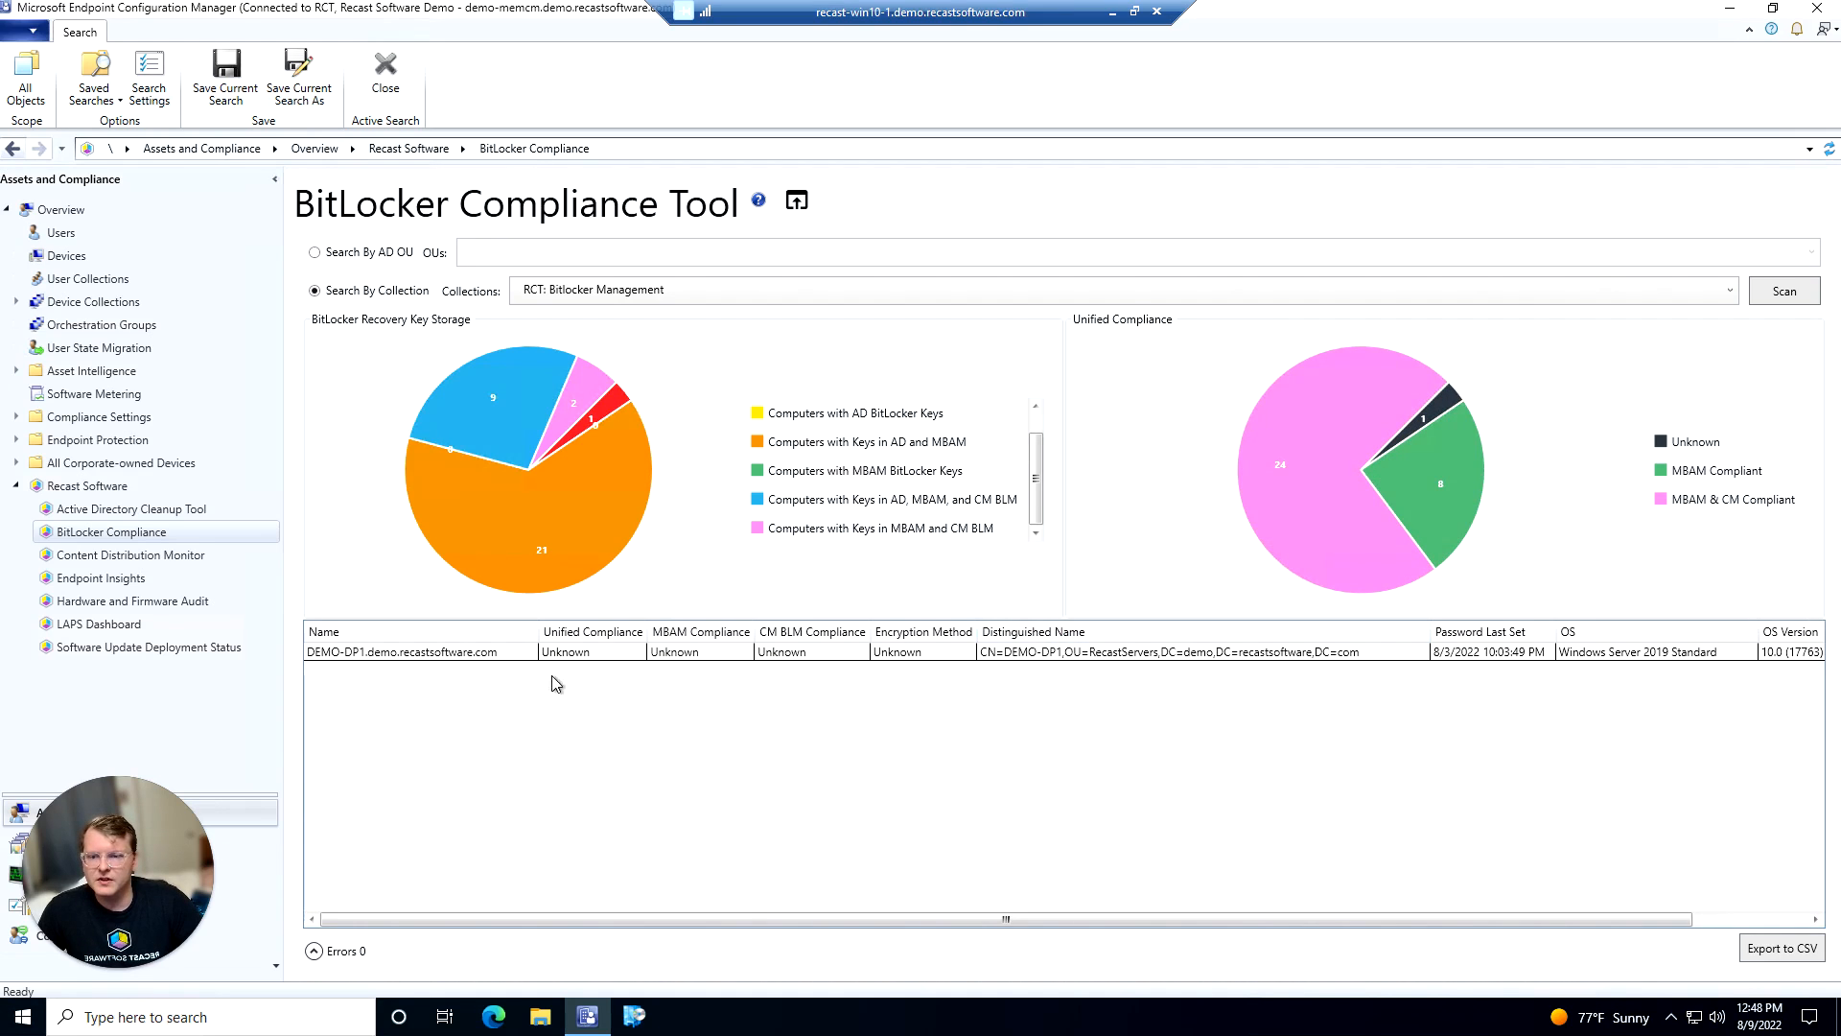
Launch Remote Windows Security for DEMO-DP1 from its Security Tools menu
right_click(419, 652)
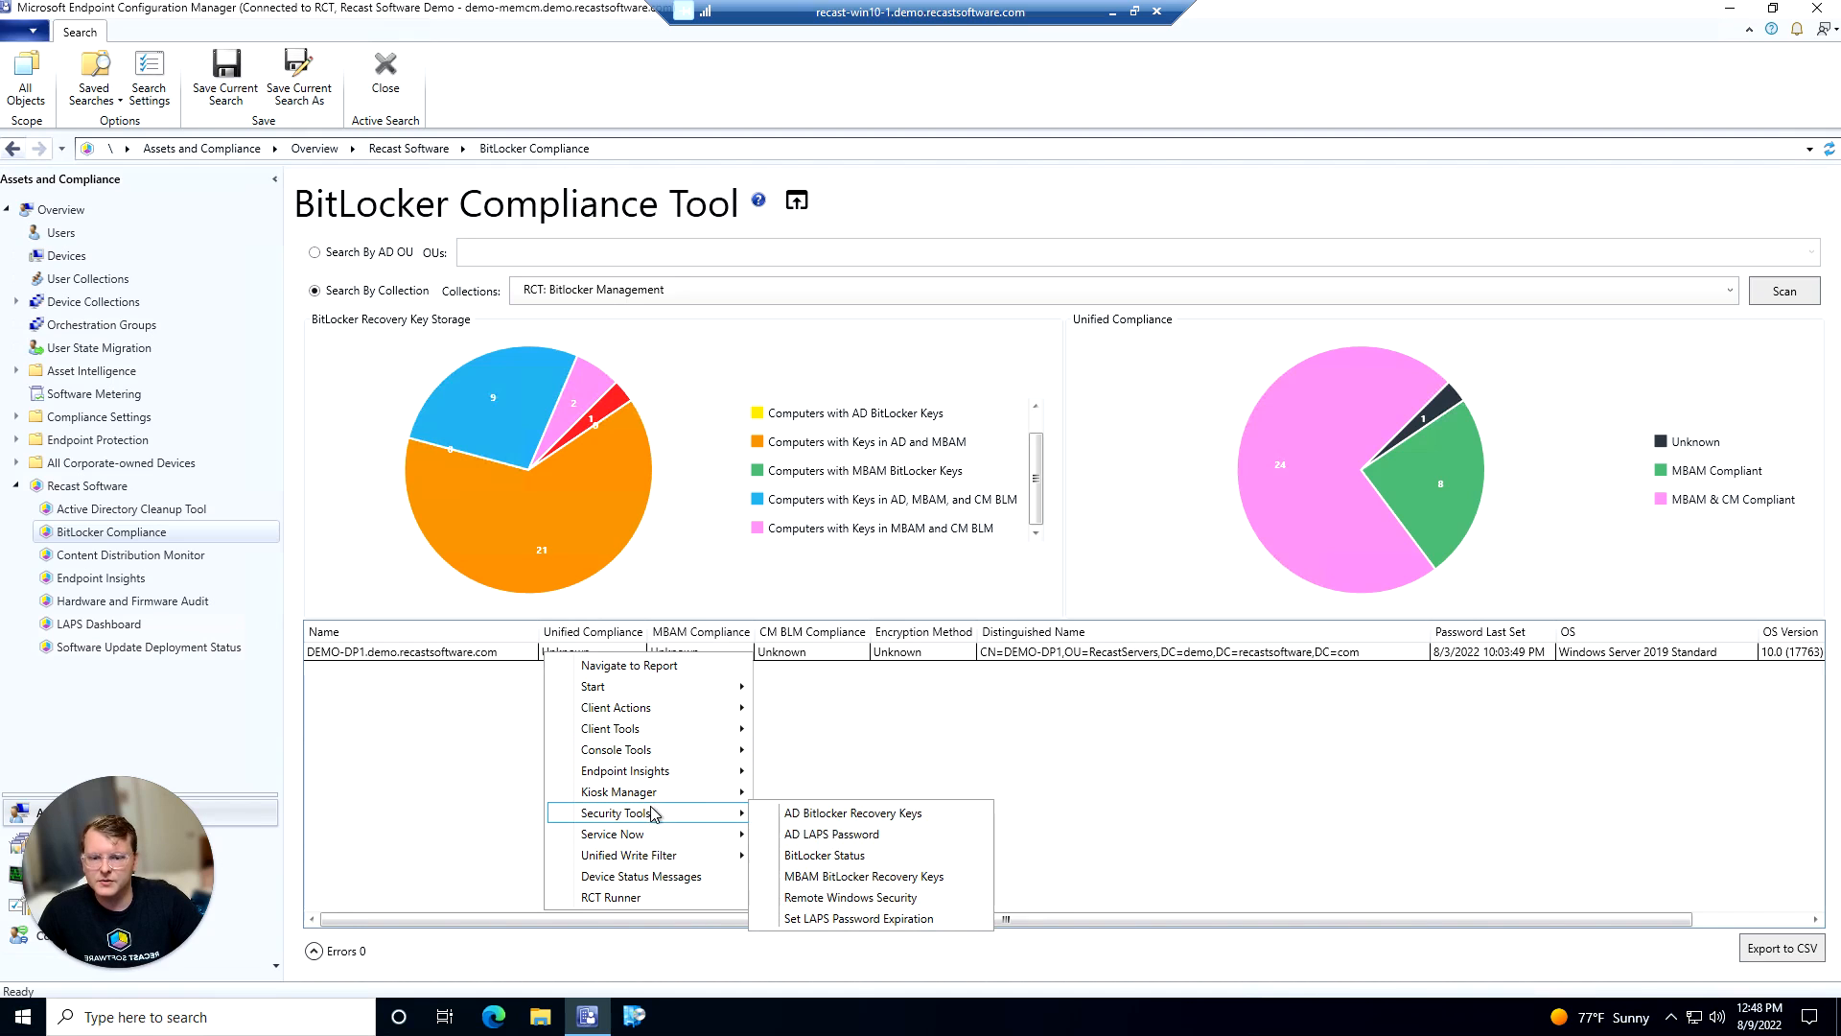
mouse_move(849, 898)
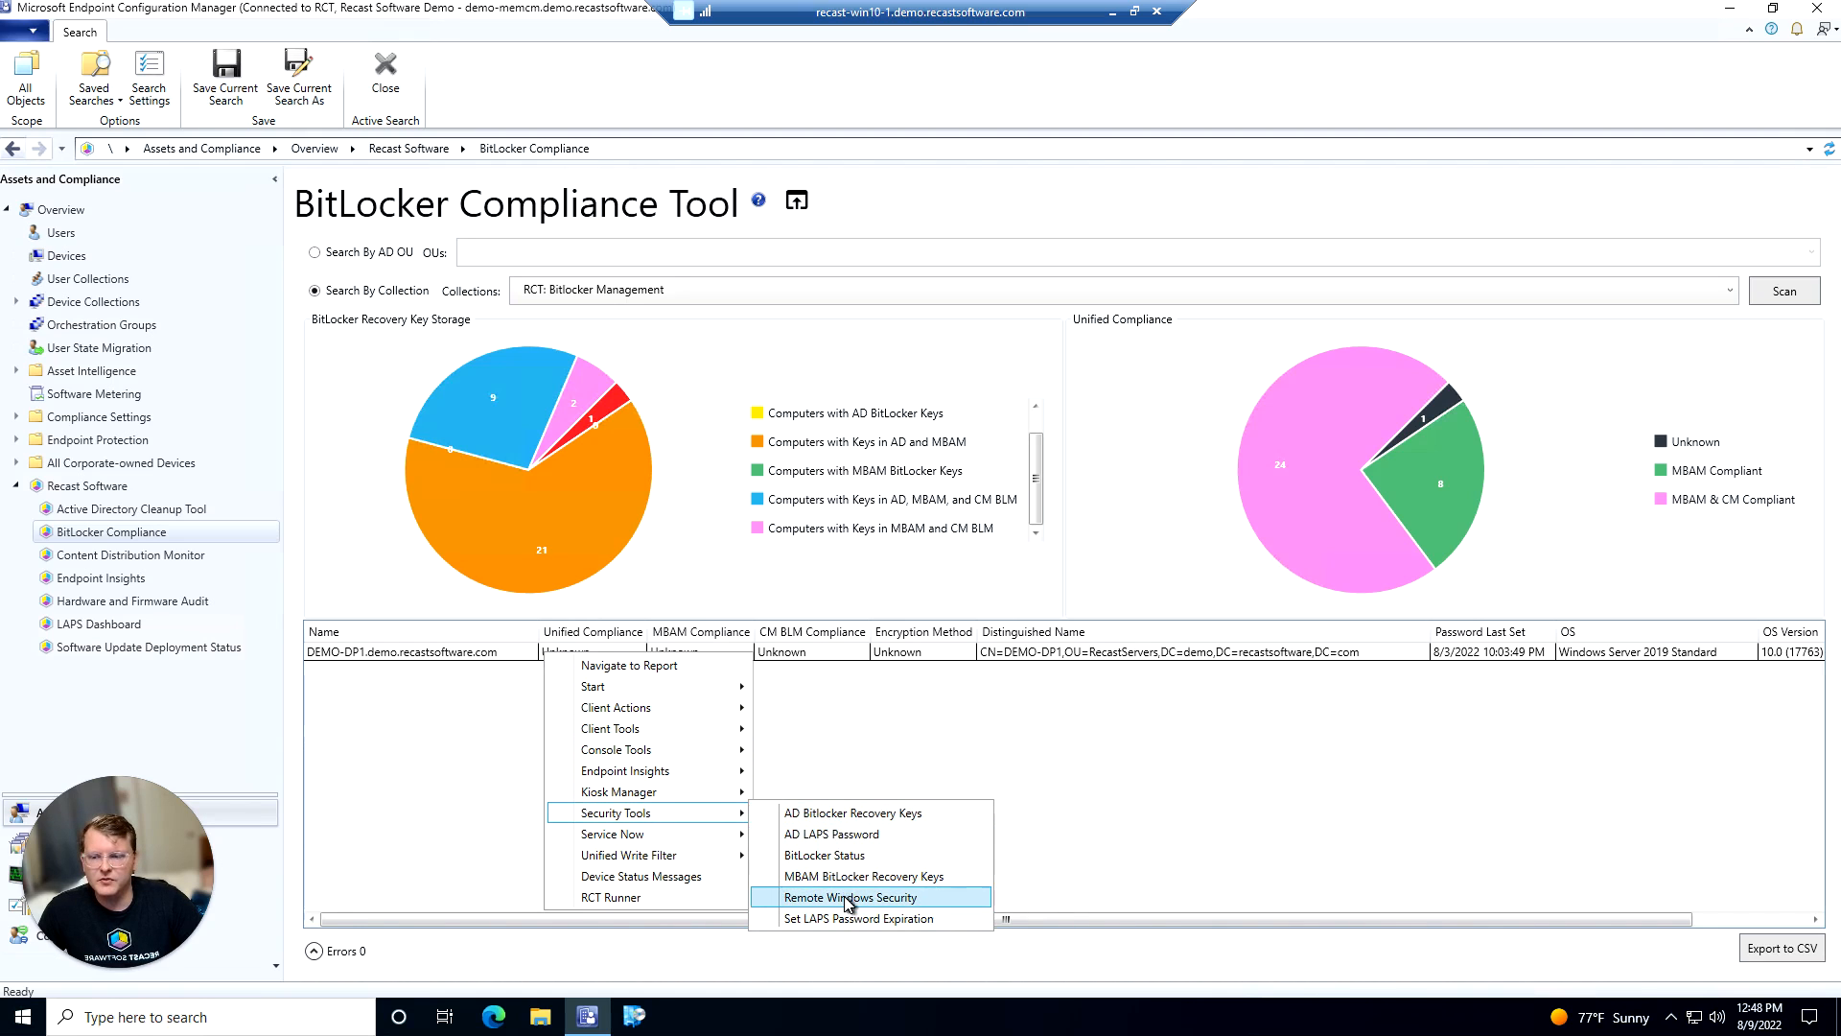
click(849, 895)
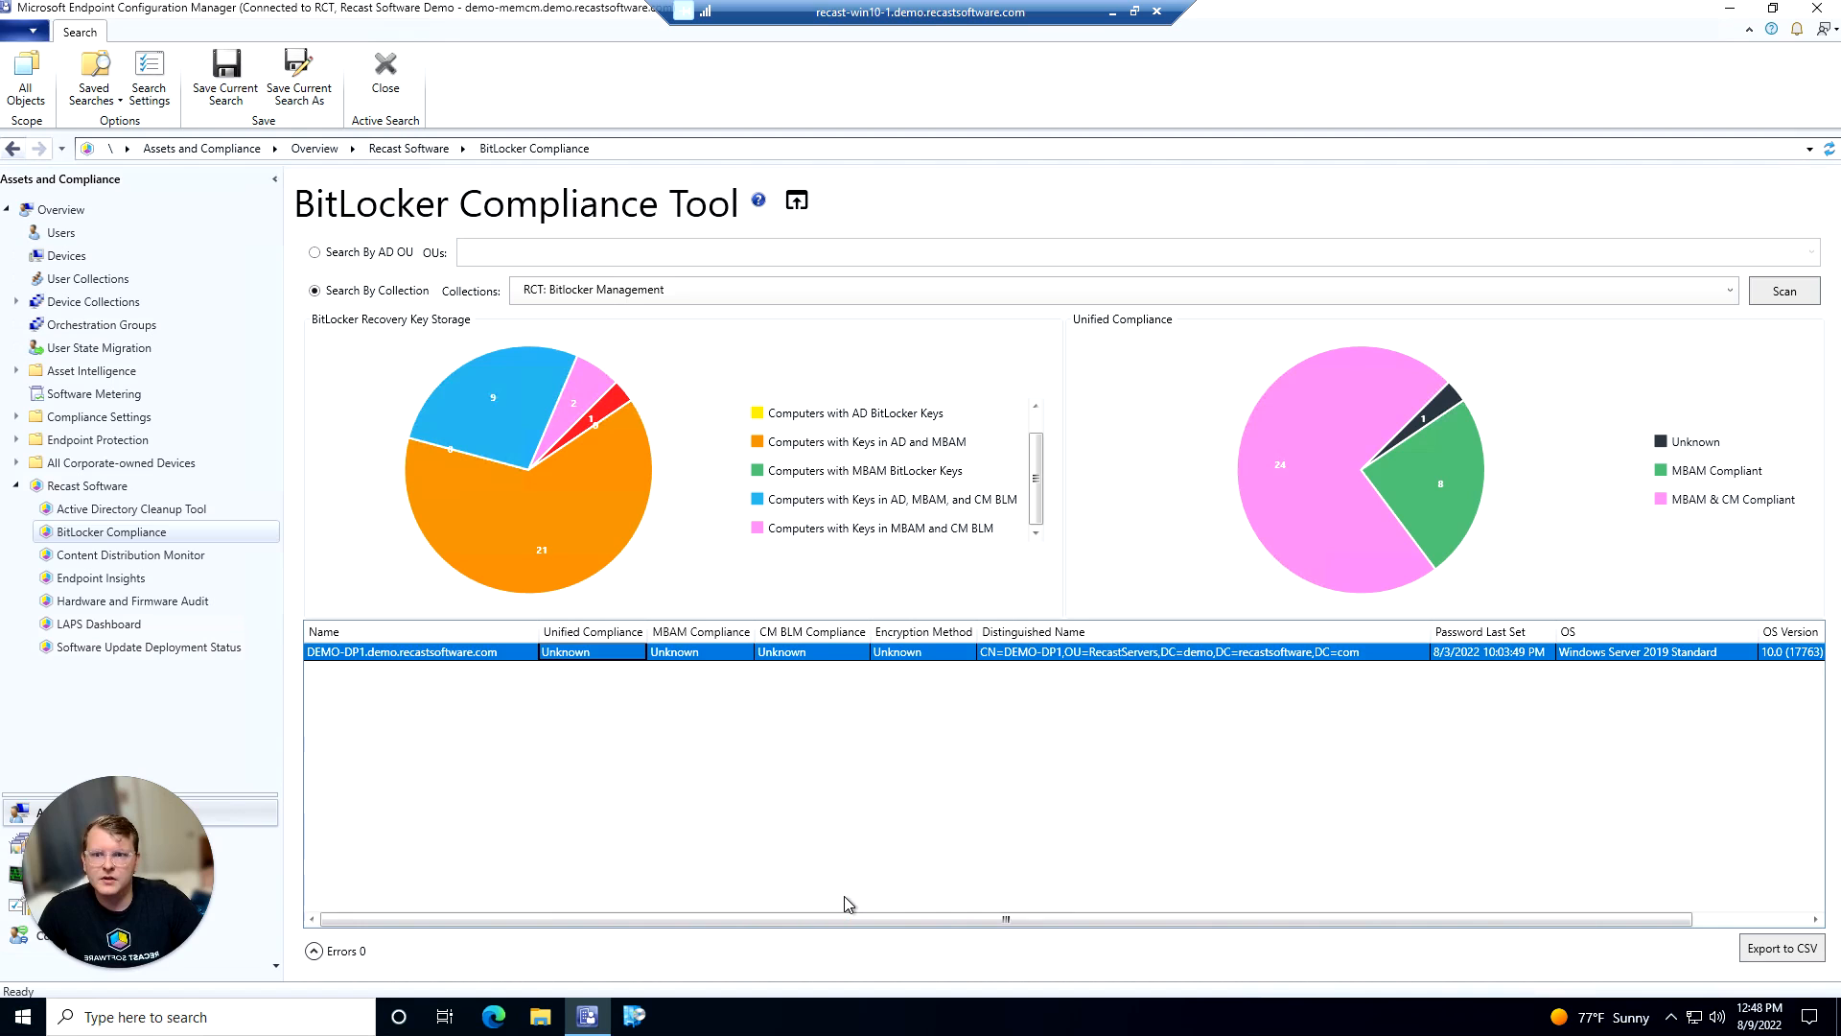
double_click(404, 652)
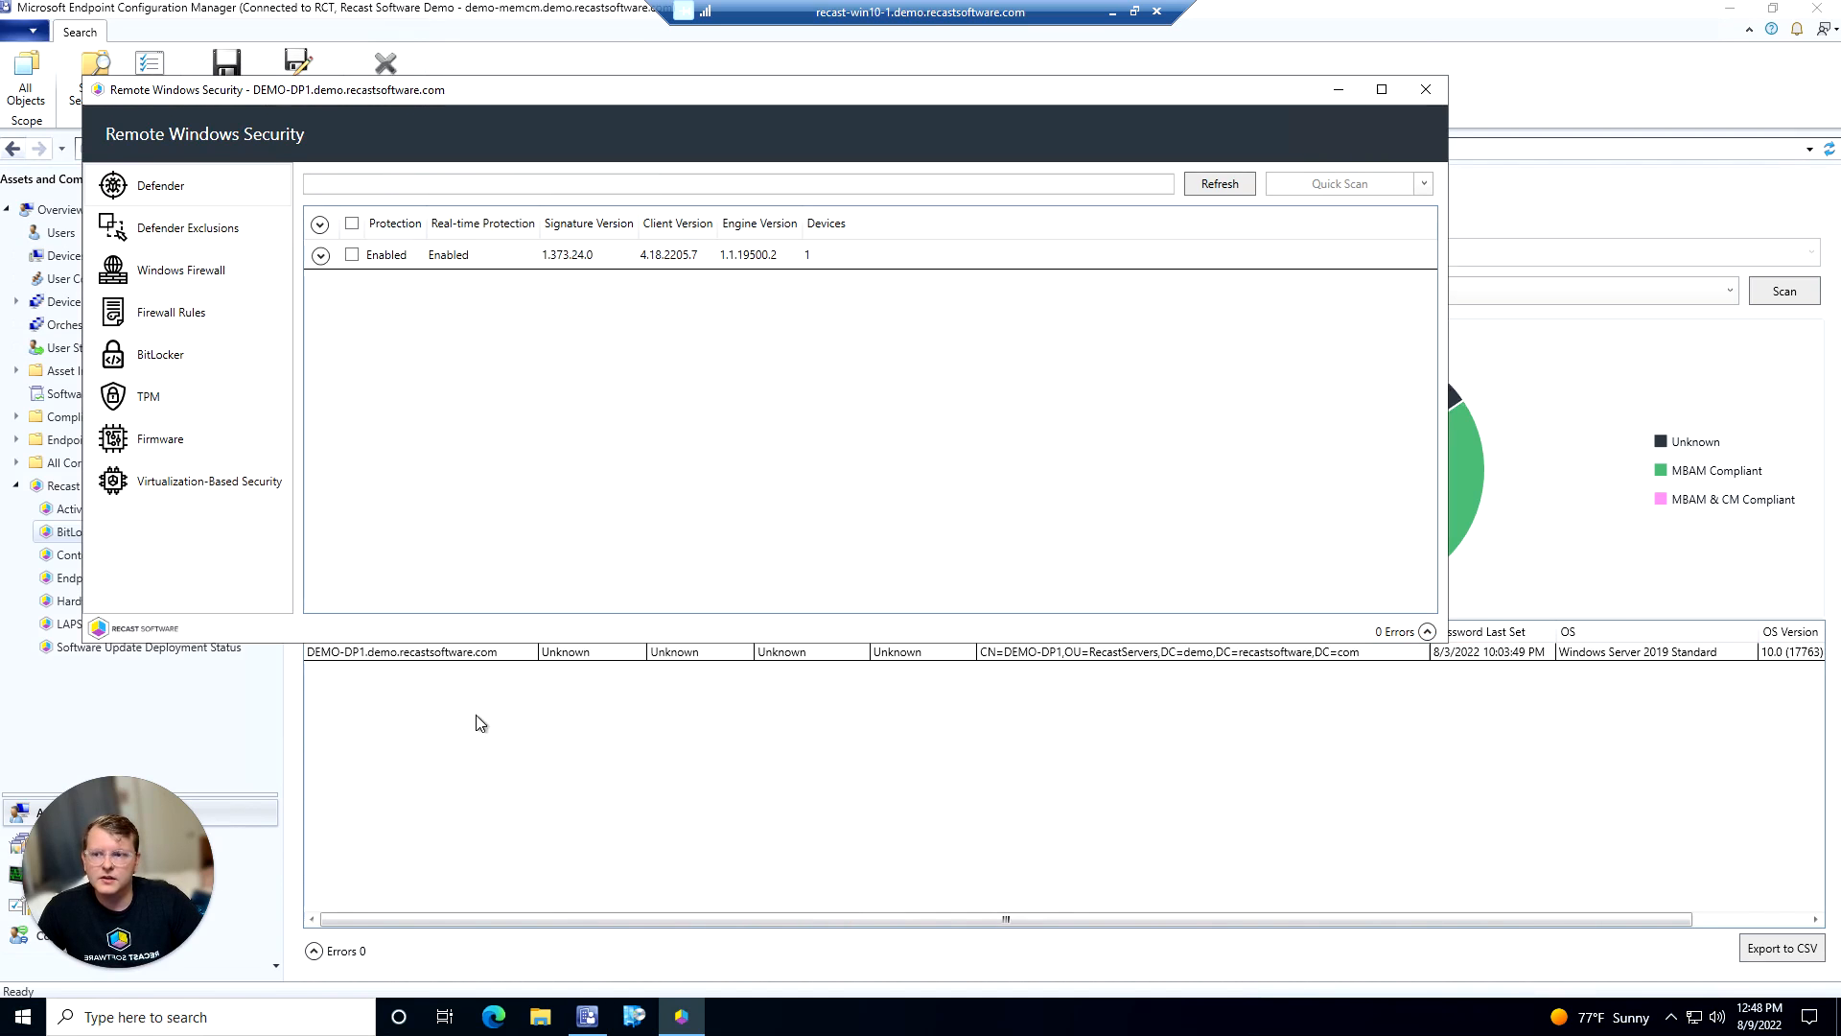
Show DEMO-DP1's BitLocker status, select the C: volume and list its Resume, Decrypt and Encrypt actions
click(161, 354)
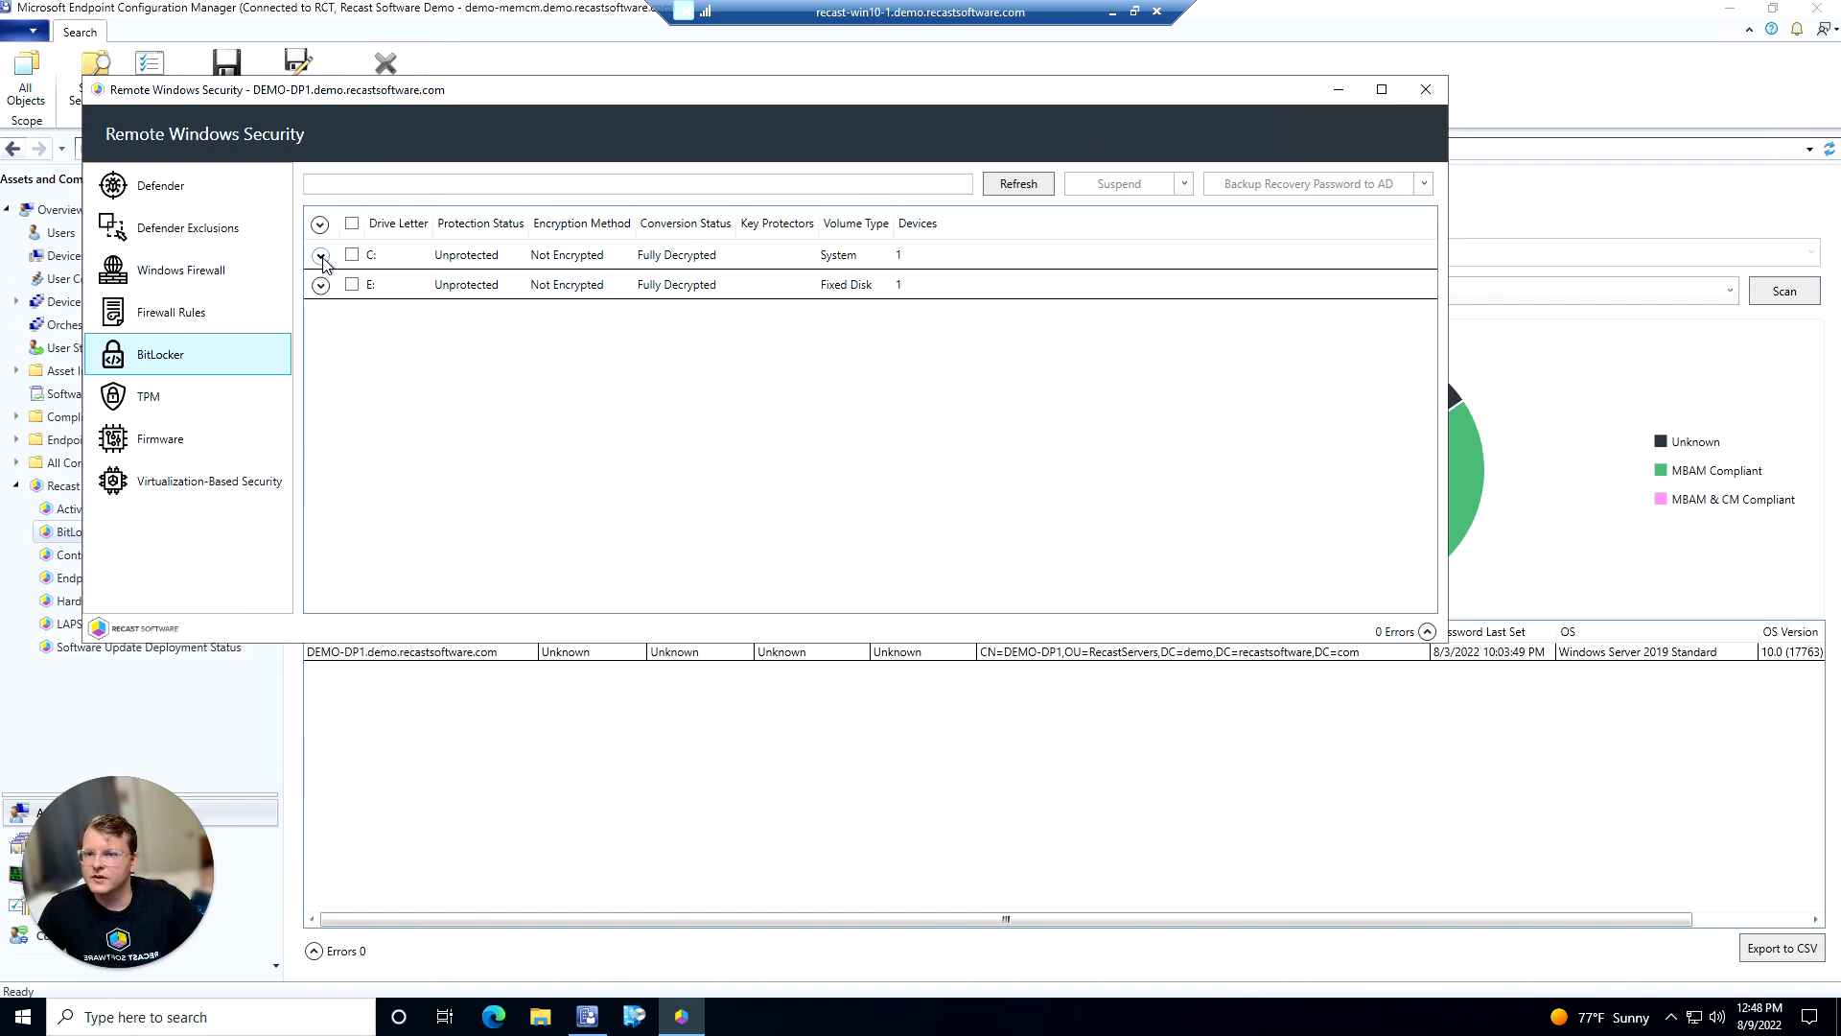
click(320, 255)
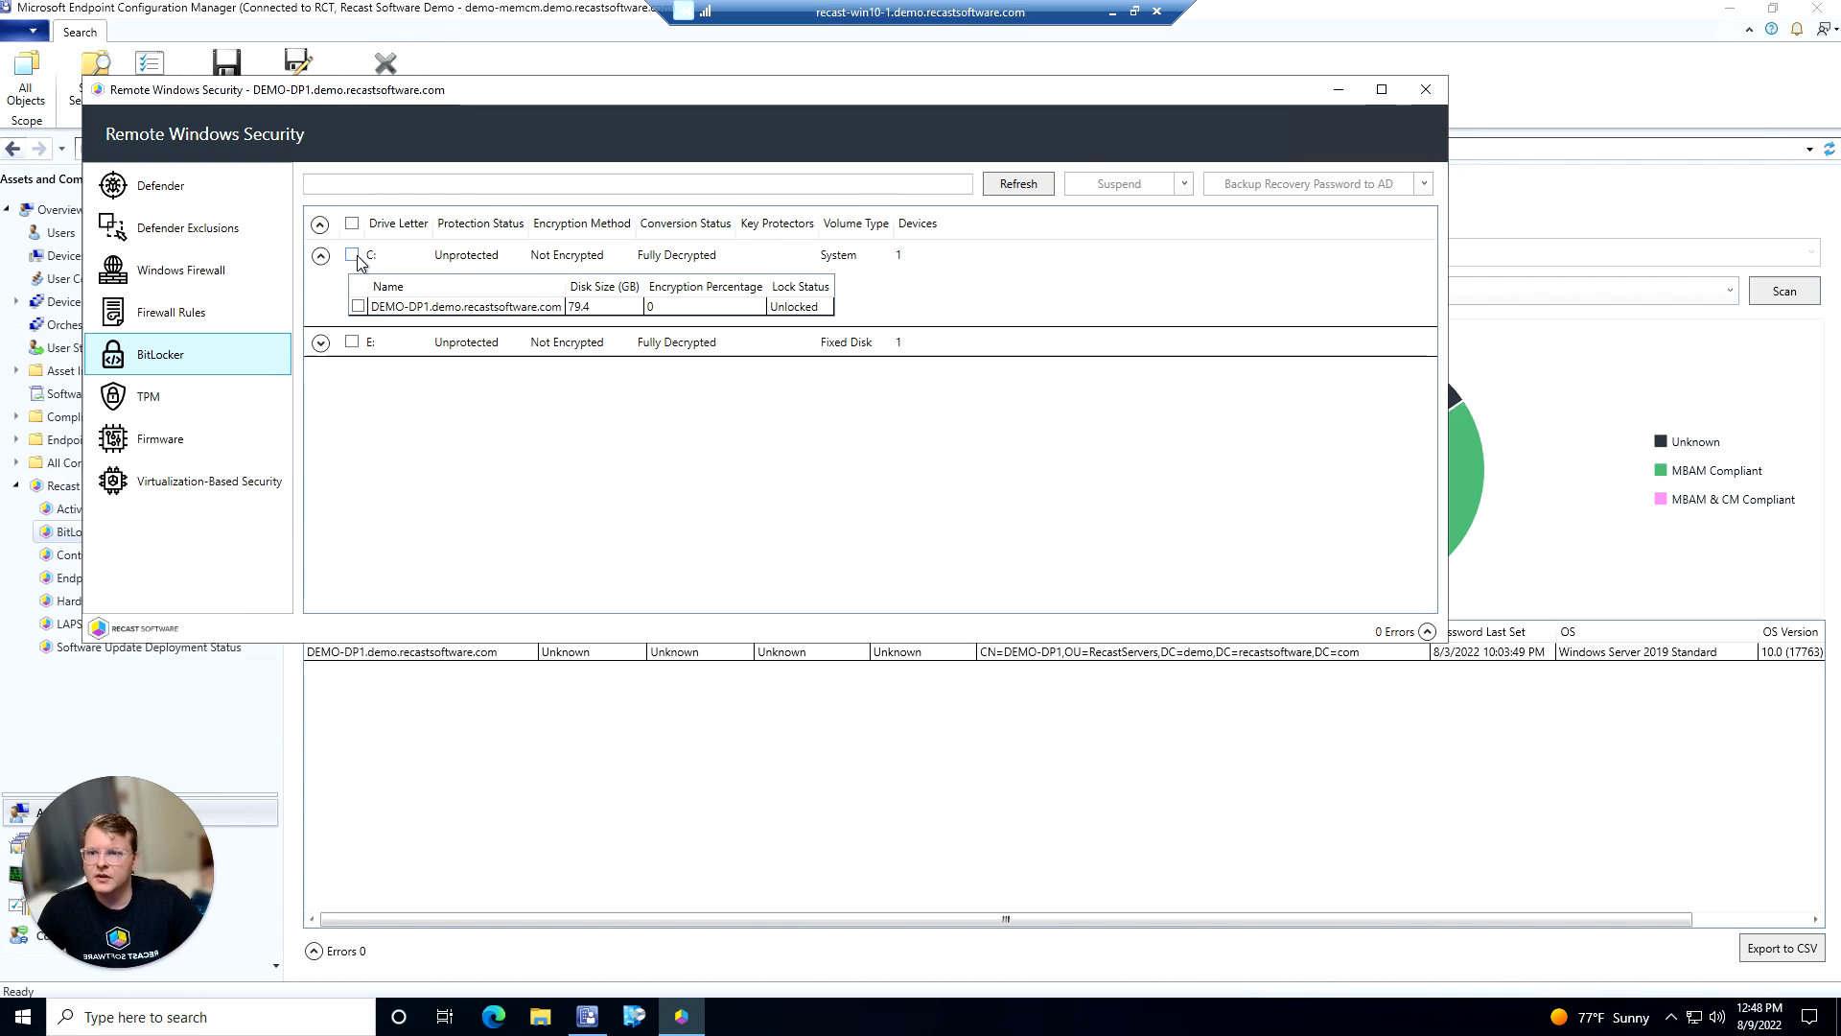
click(351, 255)
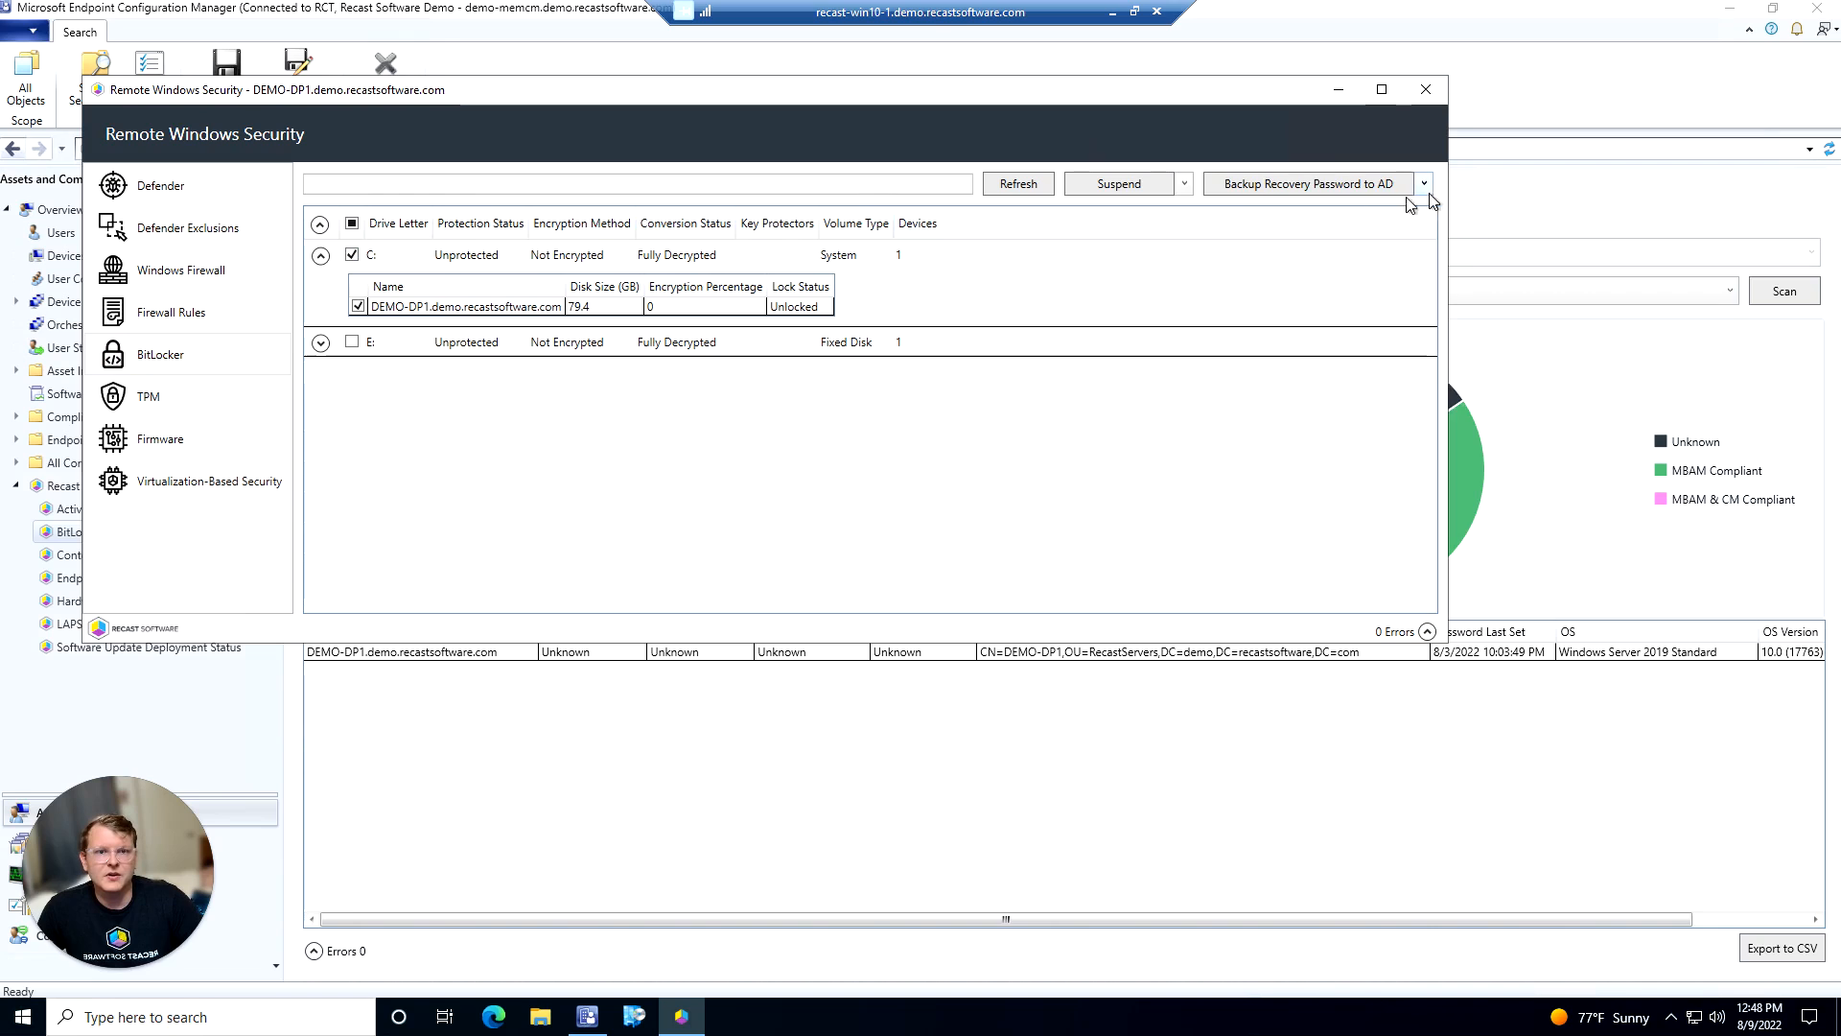
click(1183, 183)
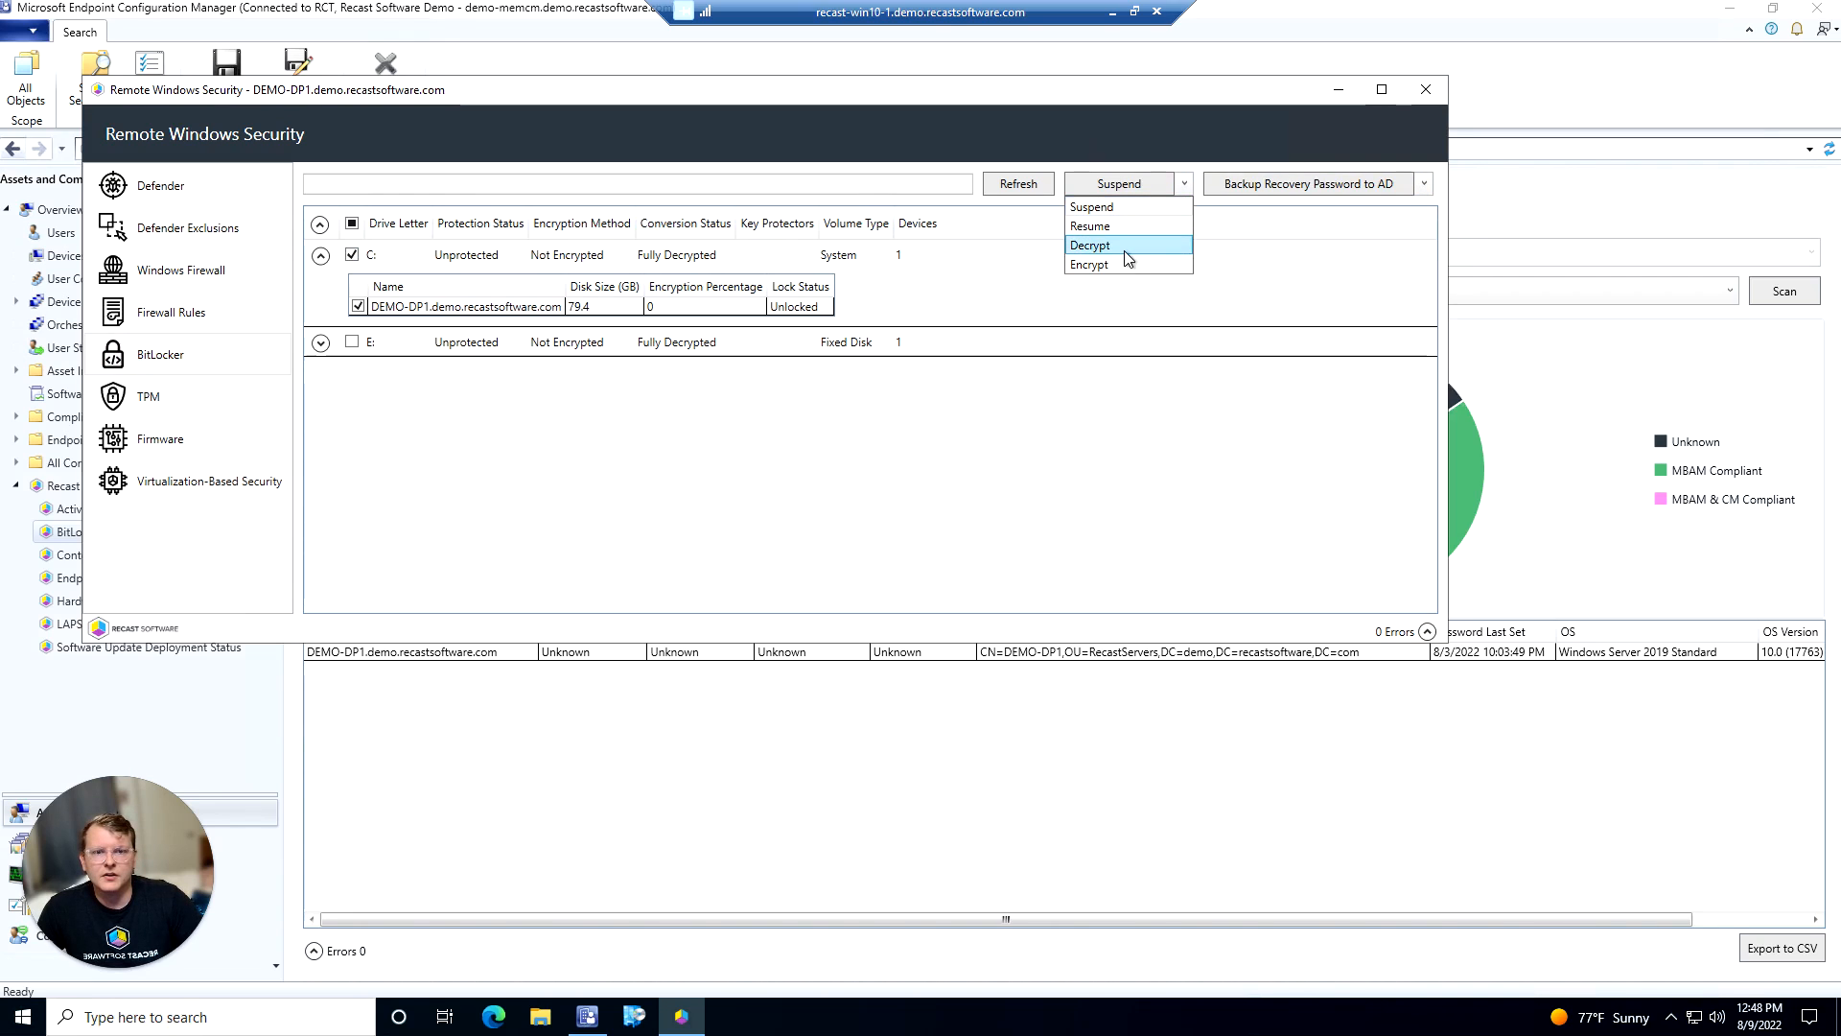
mouse_move(1128, 265)
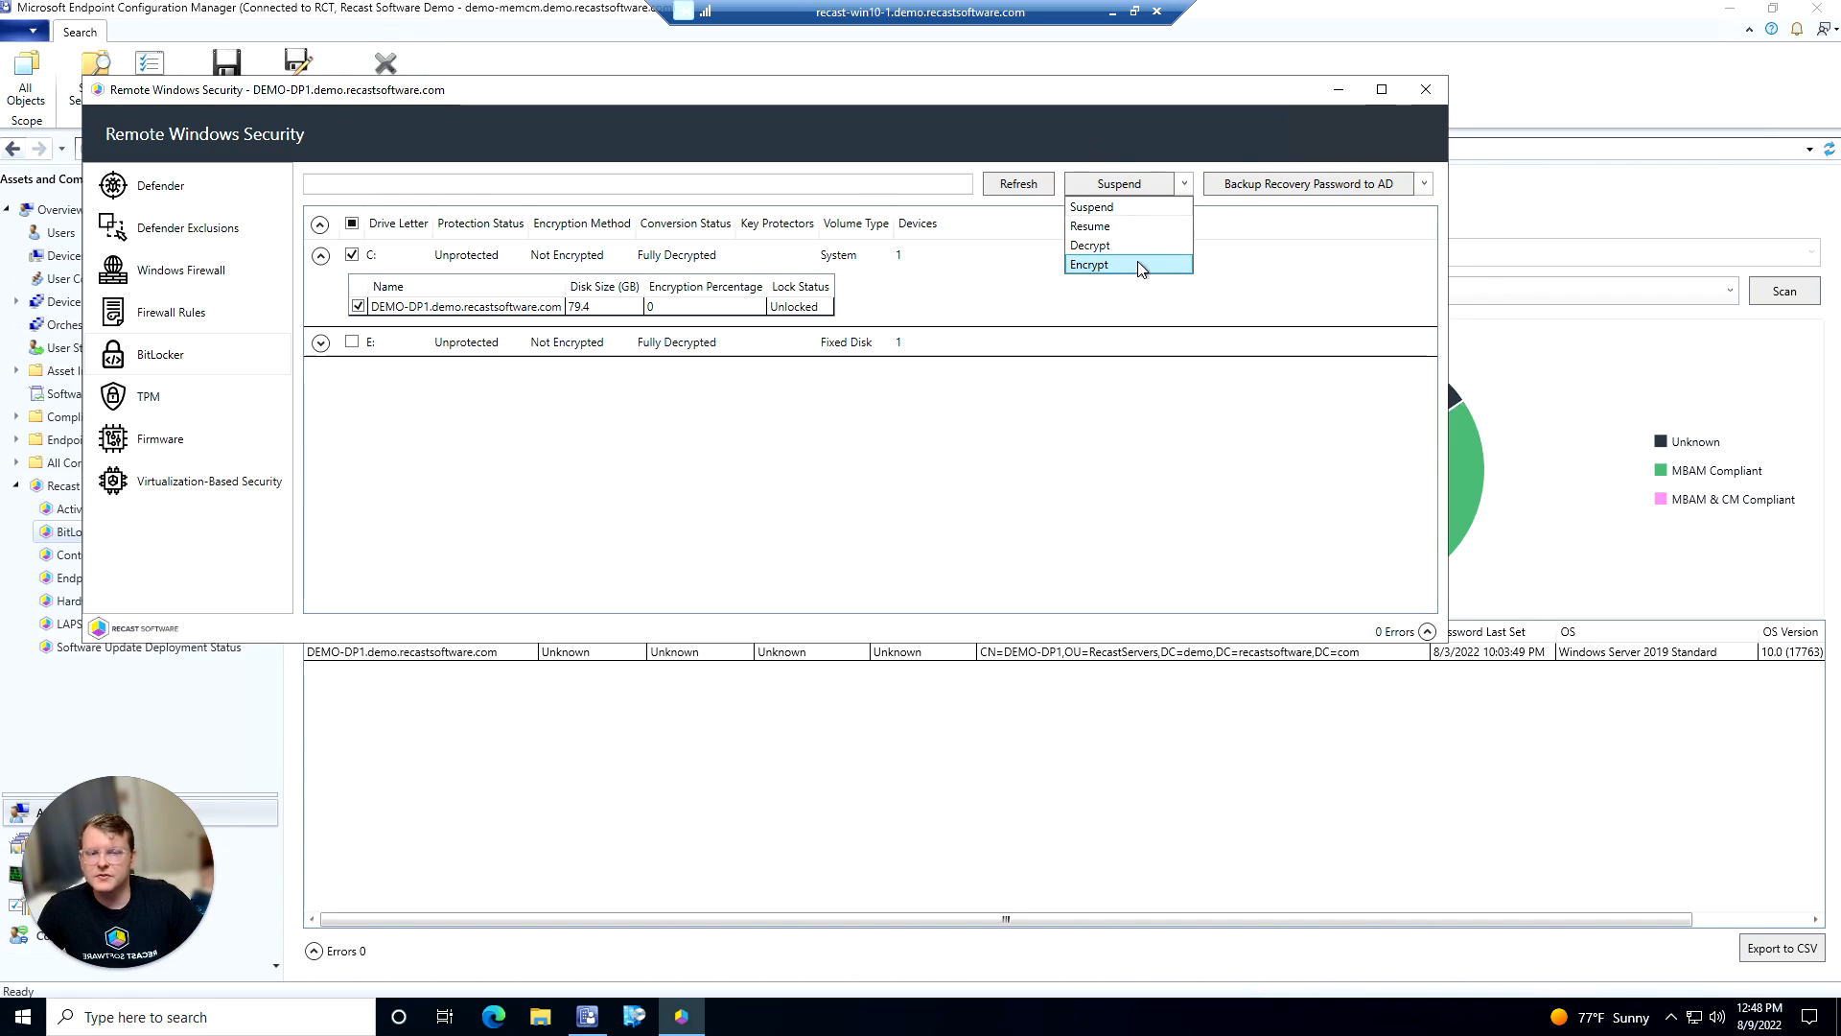